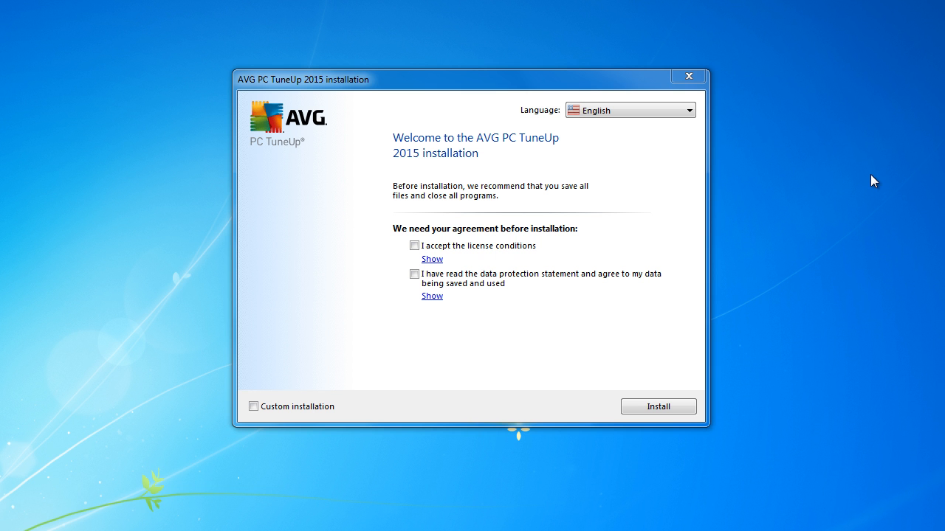
mouse_move(867, 168)
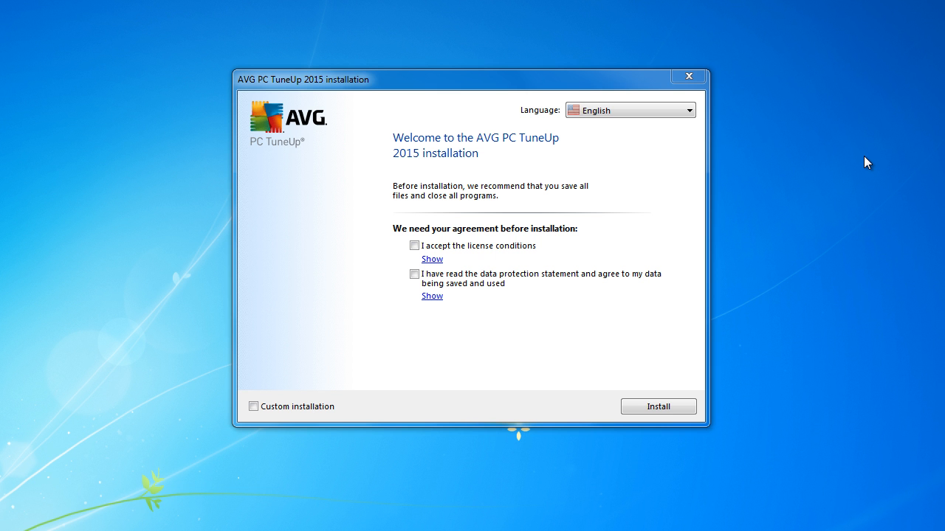
mouse_move(225, 99)
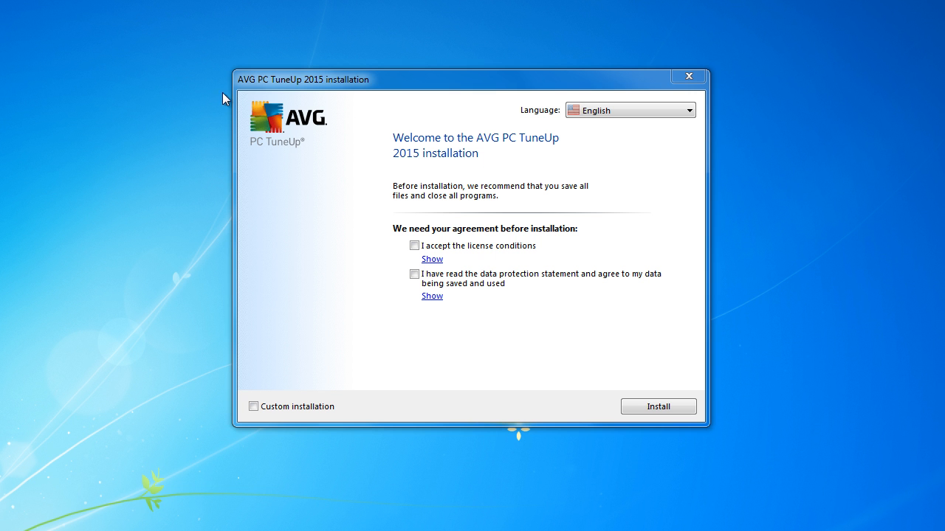
mouse_move(282, 95)
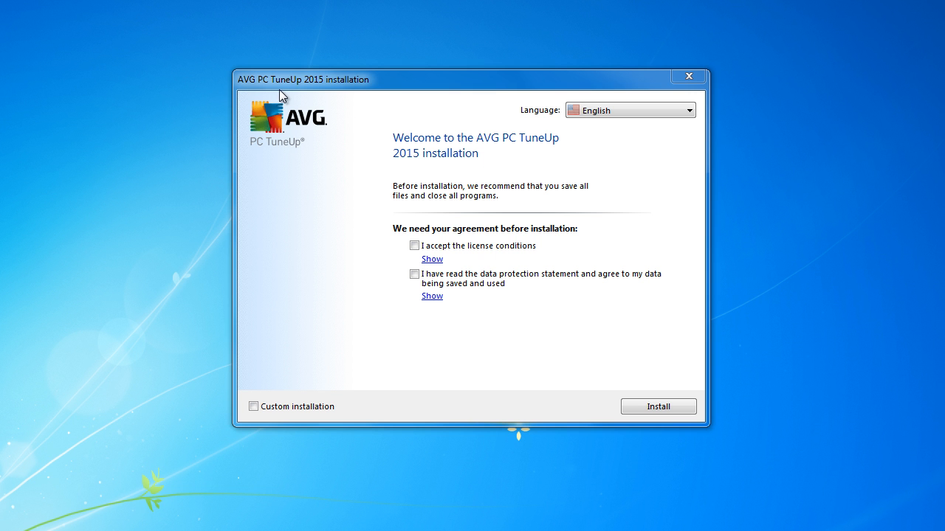
mouse_move(908, 196)
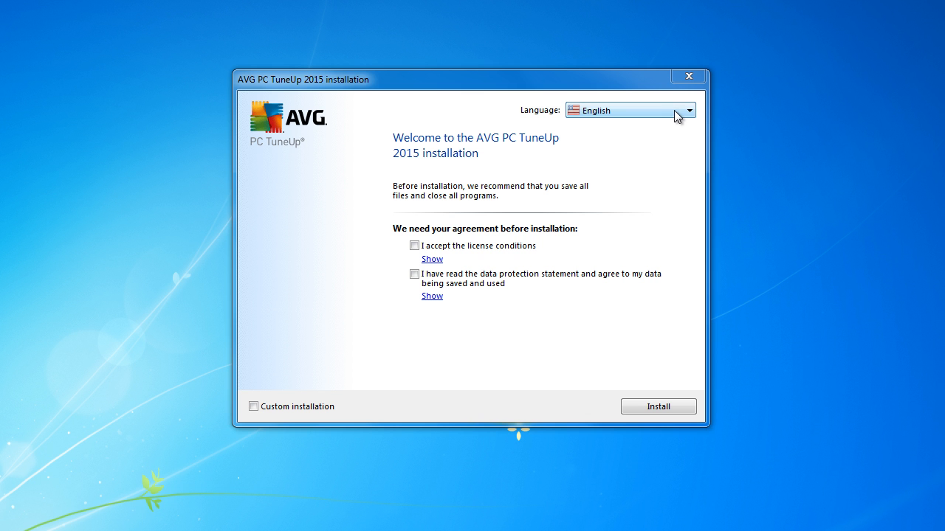
Keep English as language, tick the license and data protection agreements, and select Custom installation.
click(687, 110)
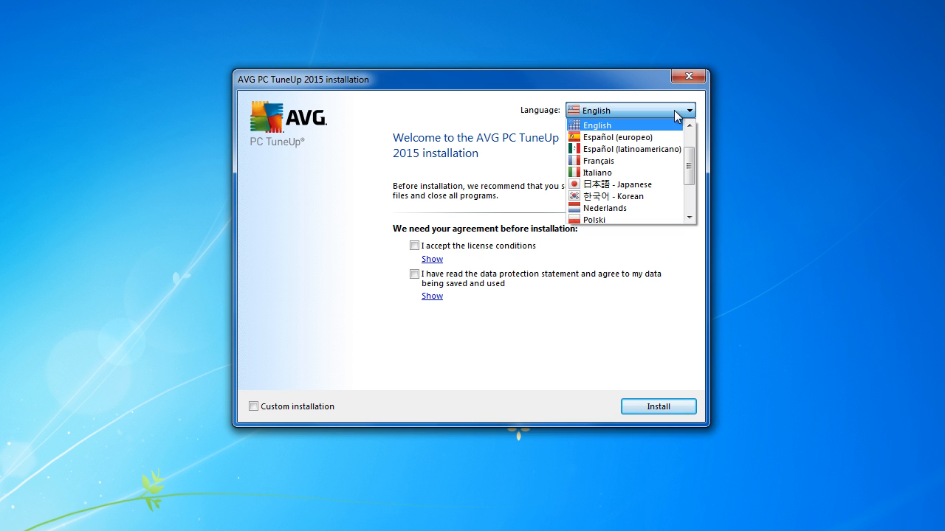
click(596, 125)
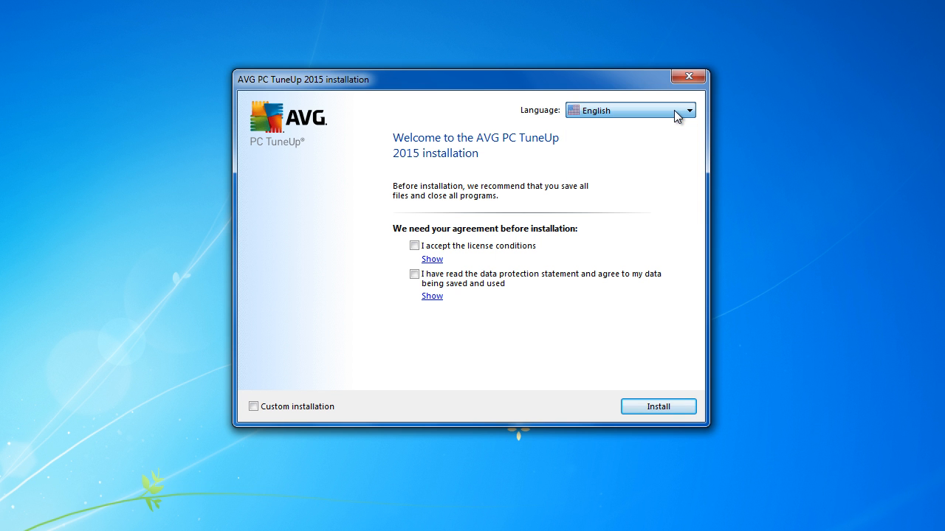
click(414, 245)
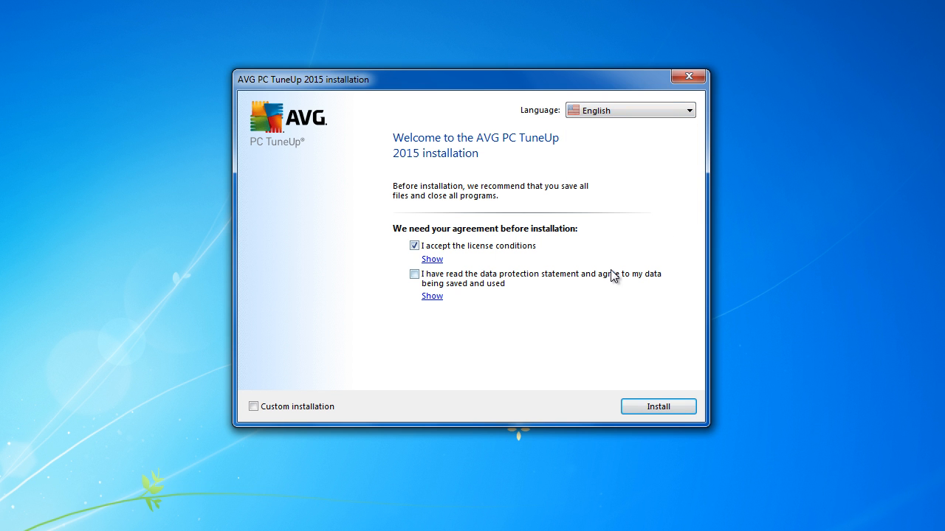
mouse_move(534, 262)
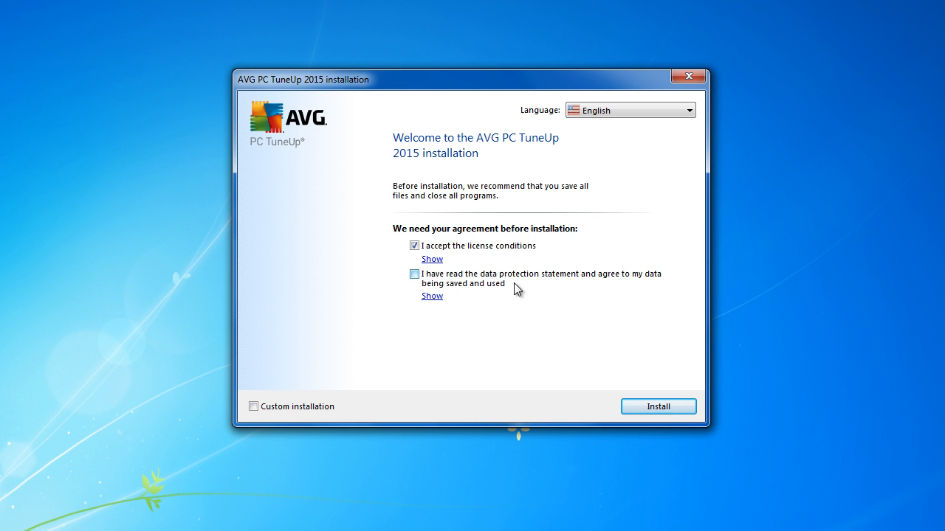
mouse_move(526, 288)
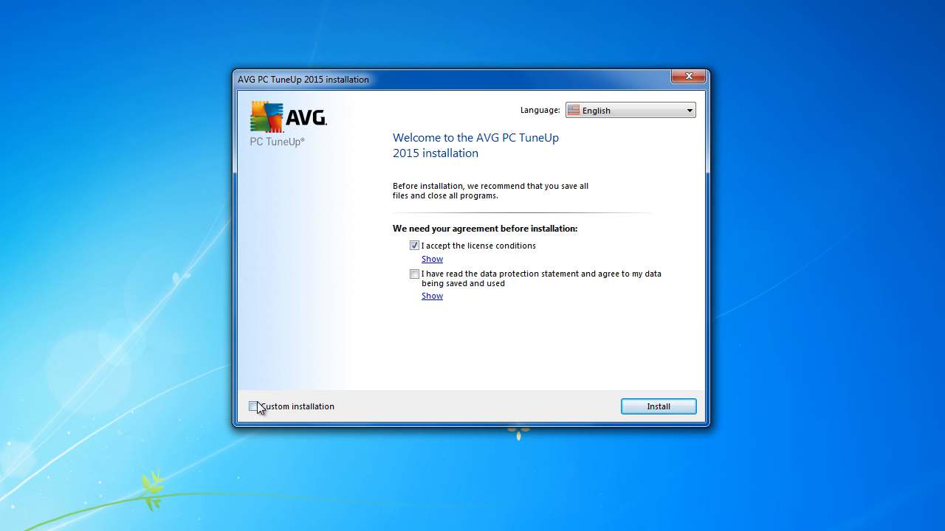
click(254, 407)
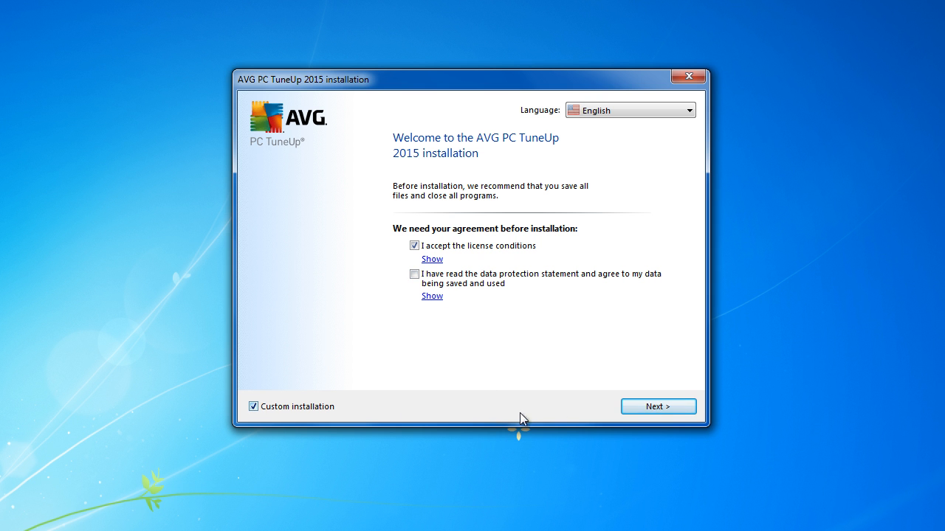
click(657, 406)
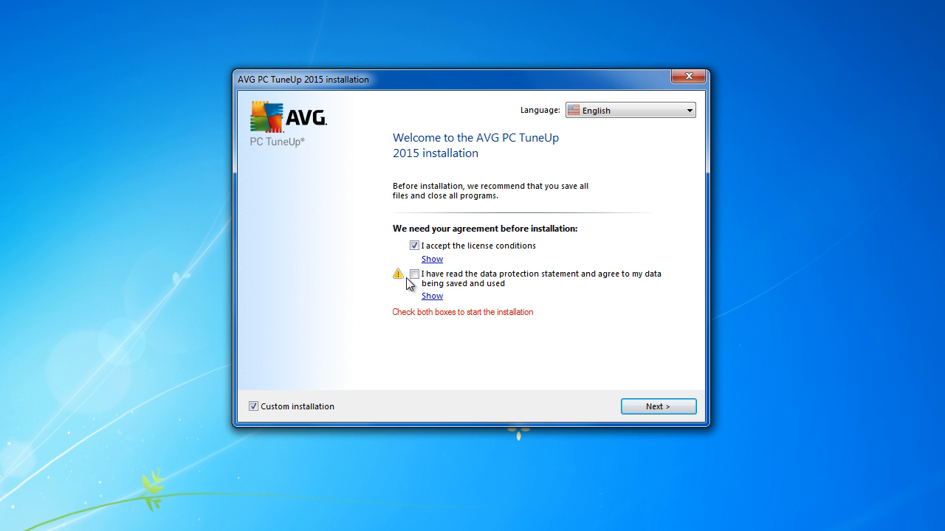
mouse_move(404, 322)
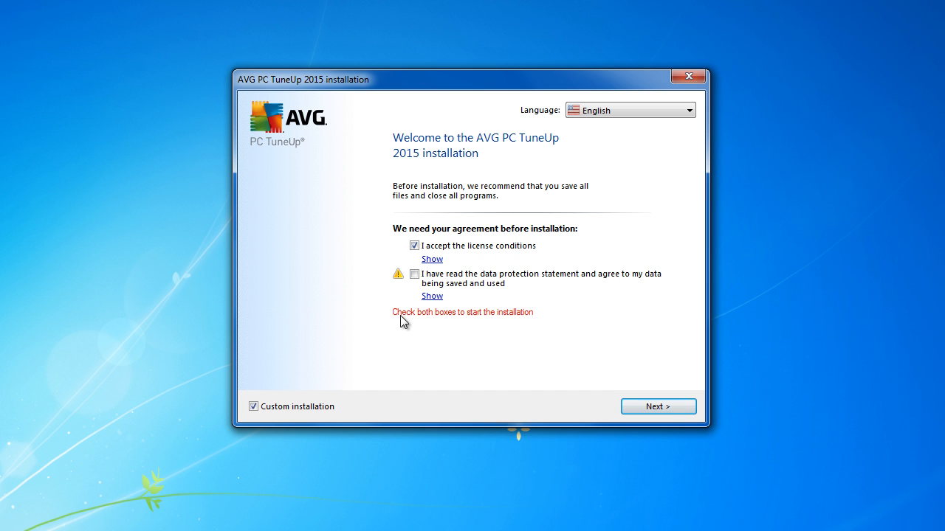
click(414, 274)
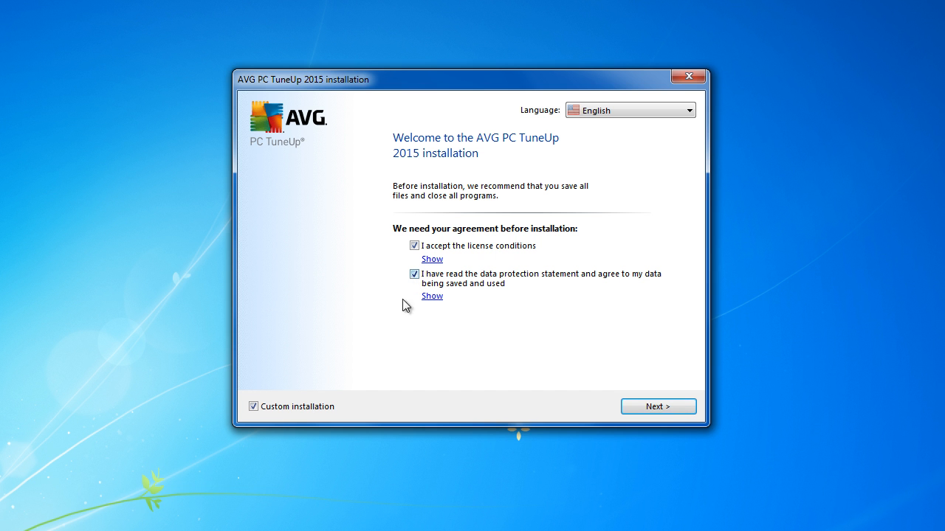
mouse_move(568, 358)
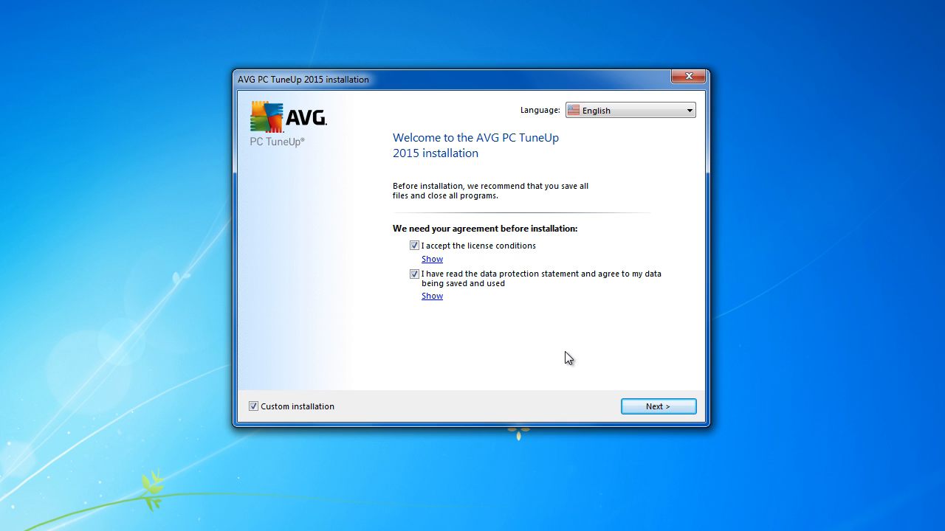
mouse_move(471, 303)
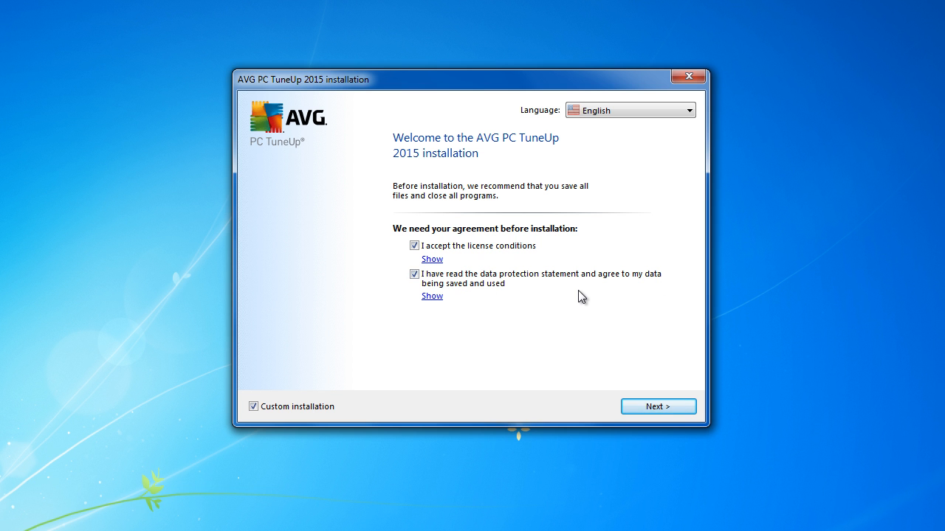
mouse_move(624, 311)
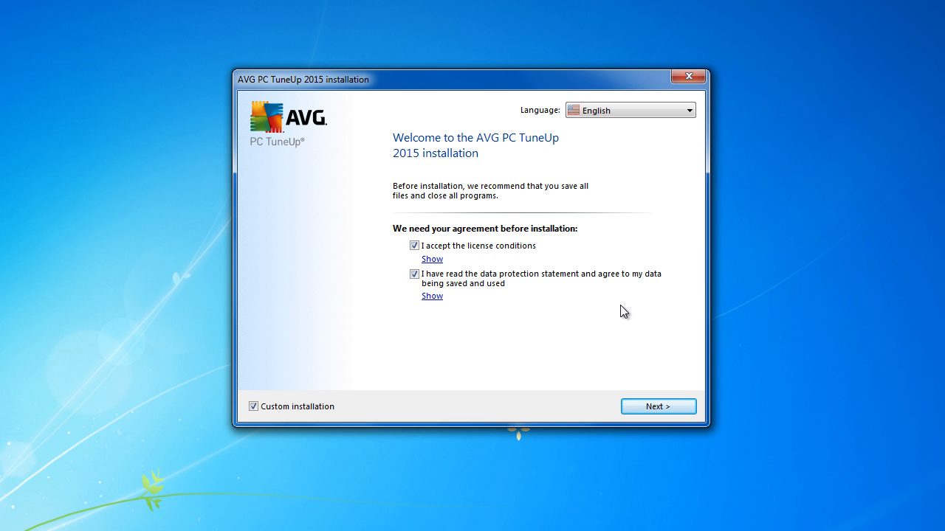
mouse_move(451, 309)
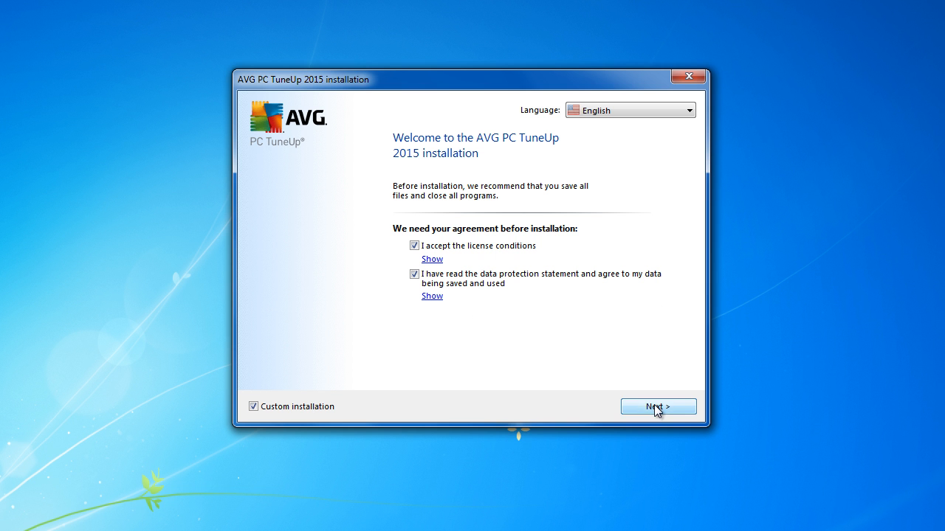
Advance to the install-location page showing C:\Program Files (x86)\AVG\AVG PC TuneUp\.
click(657, 407)
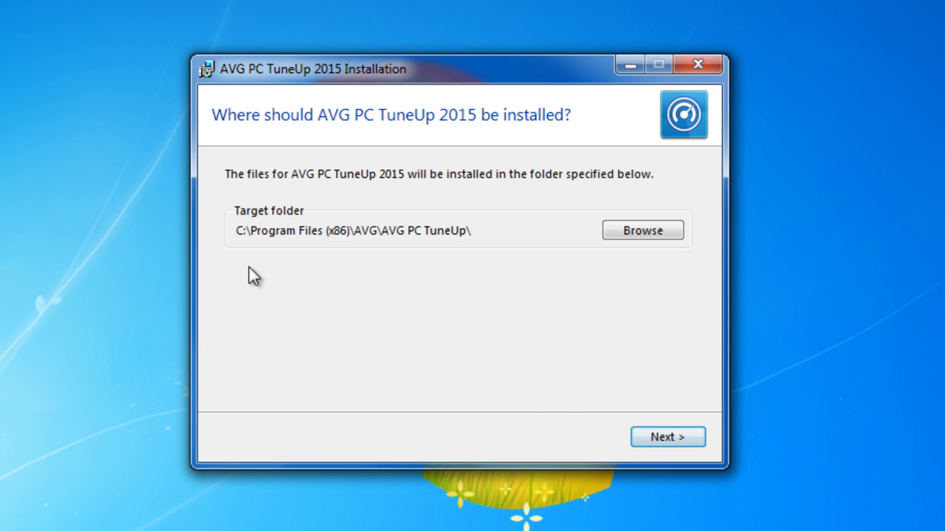
mouse_move(397, 251)
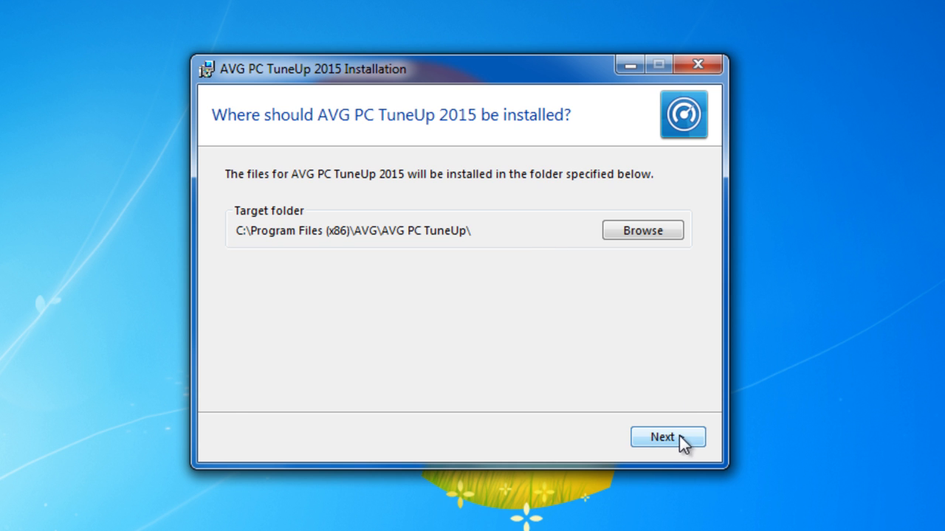
Advance to the configuration page and enable showing the TuneUp Gadget after installation.
click(667, 436)
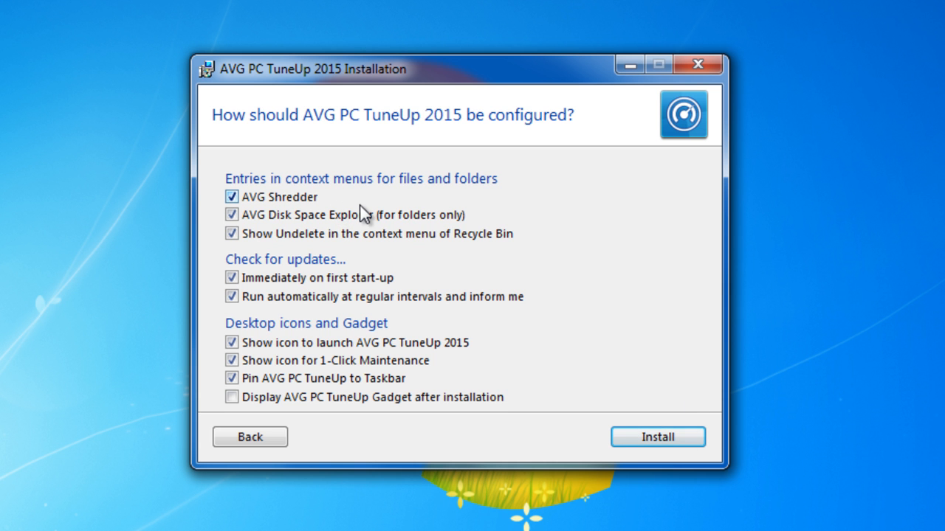
mouse_move(276, 214)
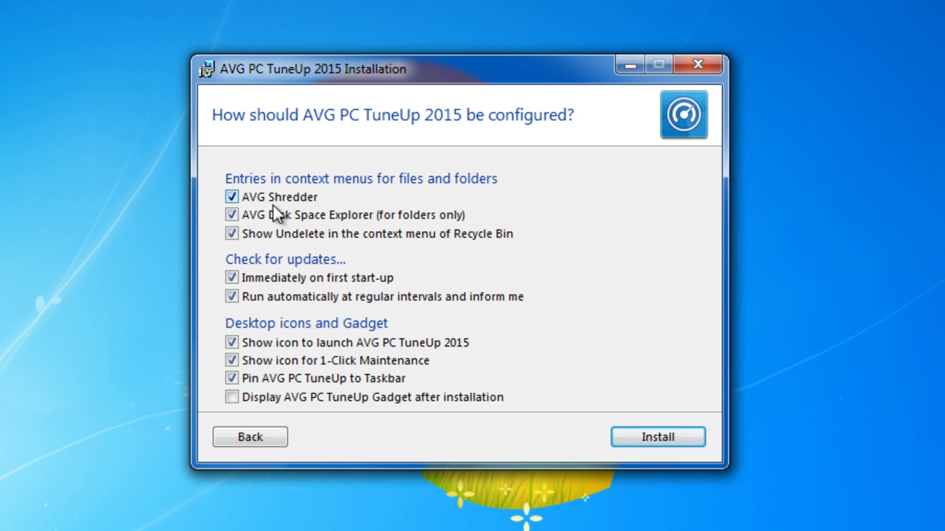
mouse_move(367, 209)
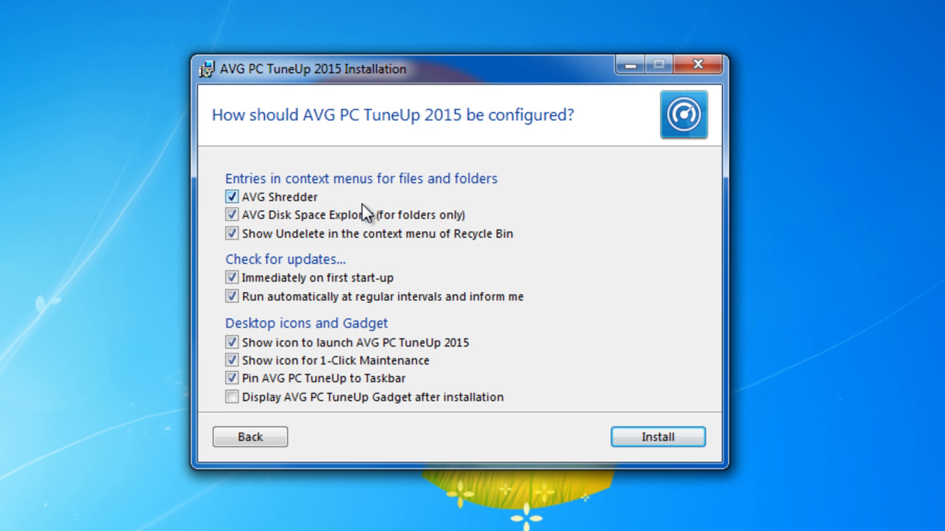
mouse_move(404, 214)
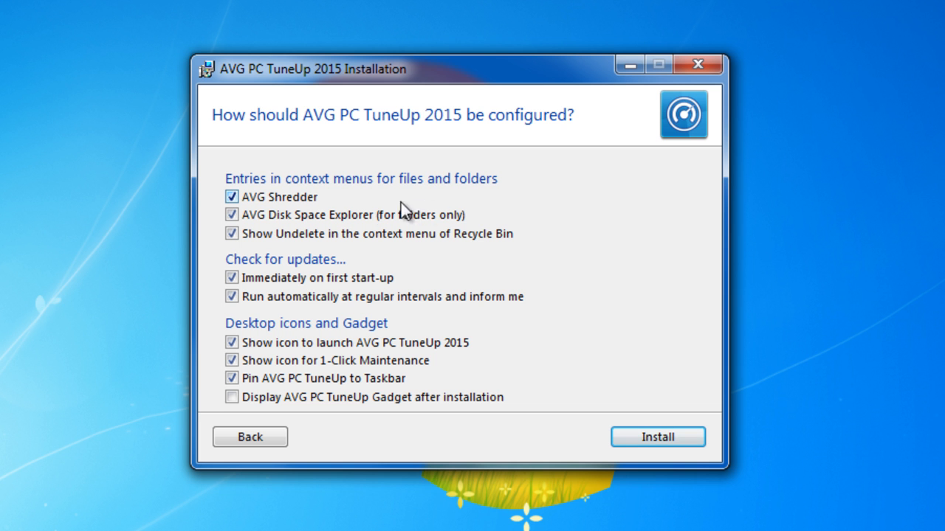
mouse_move(417, 216)
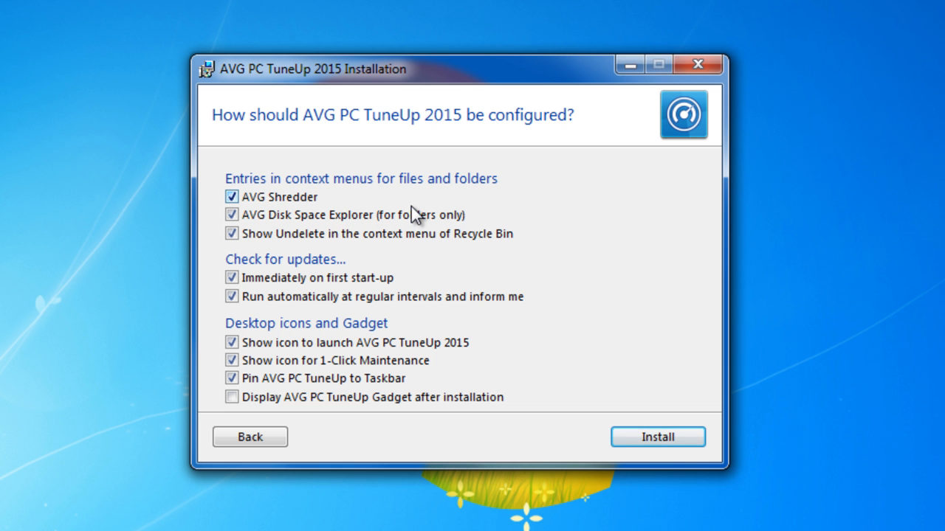
mouse_move(336, 229)
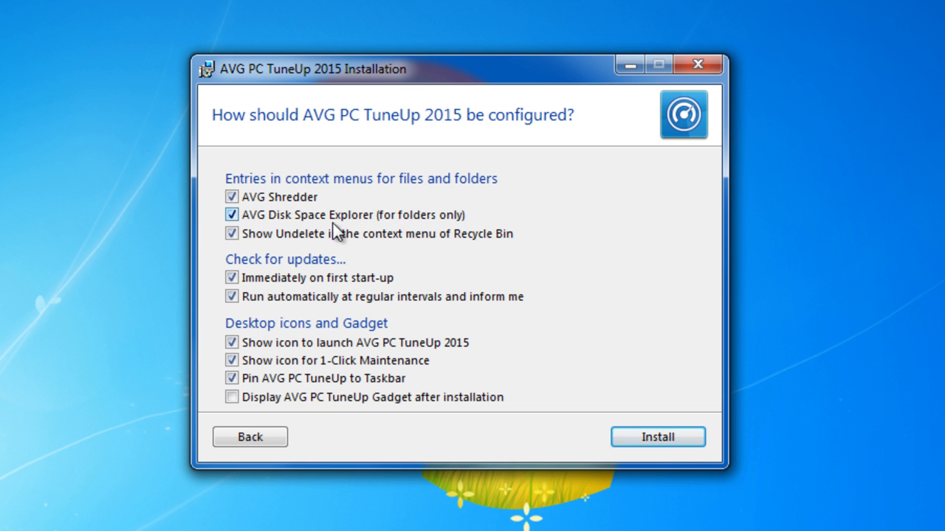
mouse_move(402, 227)
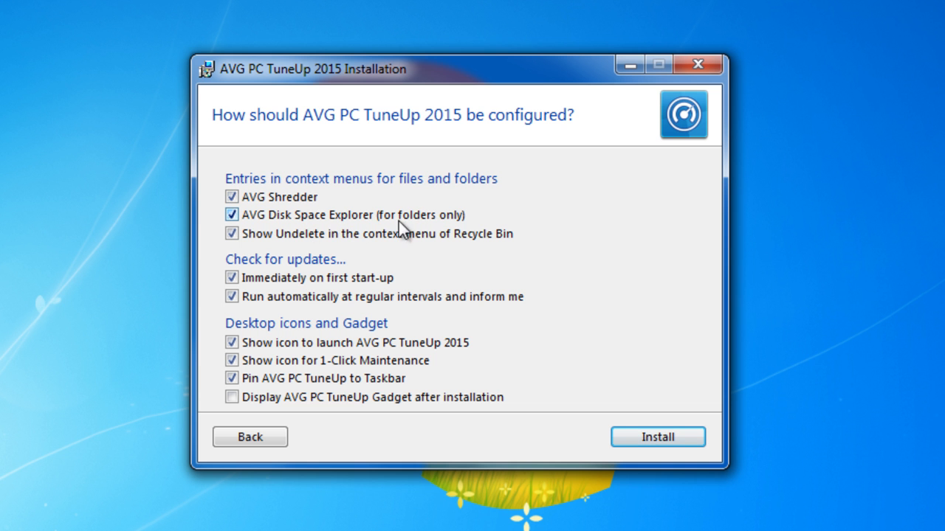
mouse_move(362, 251)
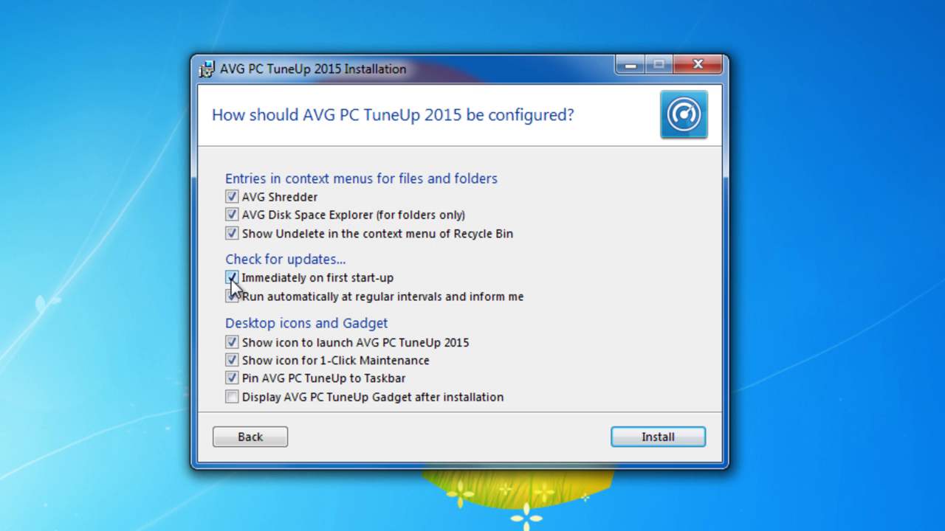
click(232, 296)
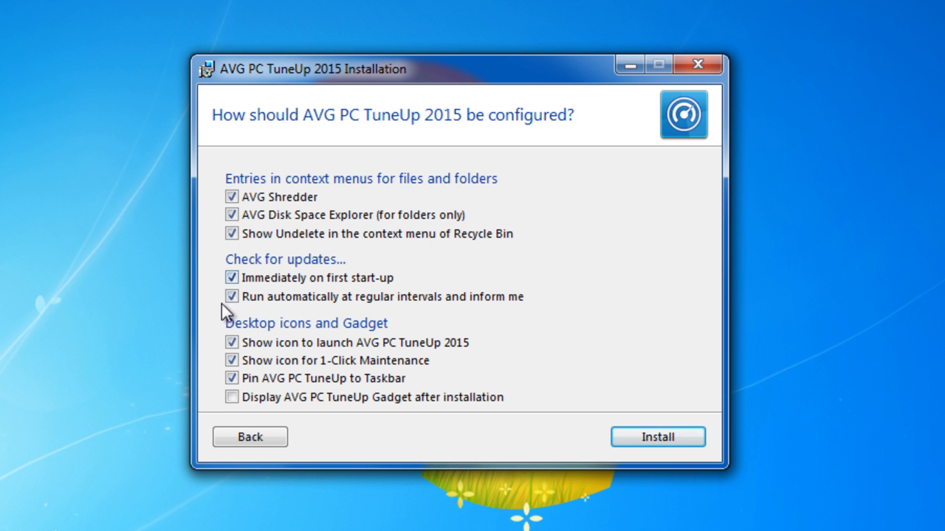
mouse_move(552, 316)
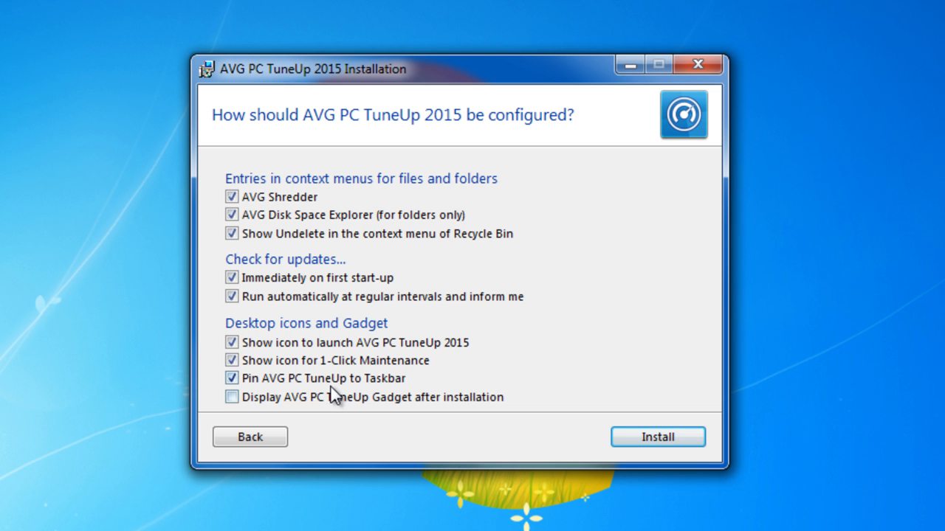
mouse_move(453, 452)
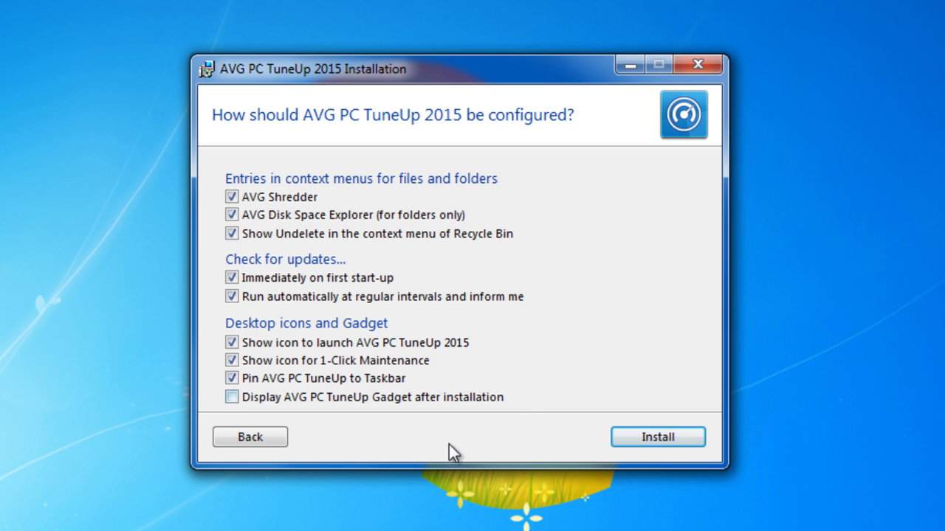
click(232, 397)
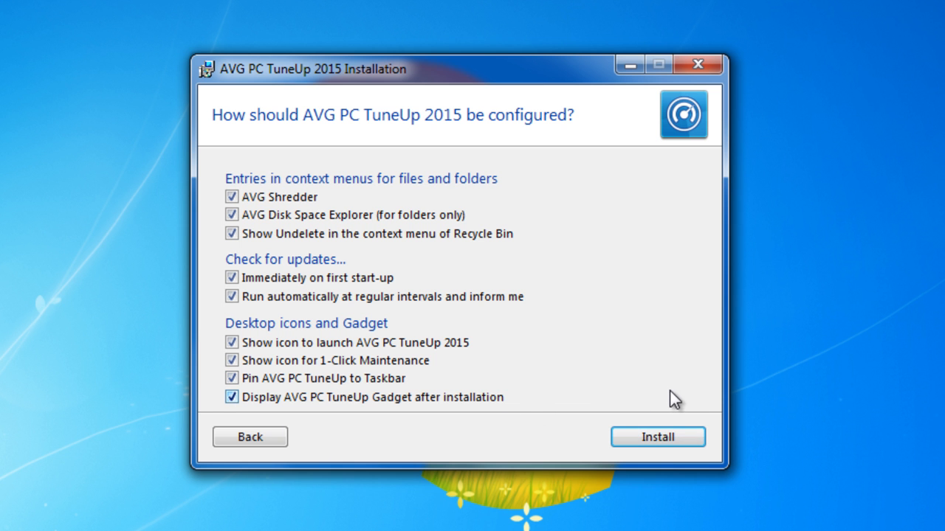
mouse_move(595, 341)
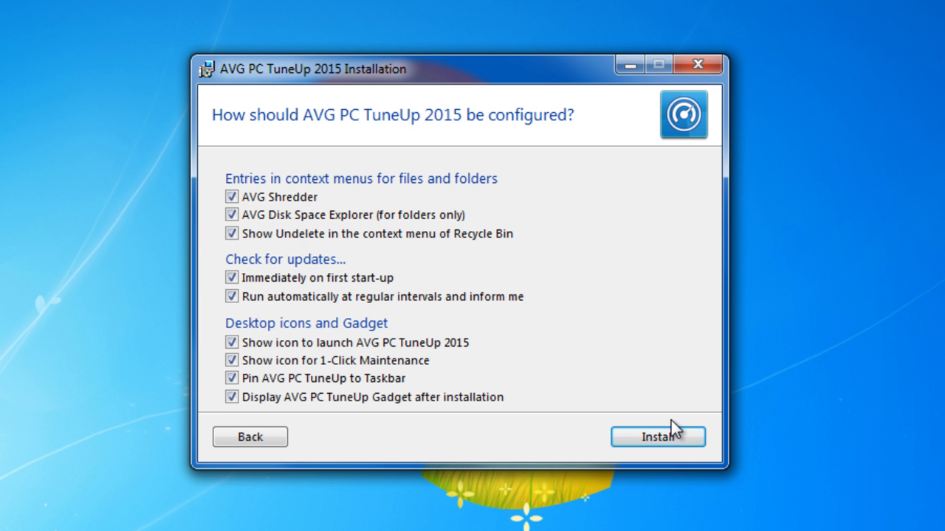
Install with the chosen options, then finish with 'Launch AVG PC TuneUp 2015' ticked.
click(658, 436)
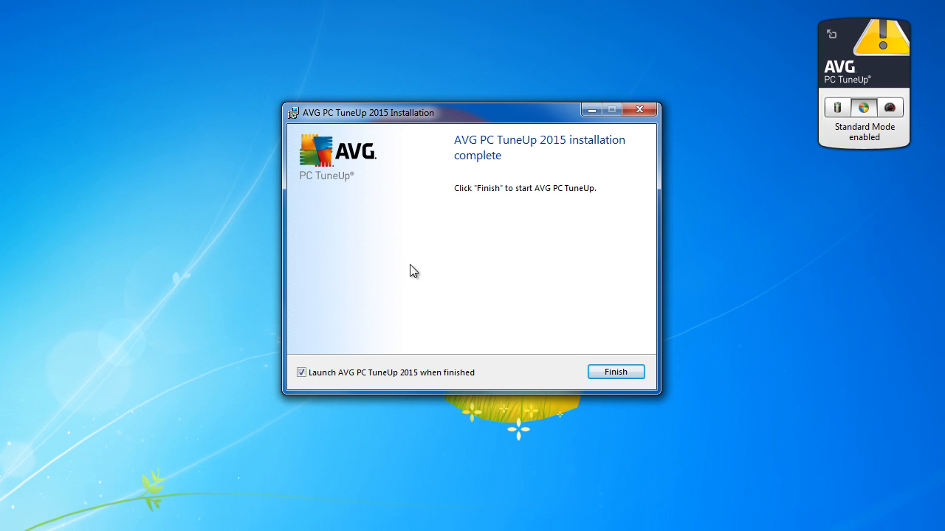
mouse_move(562, 381)
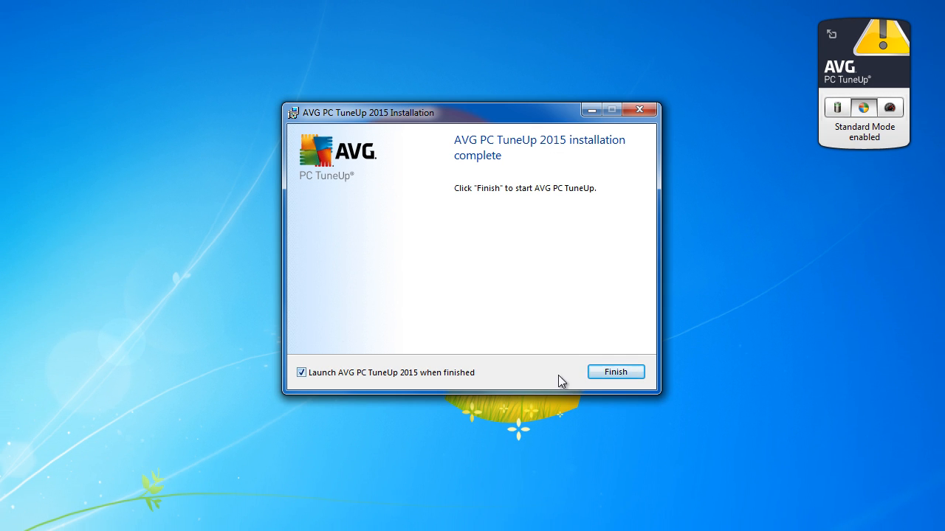
click(616, 371)
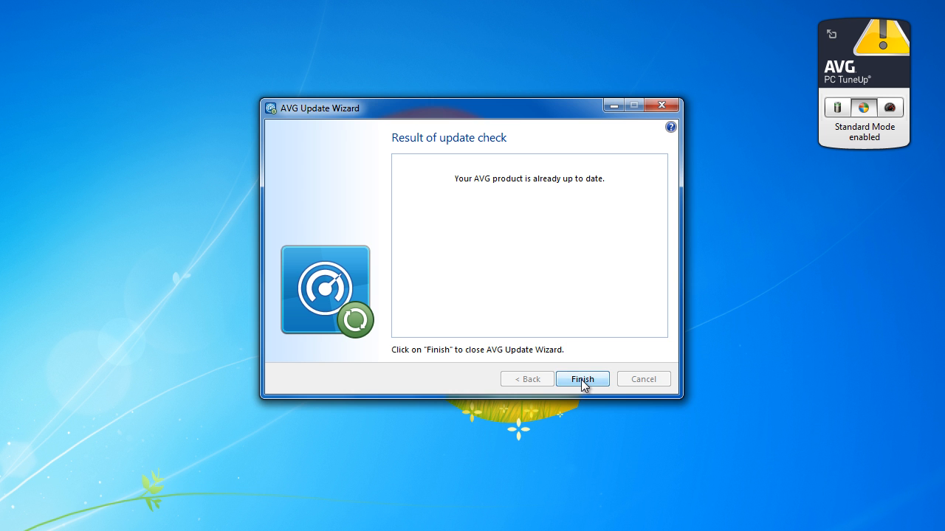
Close the up-to-date Update Wizard and skip 1-Click Maintenance to reach the dashboard.
click(582, 379)
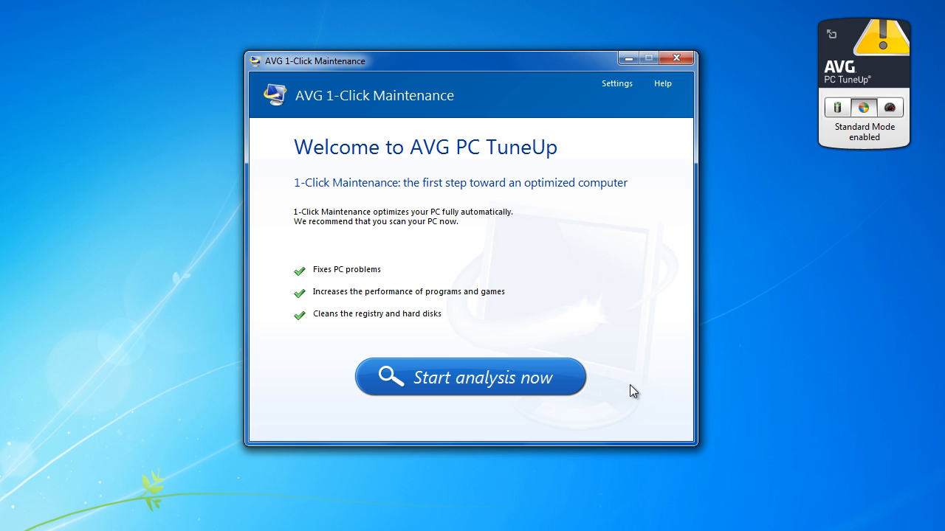
mouse_move(456, 411)
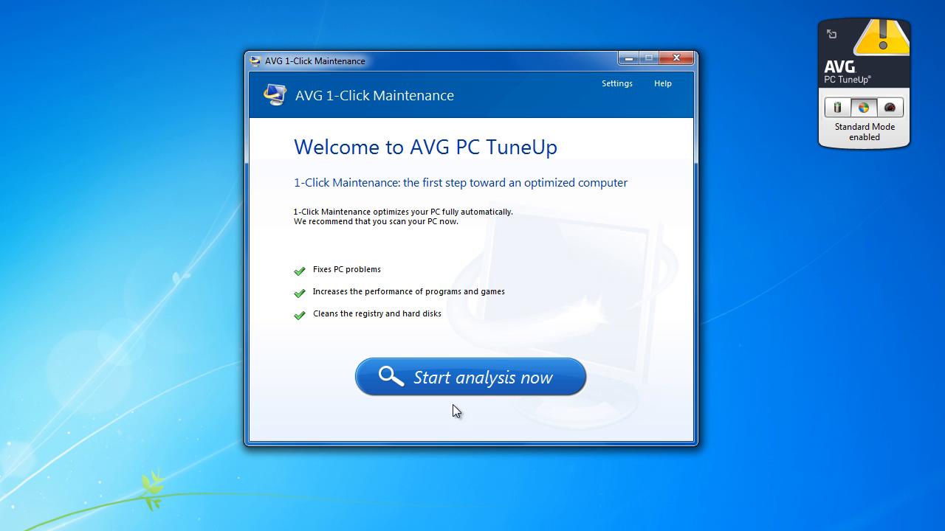
mouse_move(535, 395)
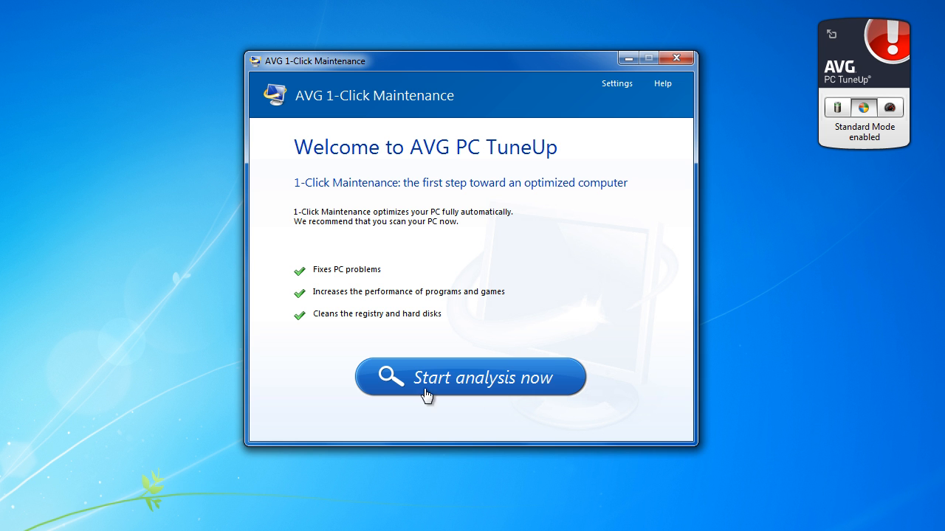
click(676, 57)
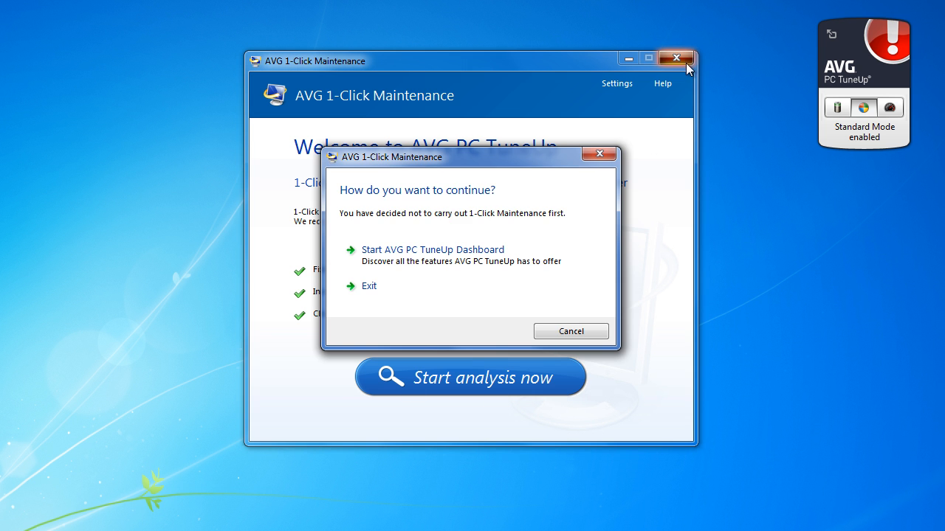
mouse_move(375, 290)
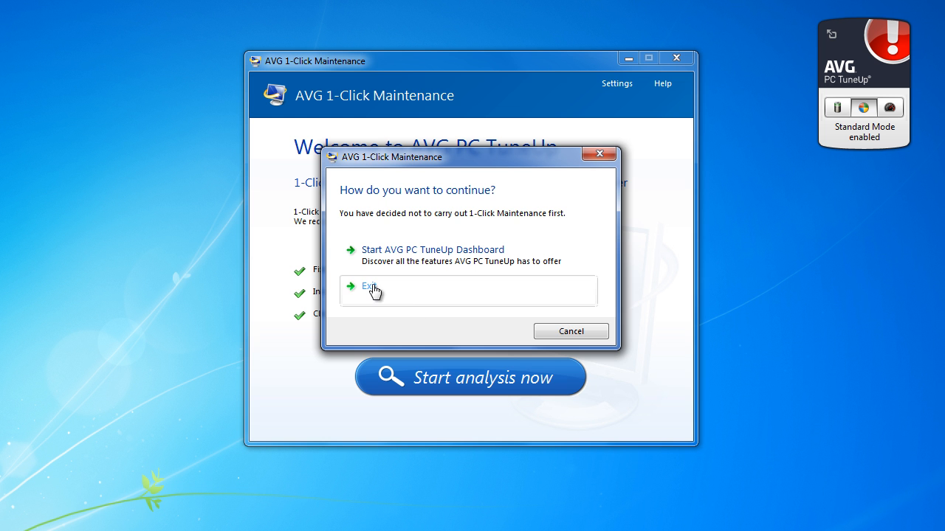
click(433, 250)
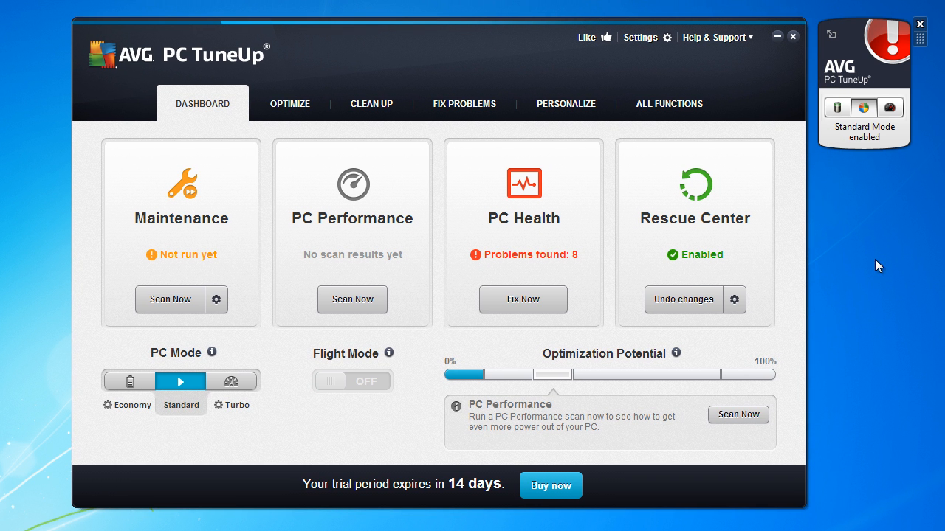
mouse_move(883, 274)
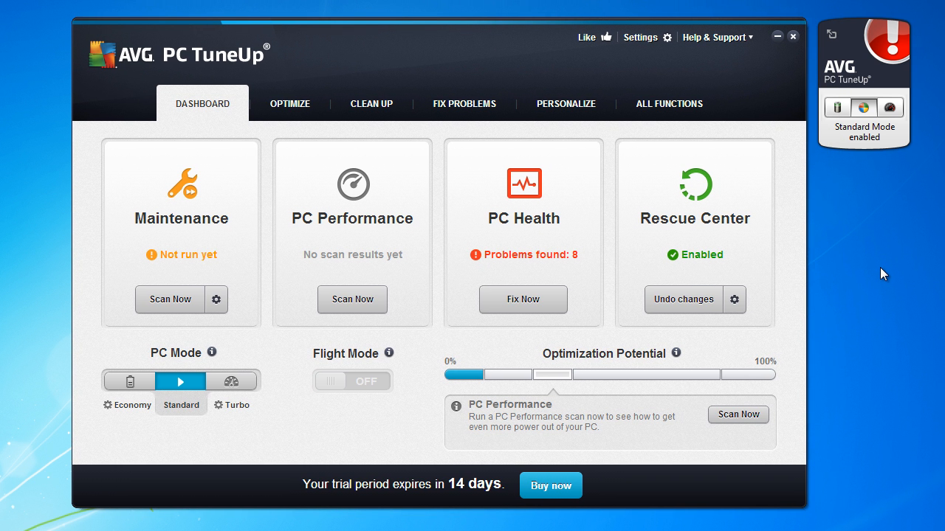
mouse_move(259, 226)
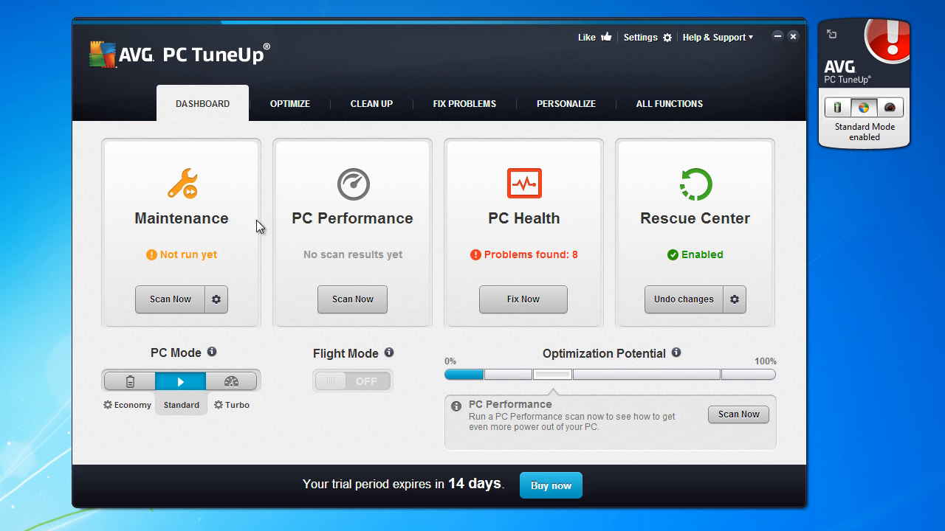
mouse_move(508, 223)
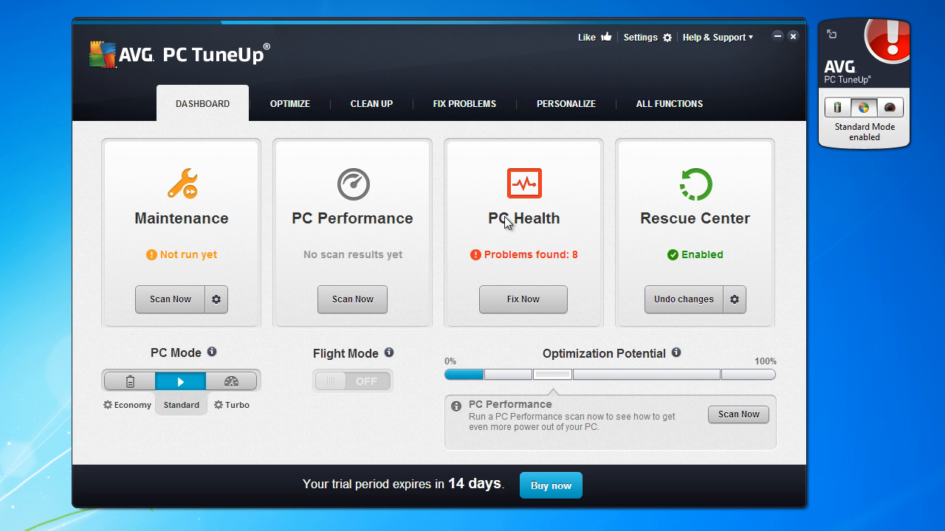
mouse_move(211, 341)
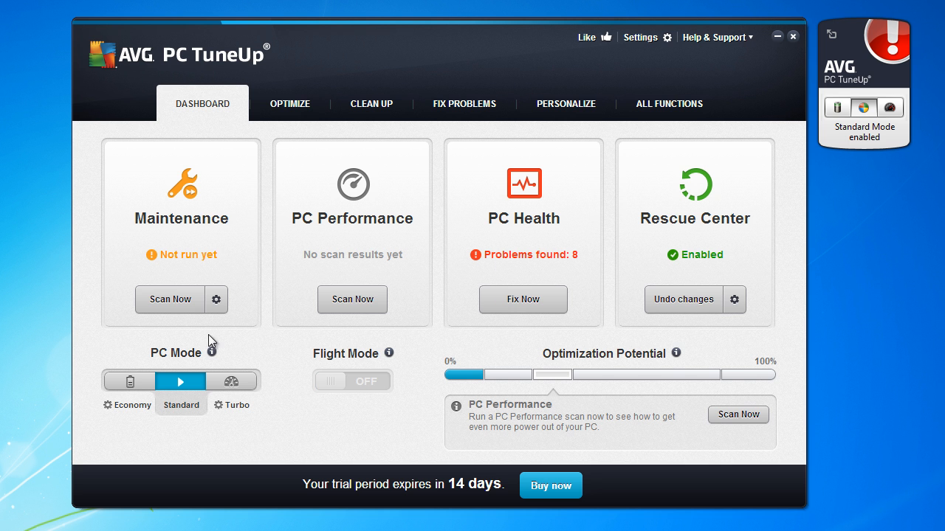
mouse_move(130, 381)
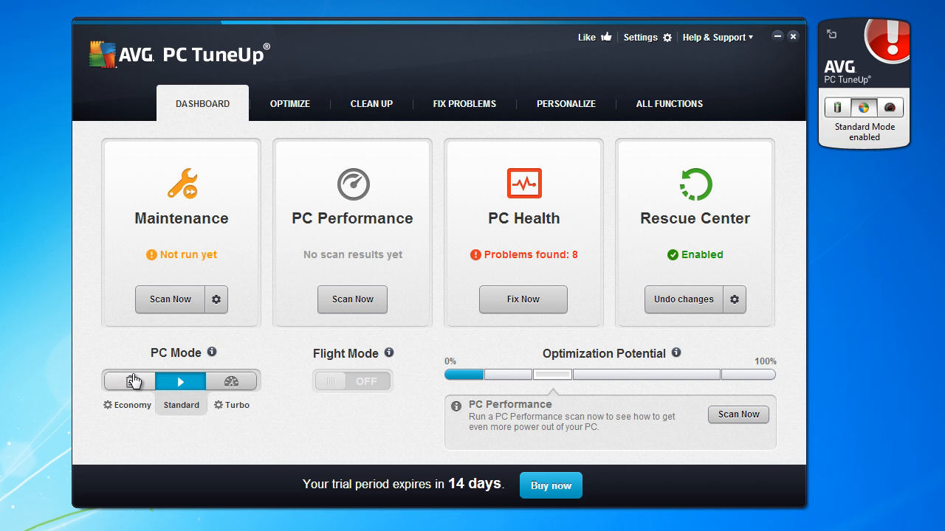
mouse_move(333, 424)
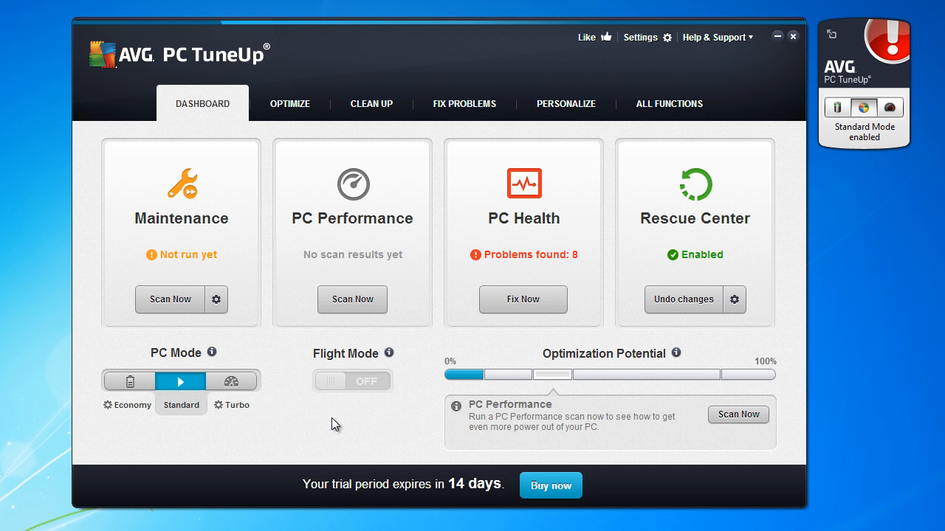
mouse_move(176, 300)
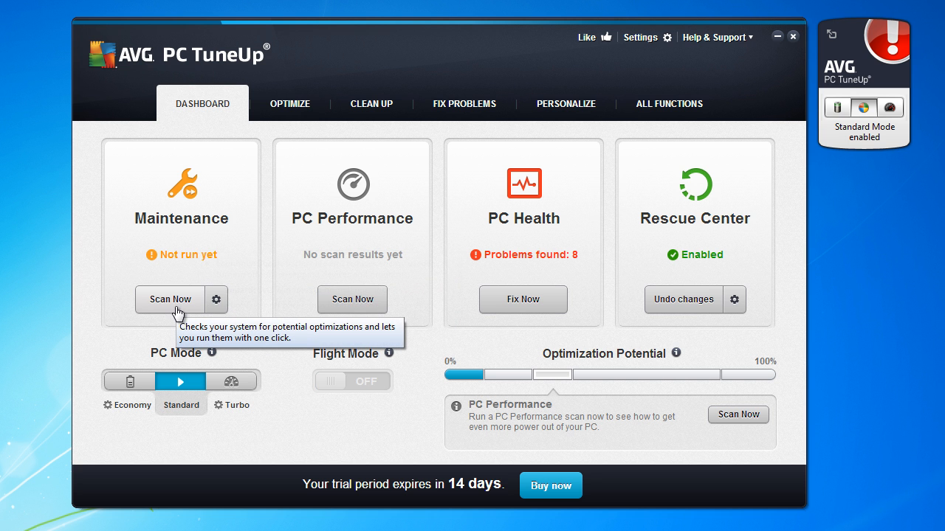
mouse_move(177, 306)
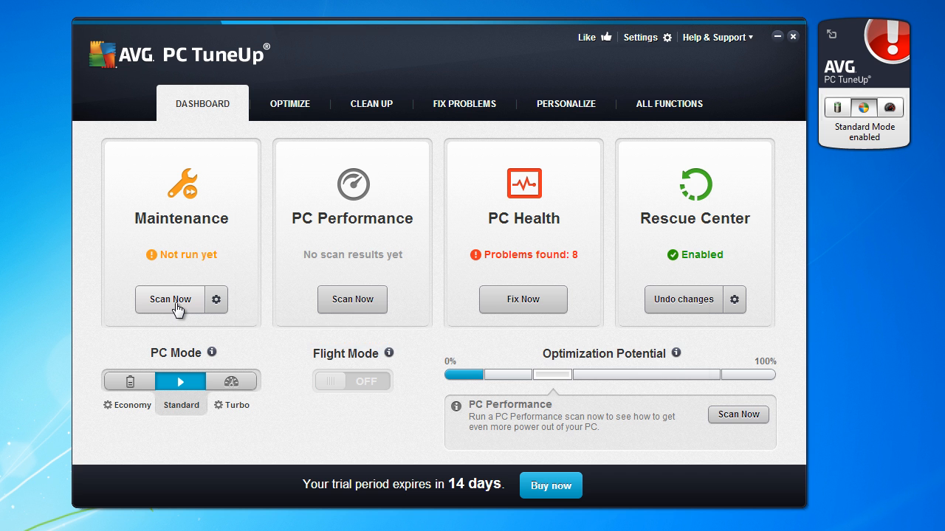
Start the 1-Click Maintenance scan and let it analyze the system.
click(169, 299)
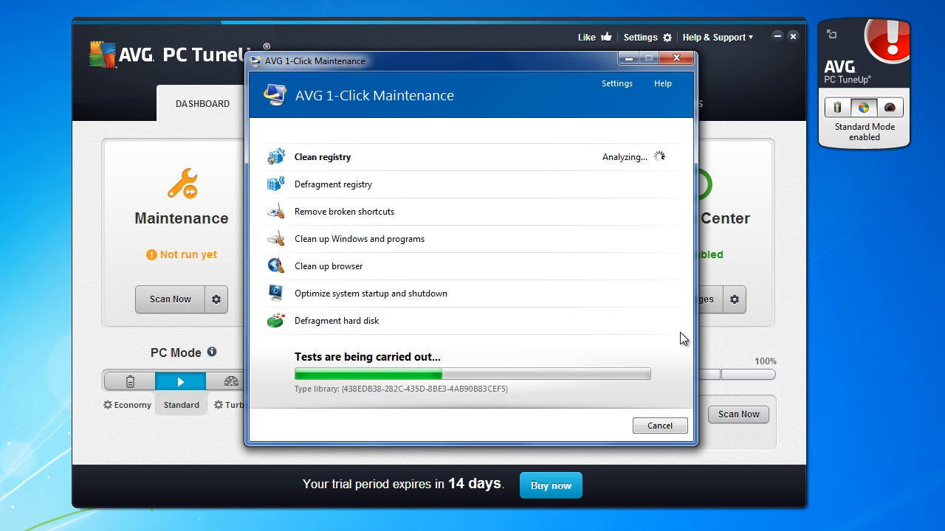
mouse_move(383, 212)
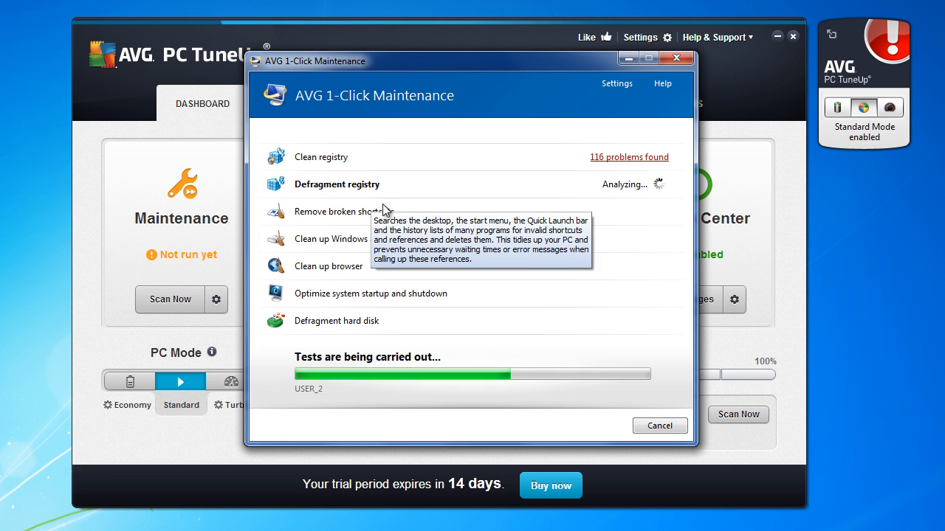
mouse_move(439, 220)
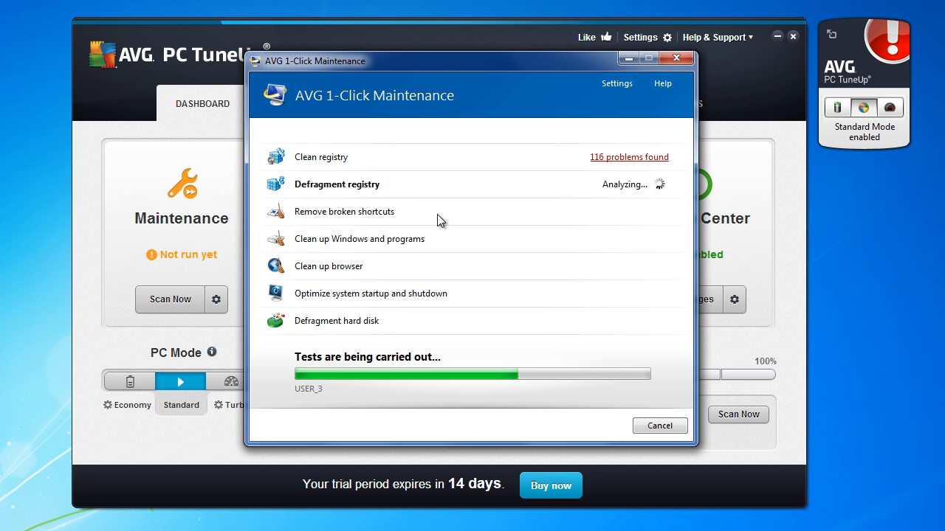
mouse_move(405, 253)
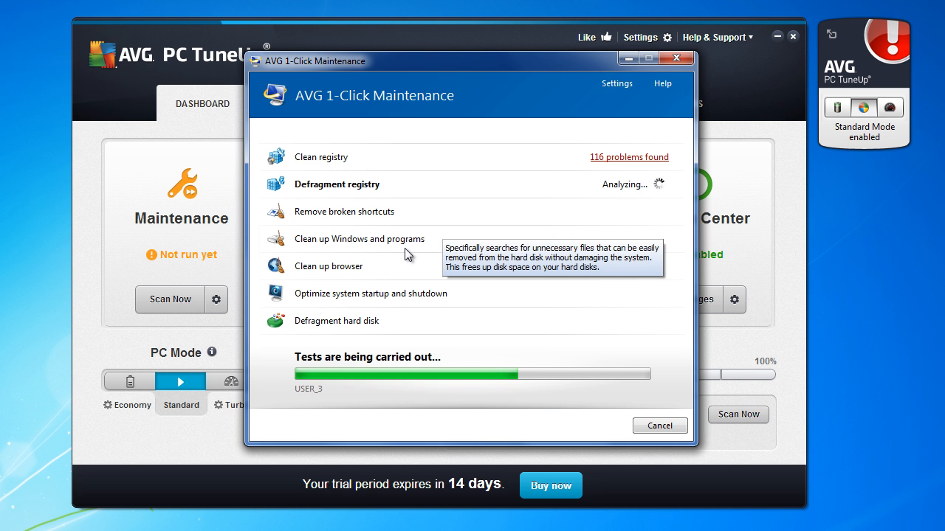
mouse_move(353, 306)
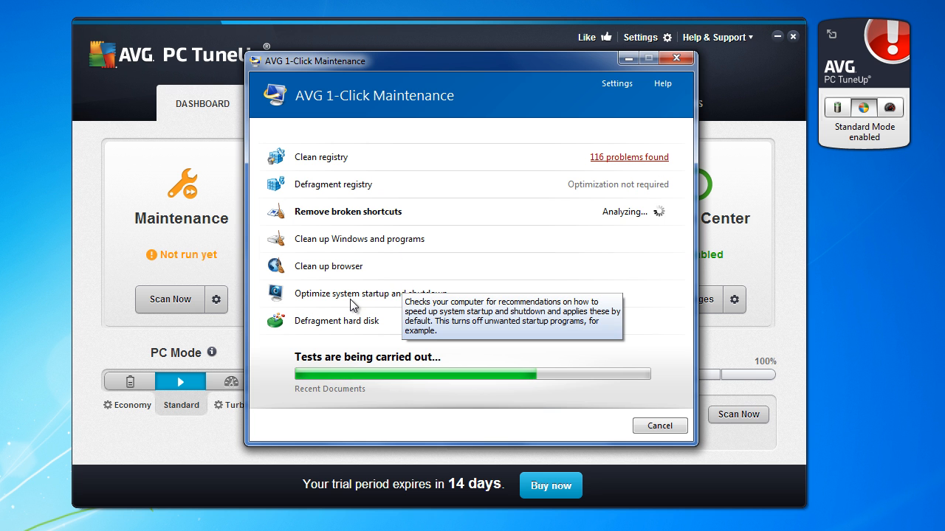
mouse_move(637, 283)
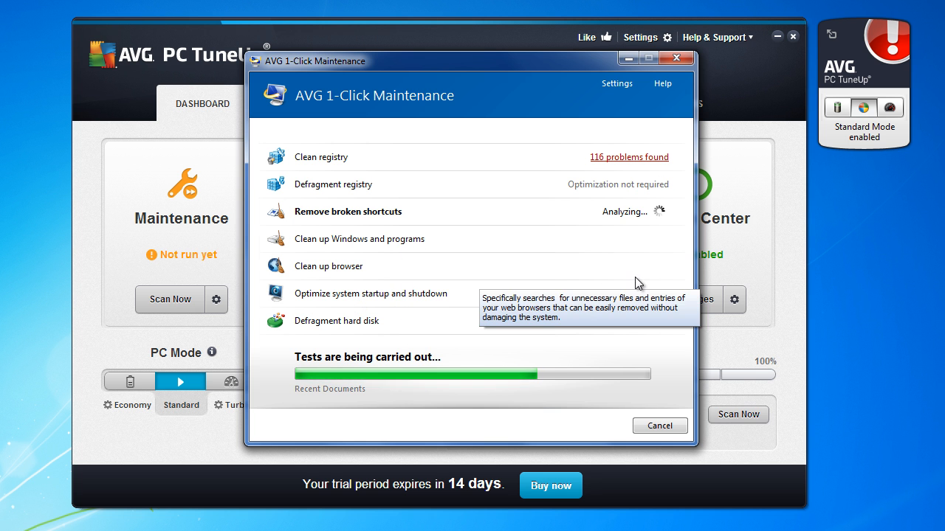
mouse_move(373, 332)
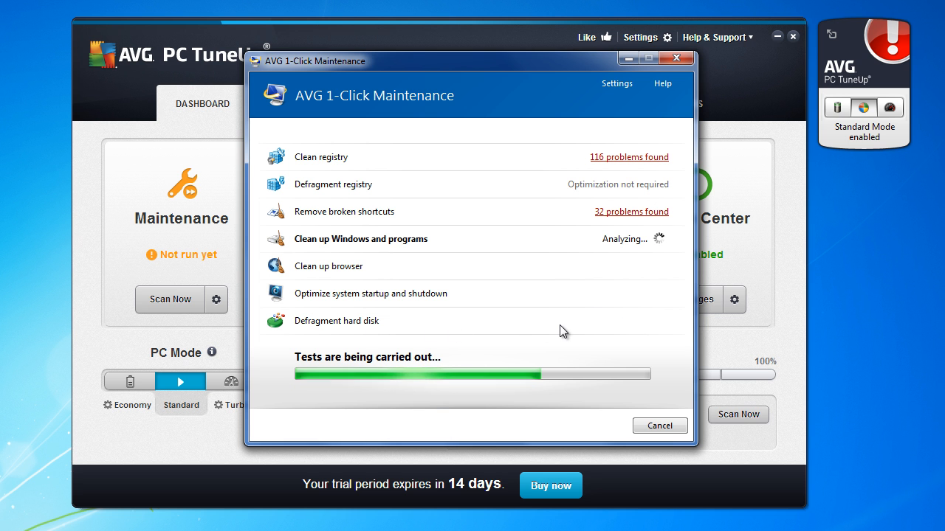
mouse_move(580, 323)
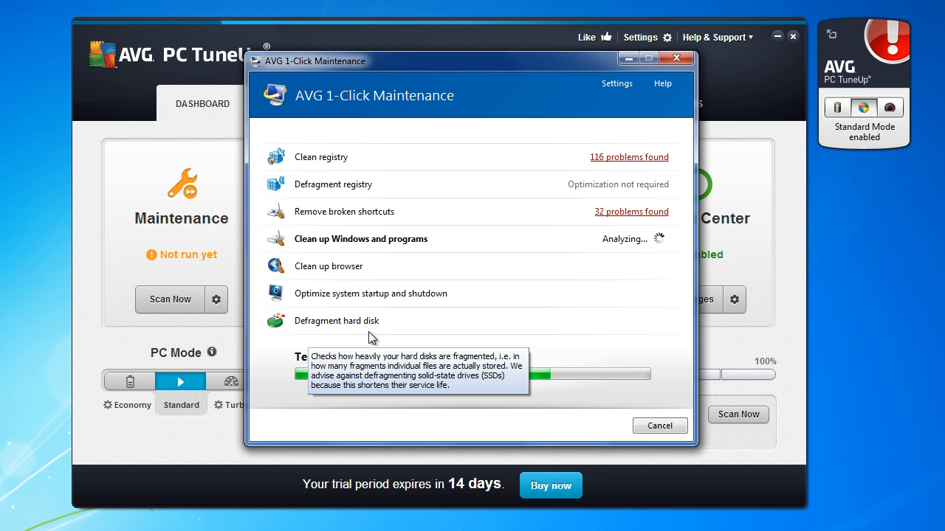
mouse_move(610, 330)
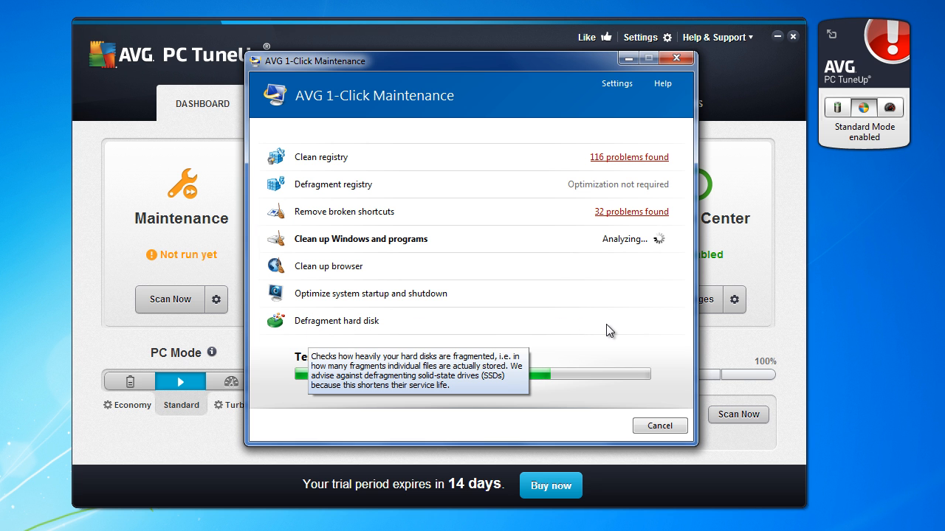
mouse_move(619, 355)
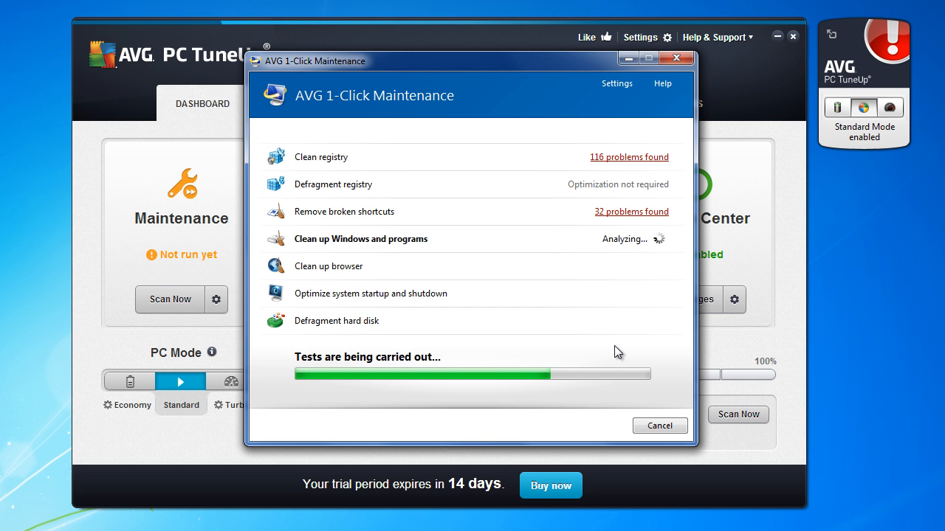
mouse_move(600, 276)
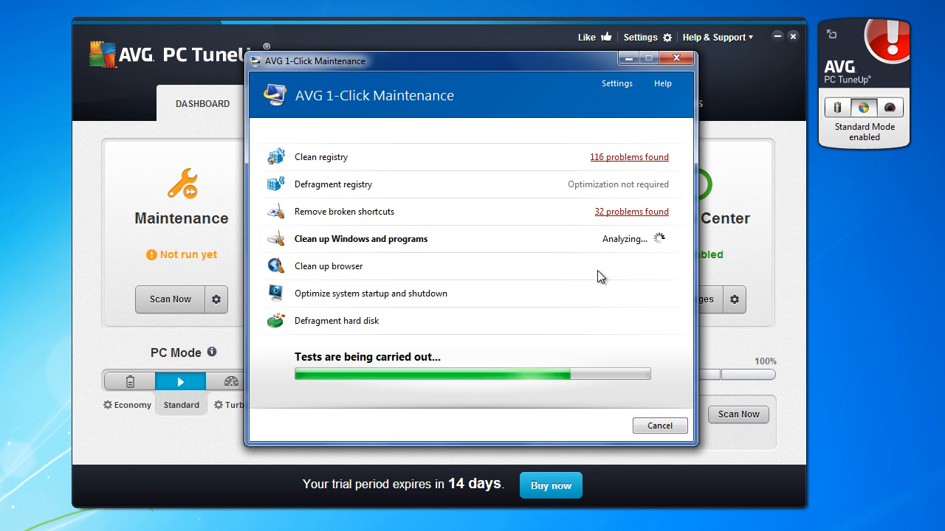
mouse_move(632, 172)
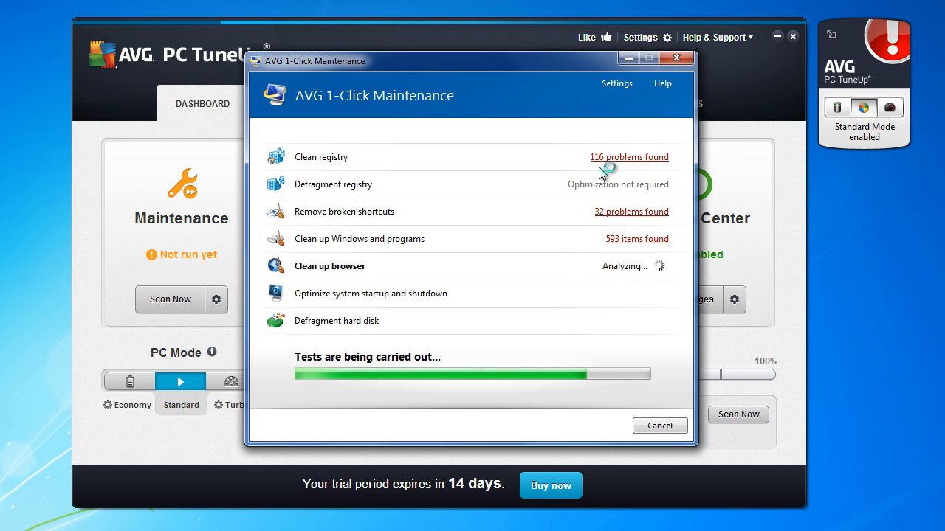
mouse_move(598, 169)
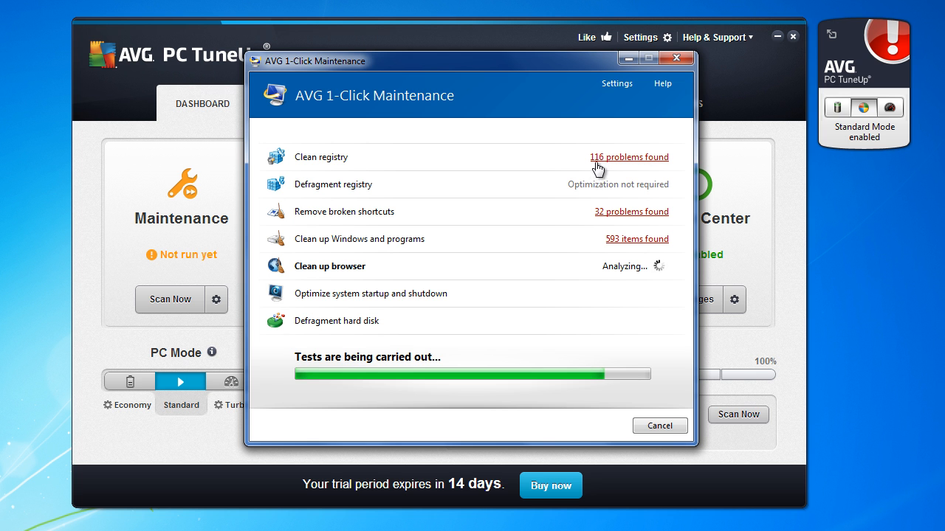
mouse_move(665, 172)
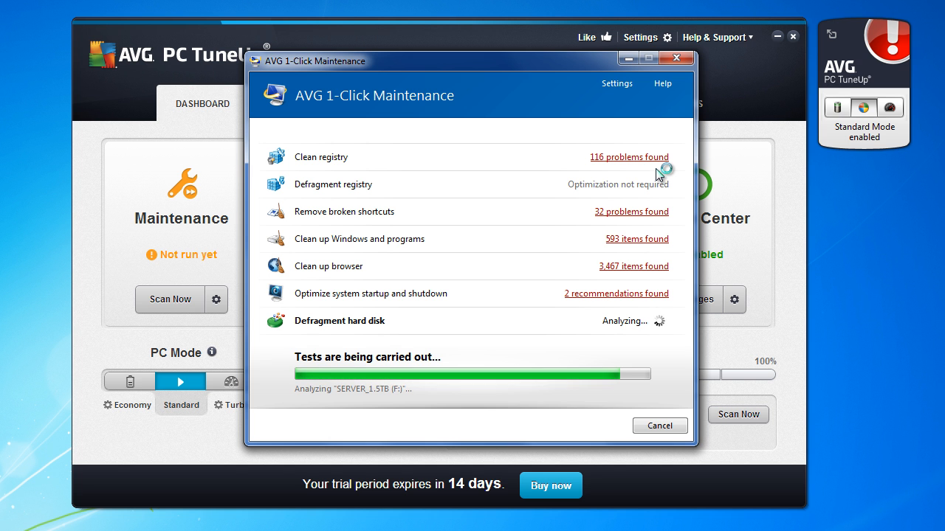
mouse_move(655, 177)
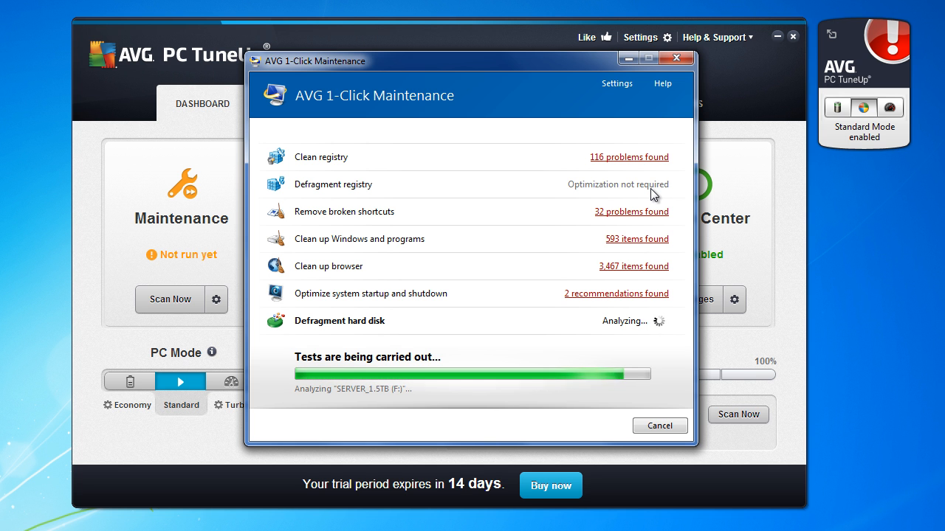
mouse_move(465, 337)
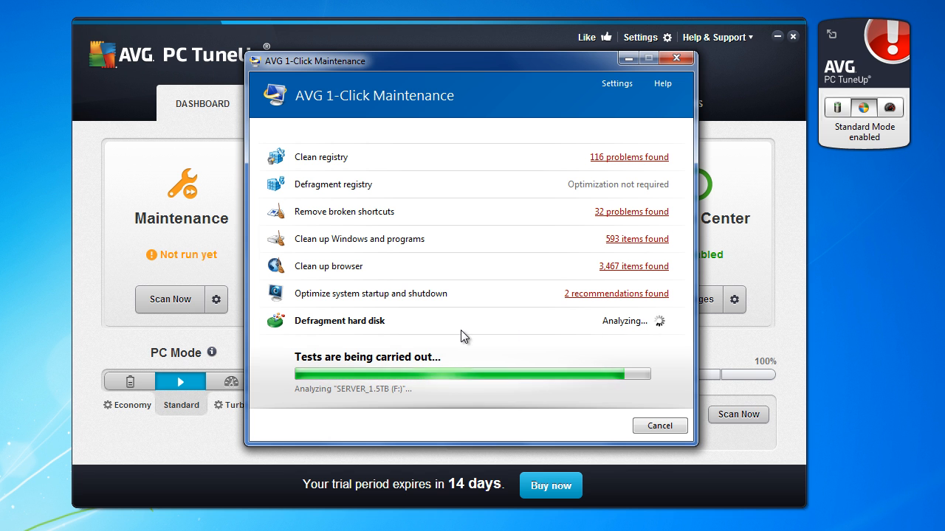
mouse_move(637, 338)
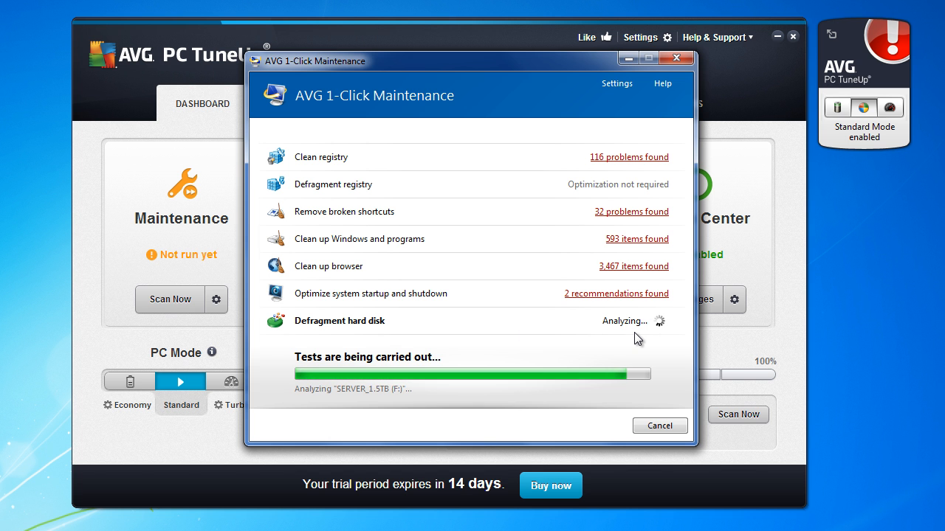
mouse_move(392, 344)
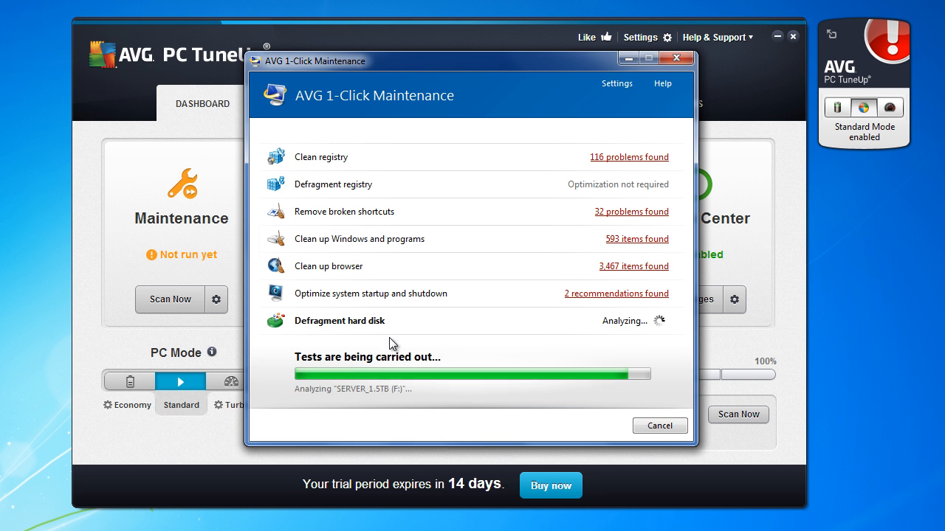
mouse_move(458, 336)
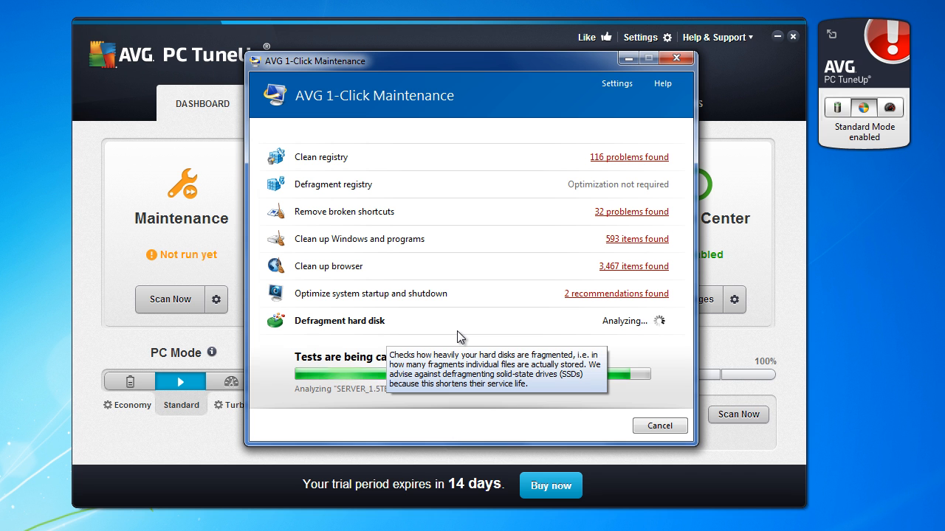
mouse_move(667, 383)
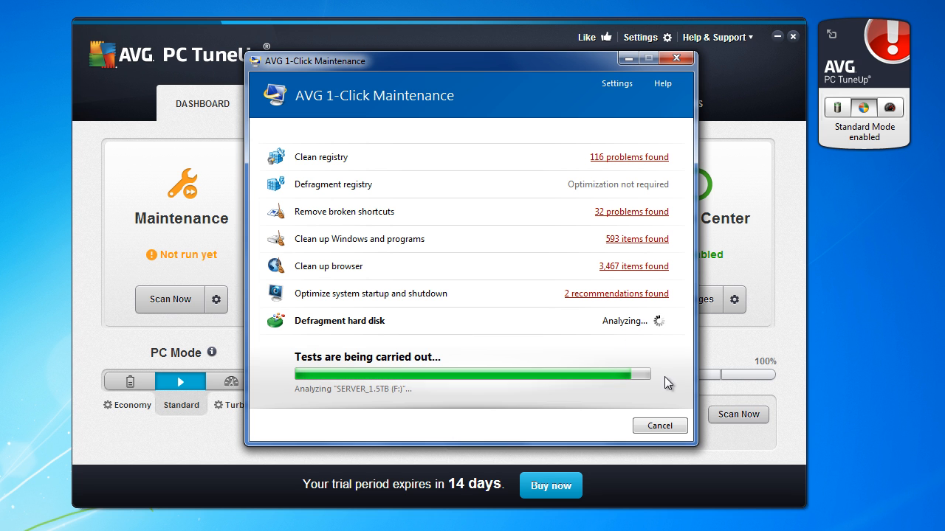
mouse_move(684, 340)
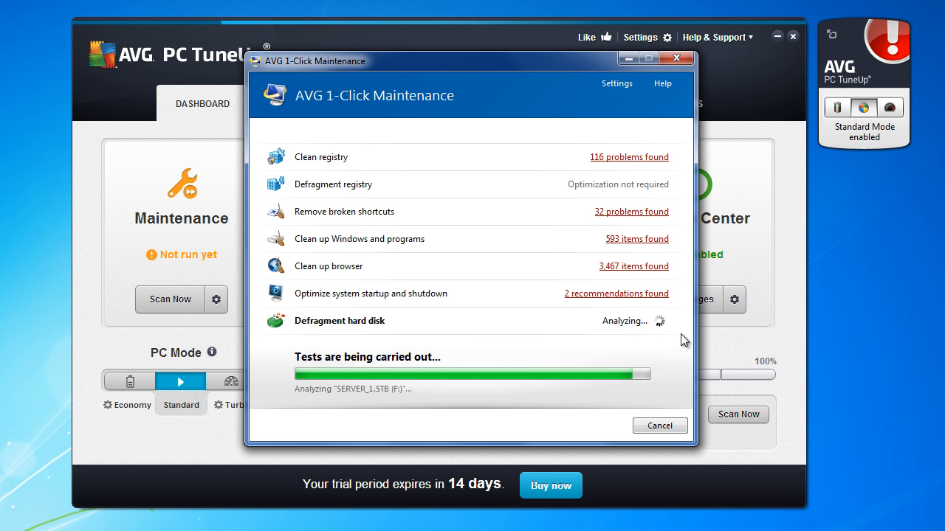
mouse_move(620, 351)
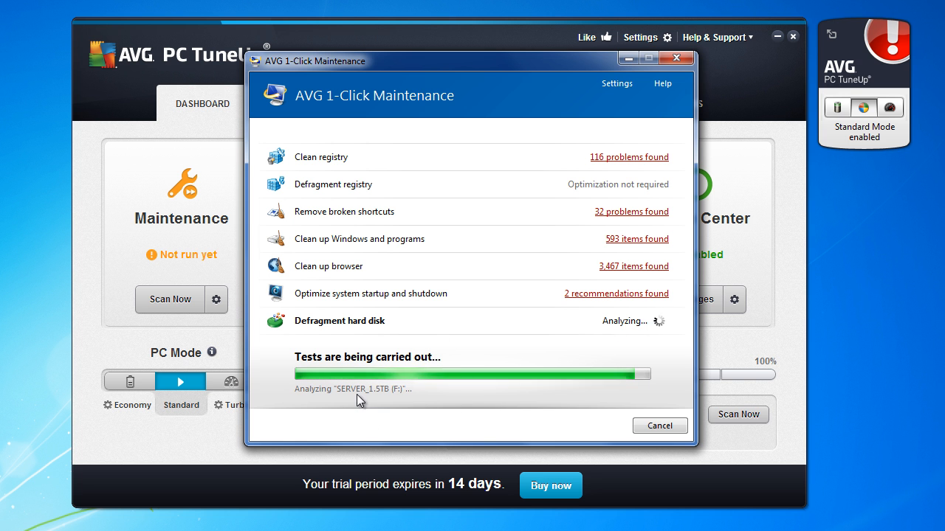
mouse_move(373, 400)
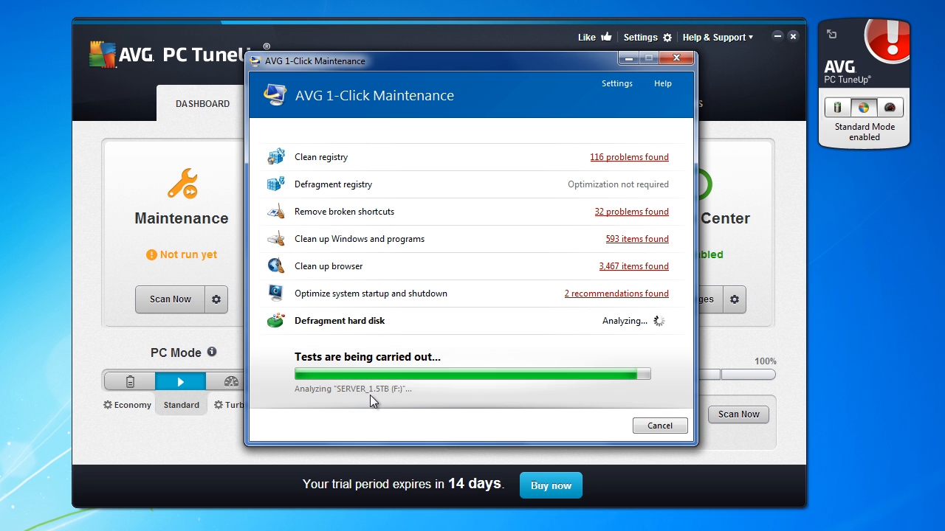
mouse_move(489, 367)
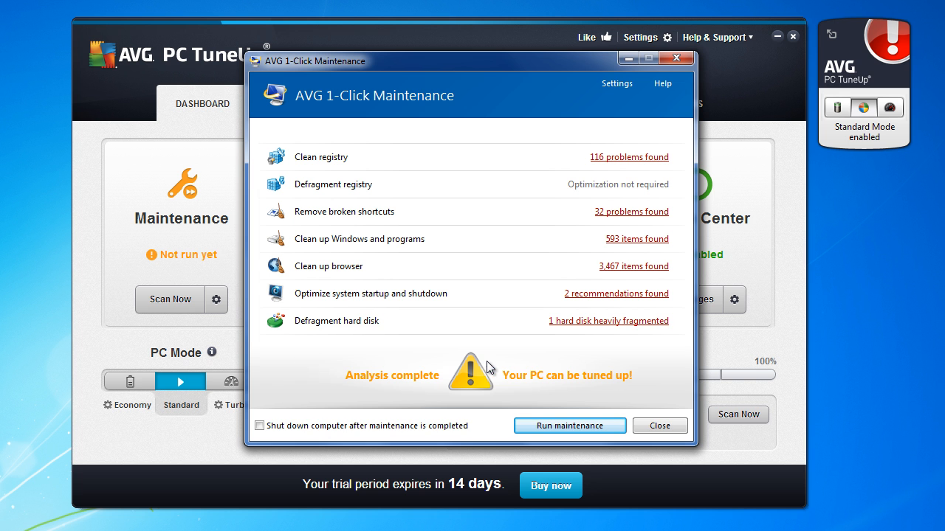
mouse_move(665, 153)
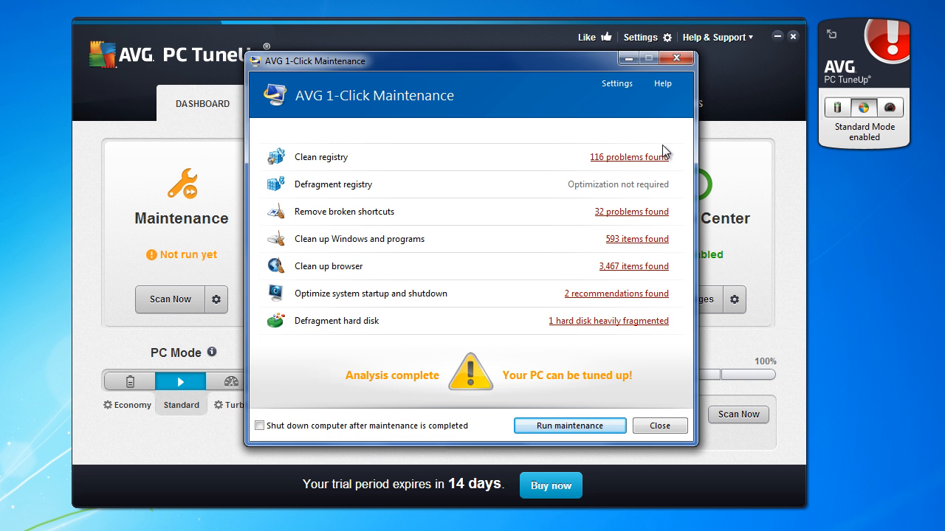
mouse_move(627, 162)
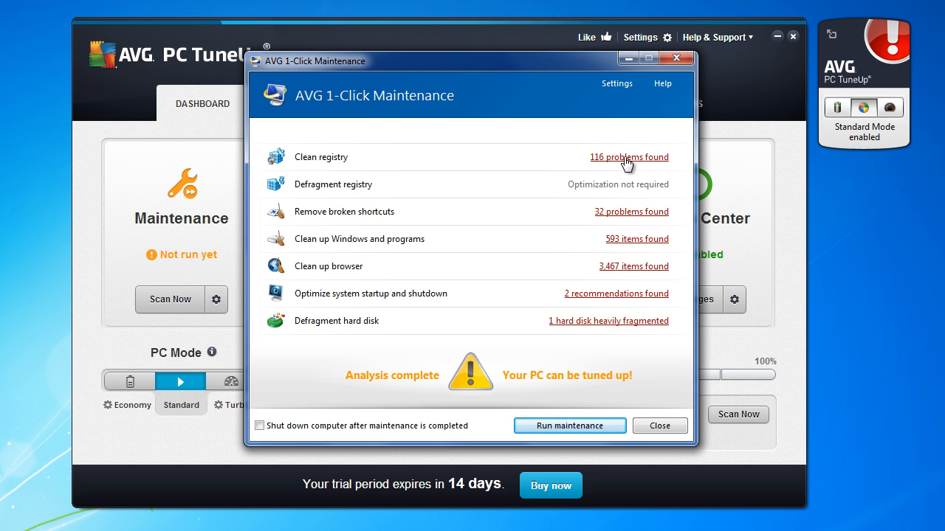
click(628, 156)
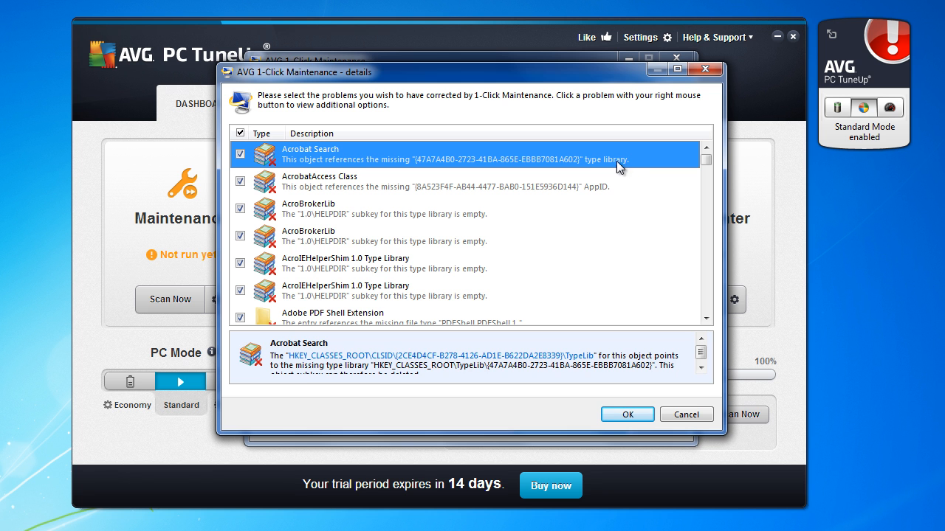
mouse_move(736, 145)
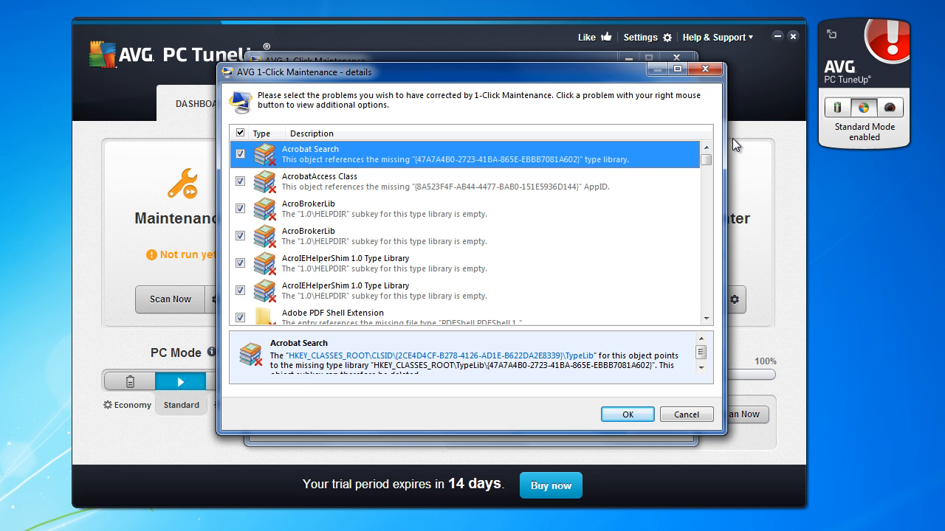
mouse_move(705, 148)
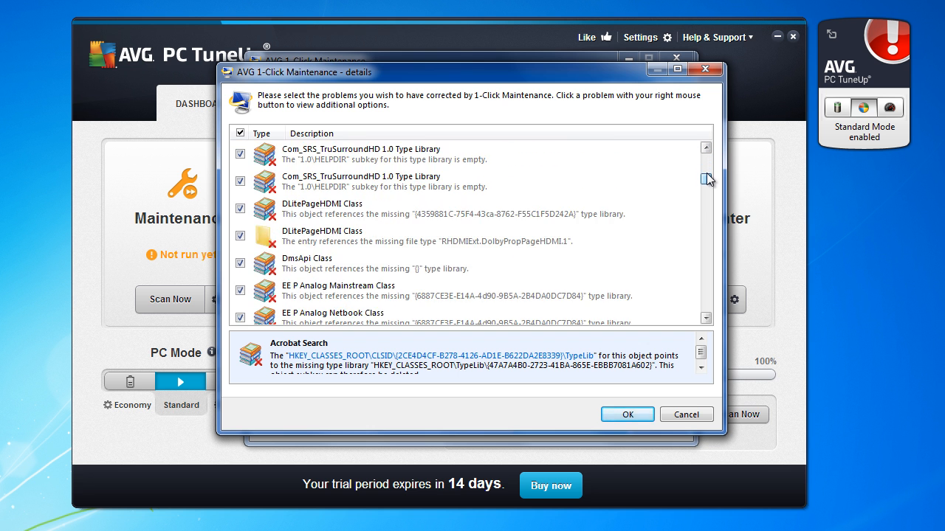
scroll(down, 3)
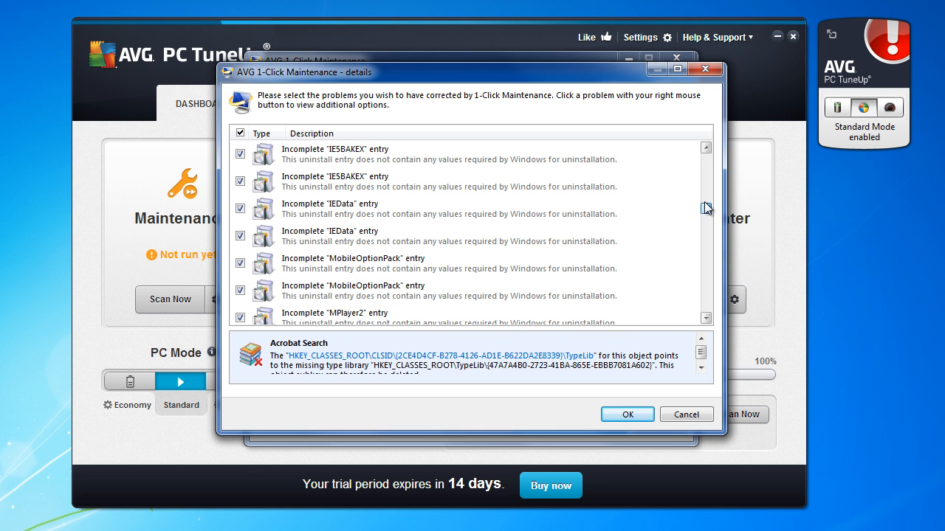
scroll(down, 3)
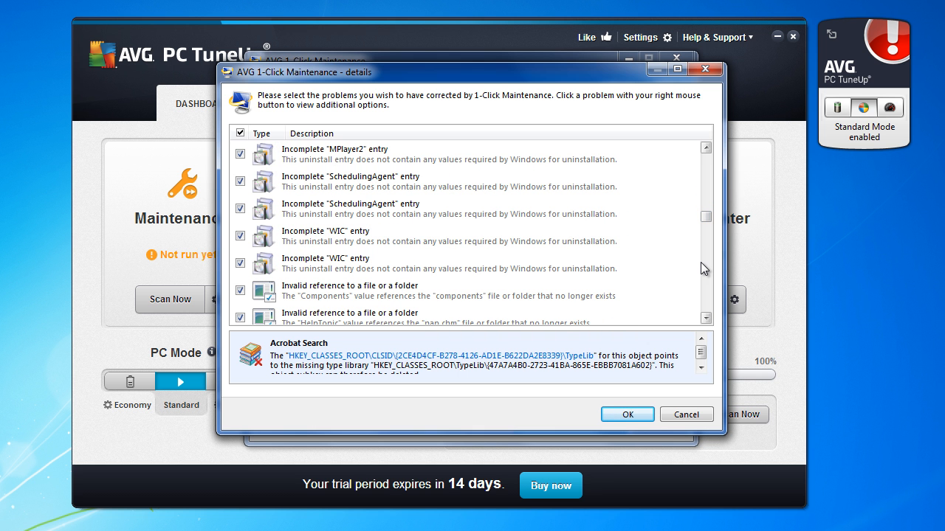
mouse_move(686, 414)
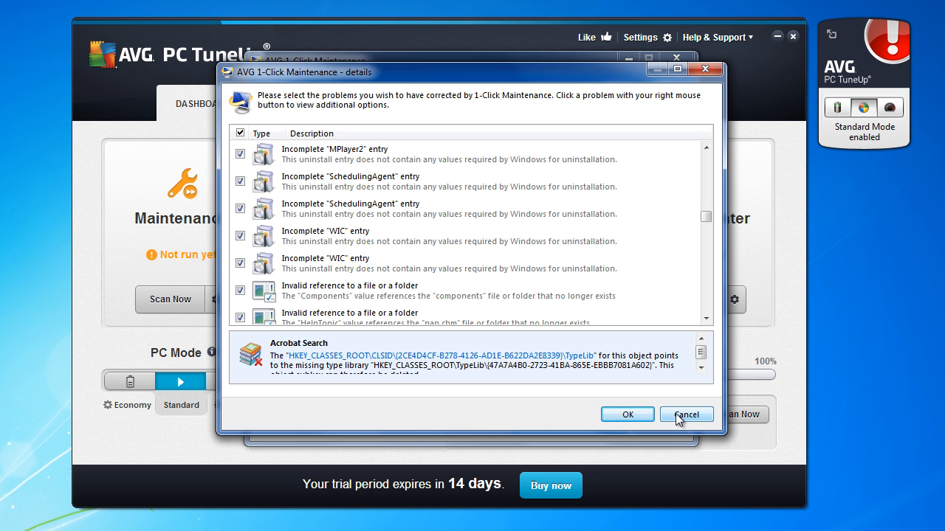
mouse_move(311, 116)
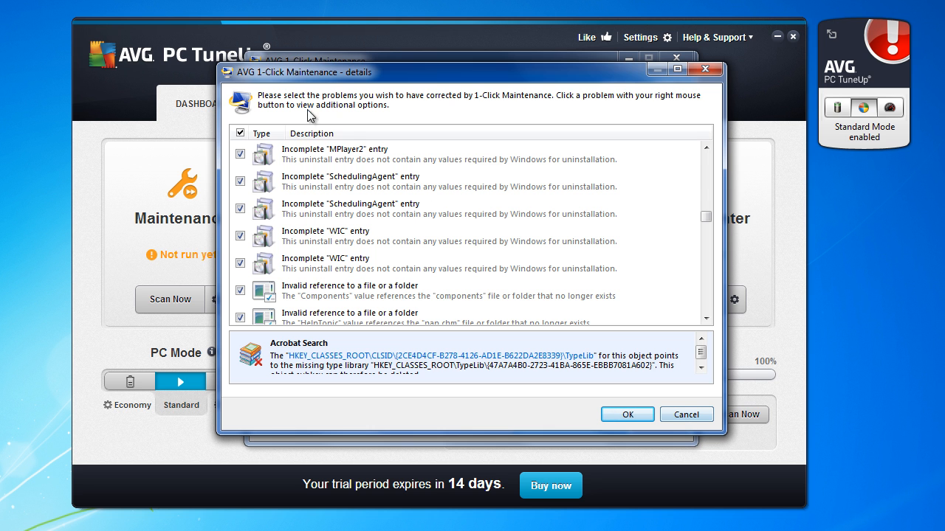
mouse_move(242, 155)
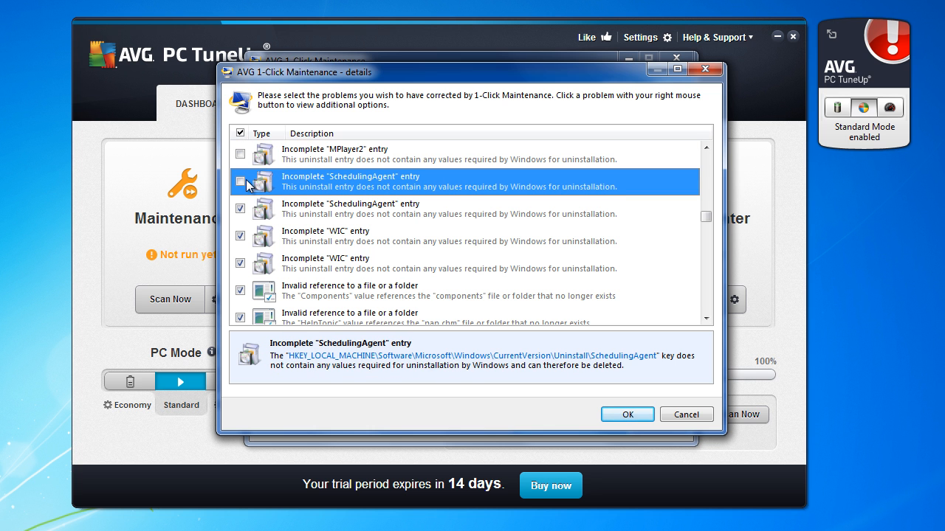
mouse_move(273, 191)
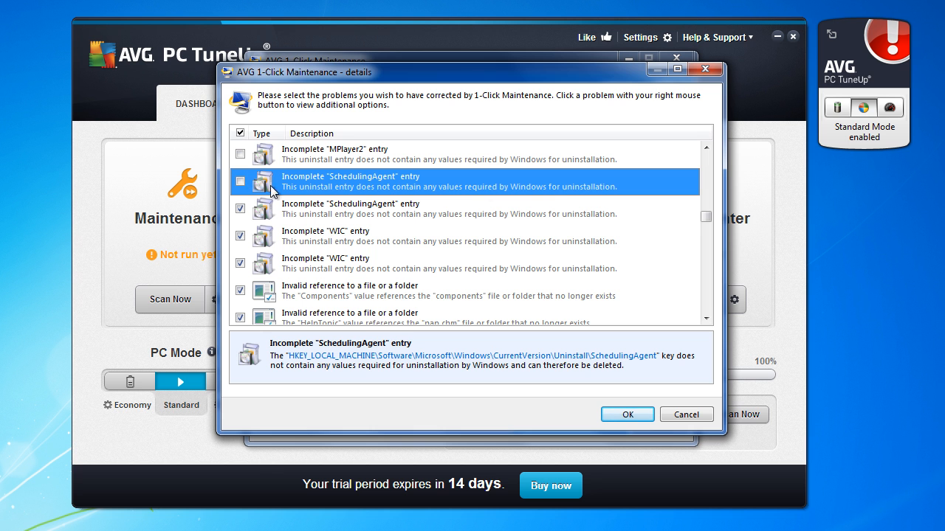
mouse_move(502, 327)
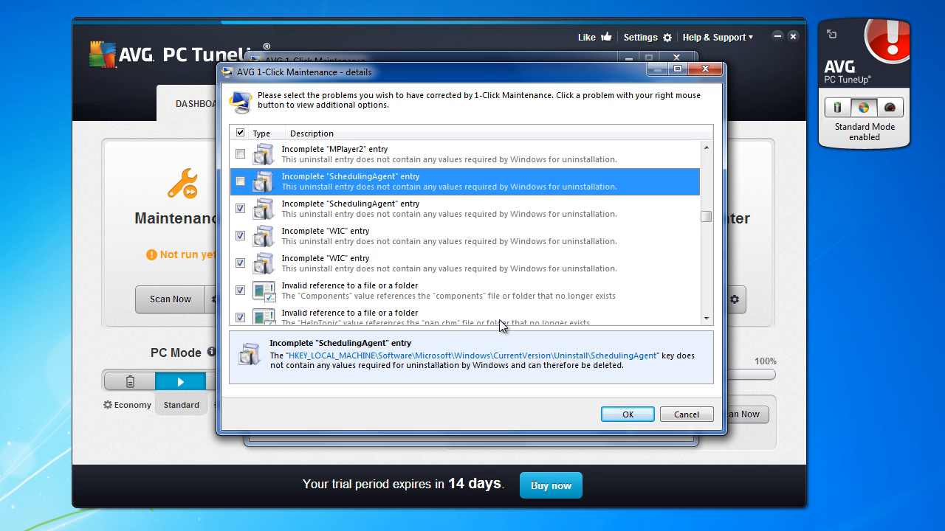
mouse_move(267, 227)
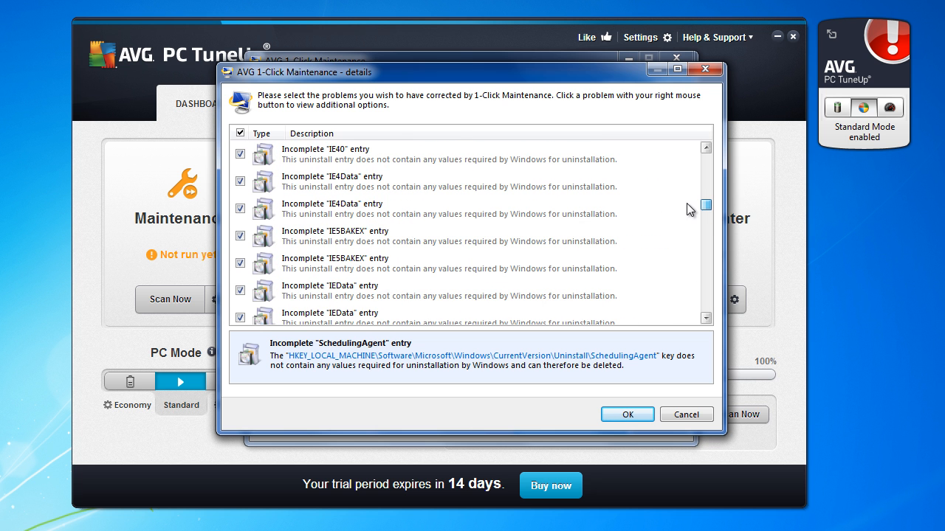
click(627, 414)
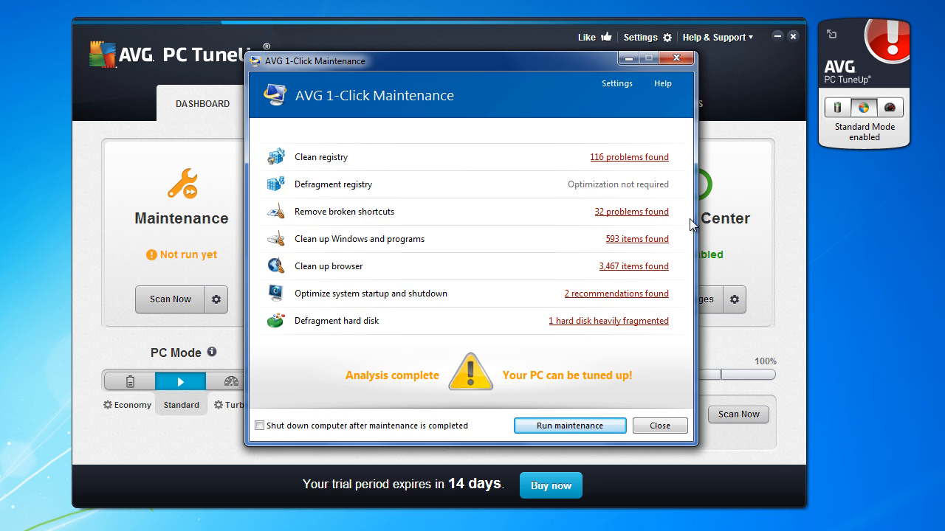
Review the broken shortcuts and the Windows and programs clean-up details.
click(631, 211)
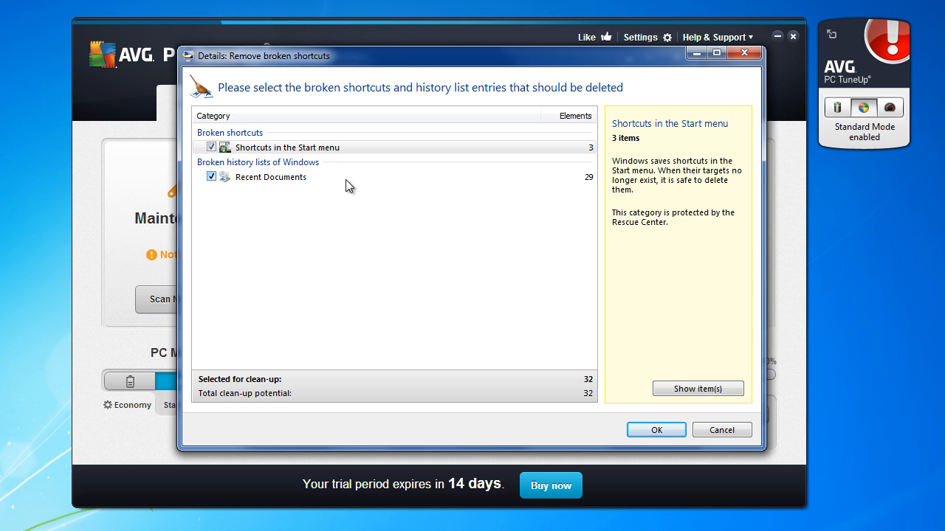
mouse_move(211, 147)
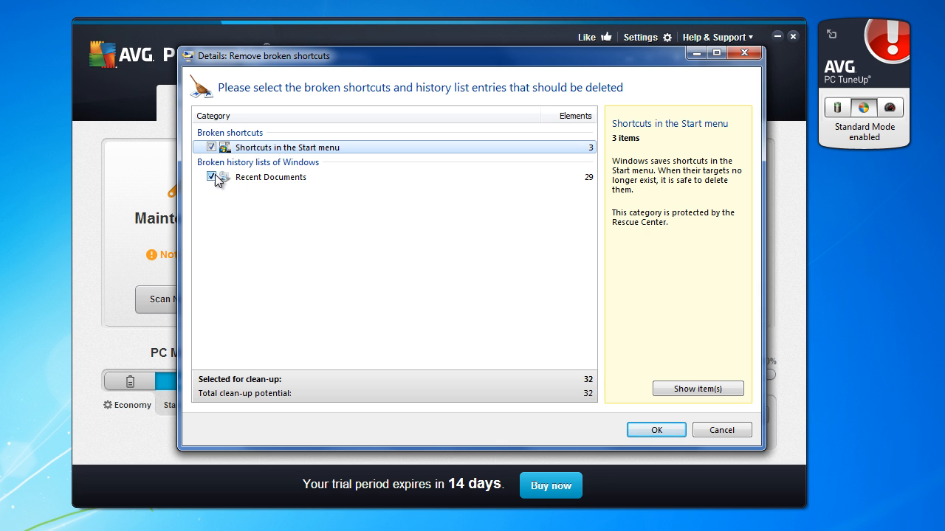
click(654, 430)
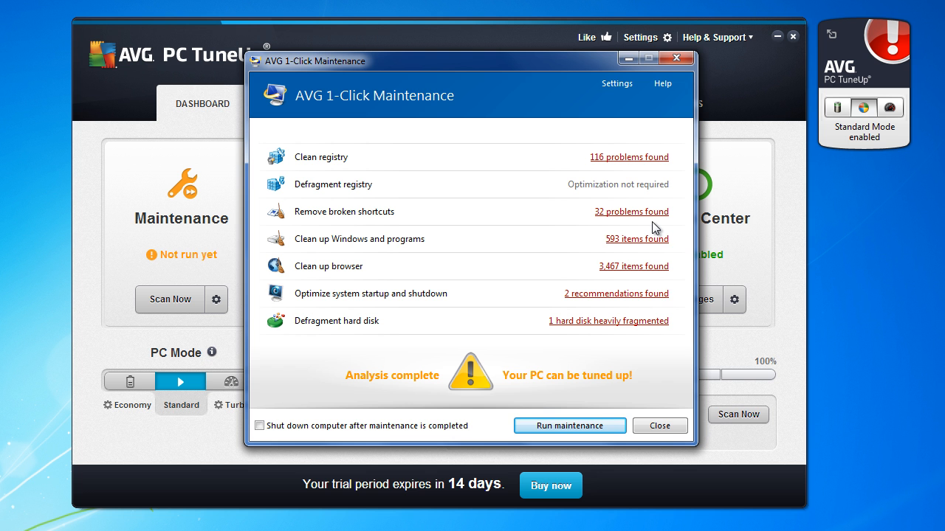
mouse_move(462, 230)
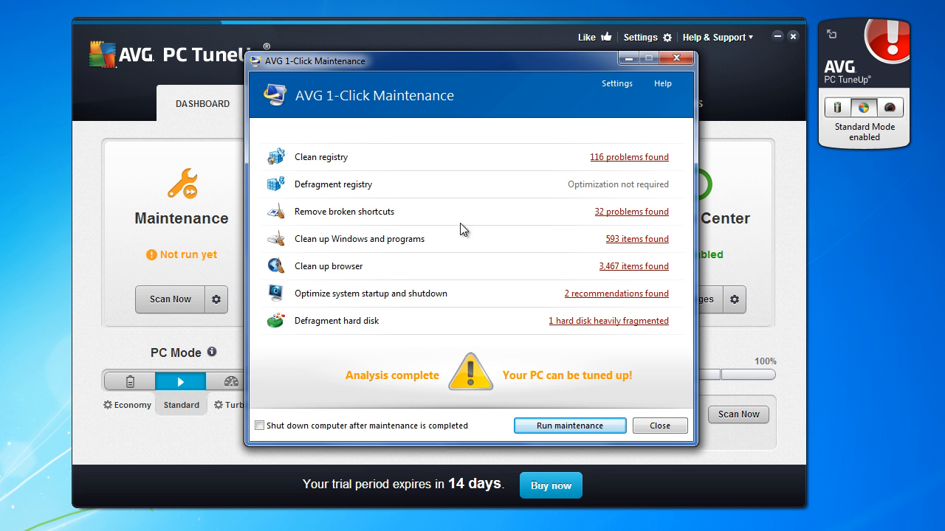
click(636, 238)
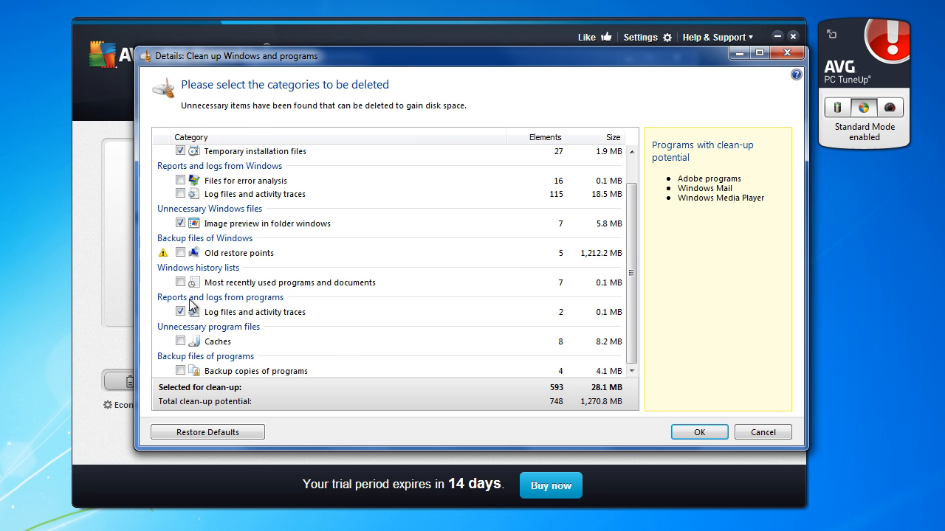
click(699, 432)
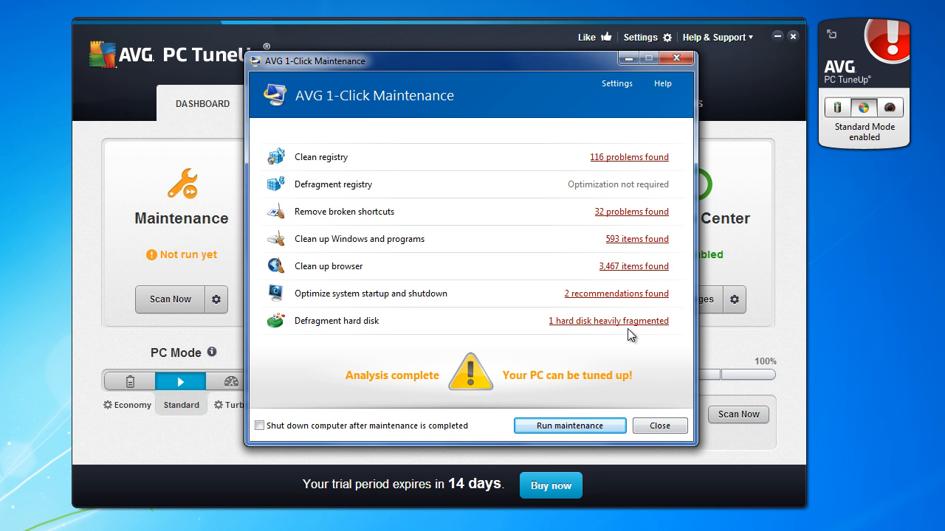
mouse_move(642, 276)
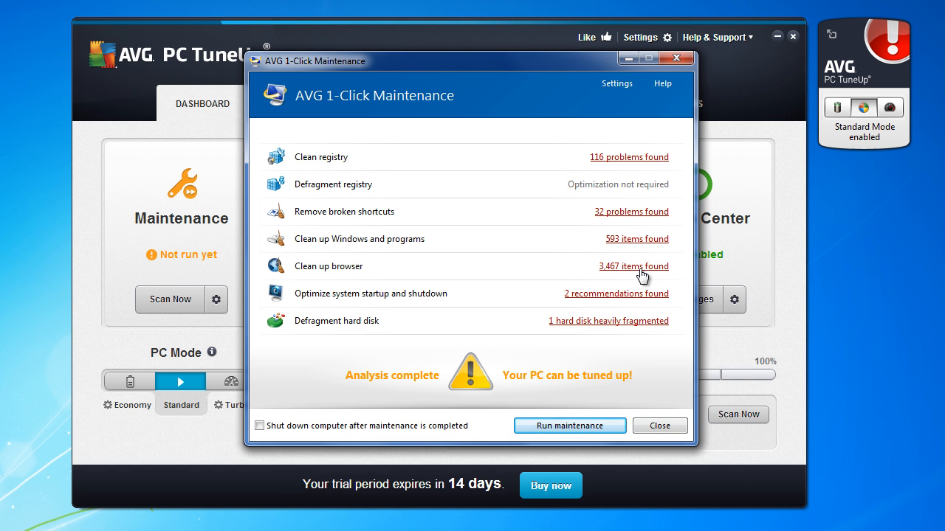
Review the browser clean-up details and the 15.3% fragmented drive map.
click(633, 267)
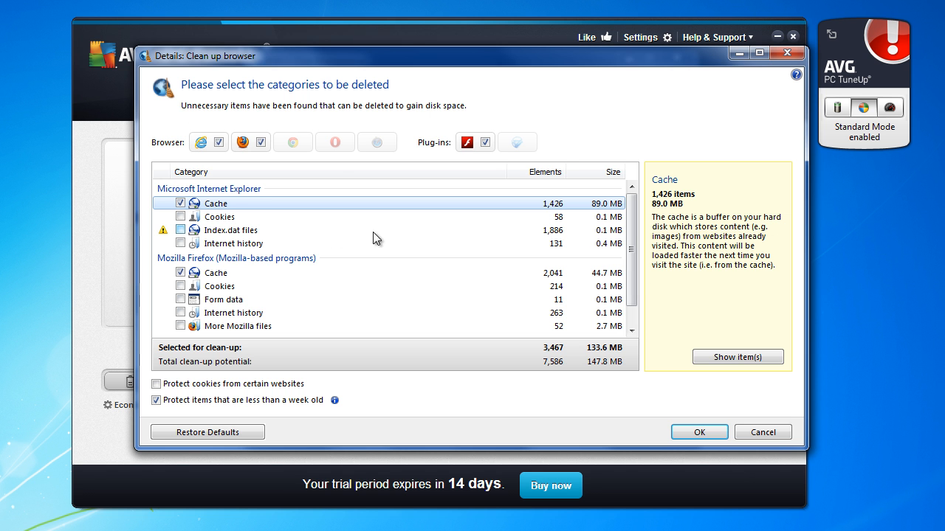
scroll(down, 3)
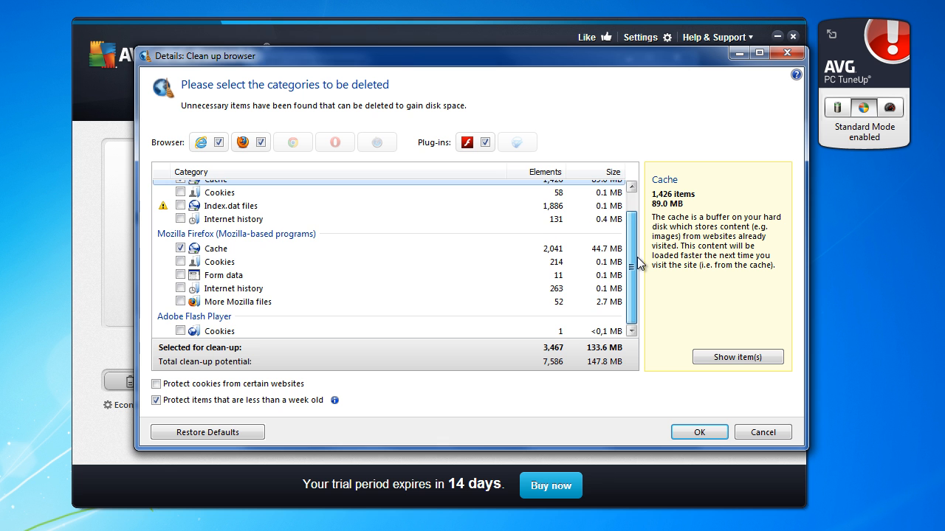
mouse_move(639, 266)
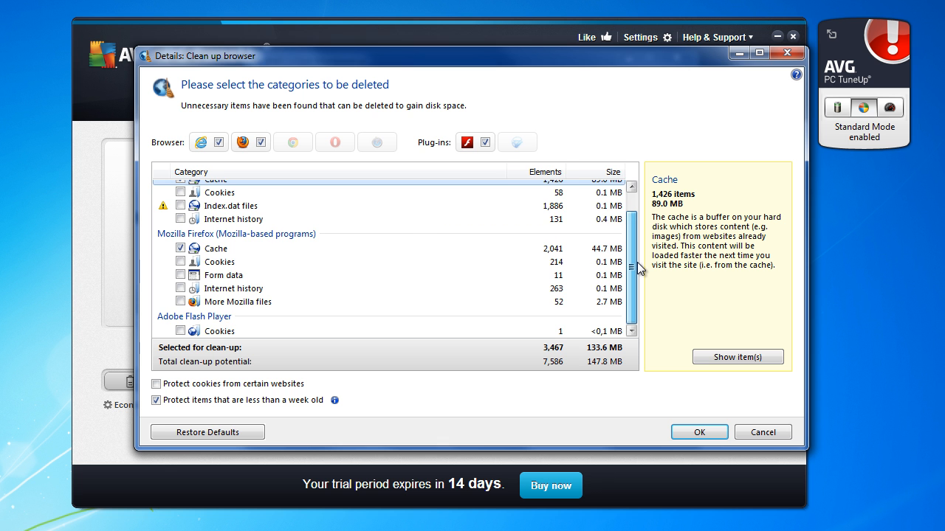
click(698, 432)
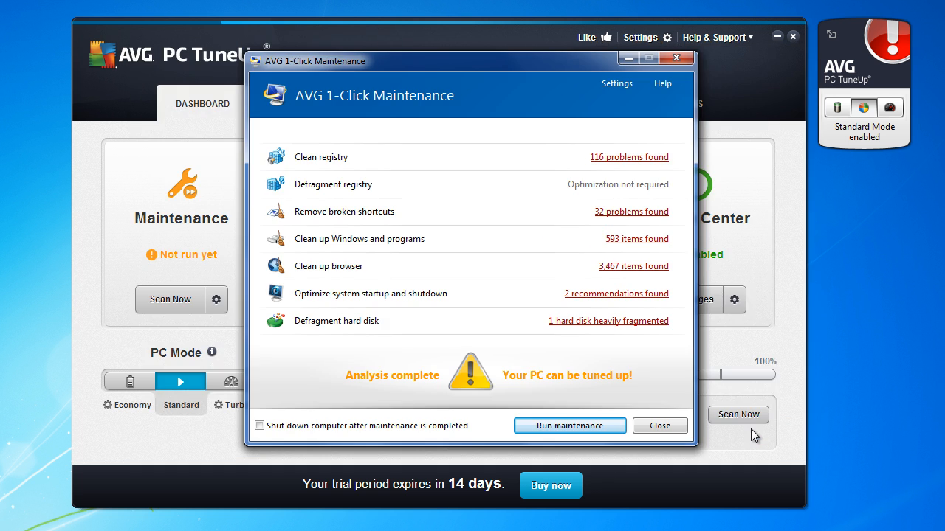
click(608, 321)
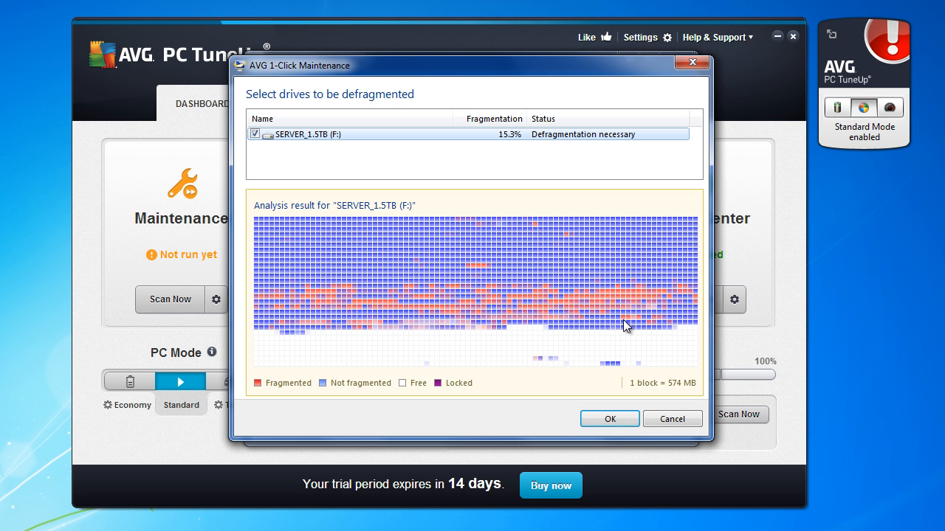
mouse_move(721, 340)
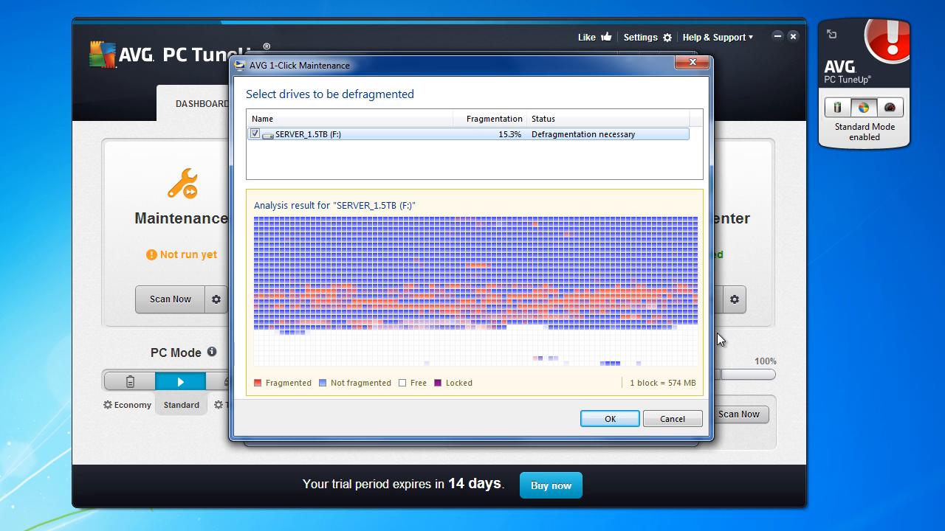
mouse_move(596, 156)
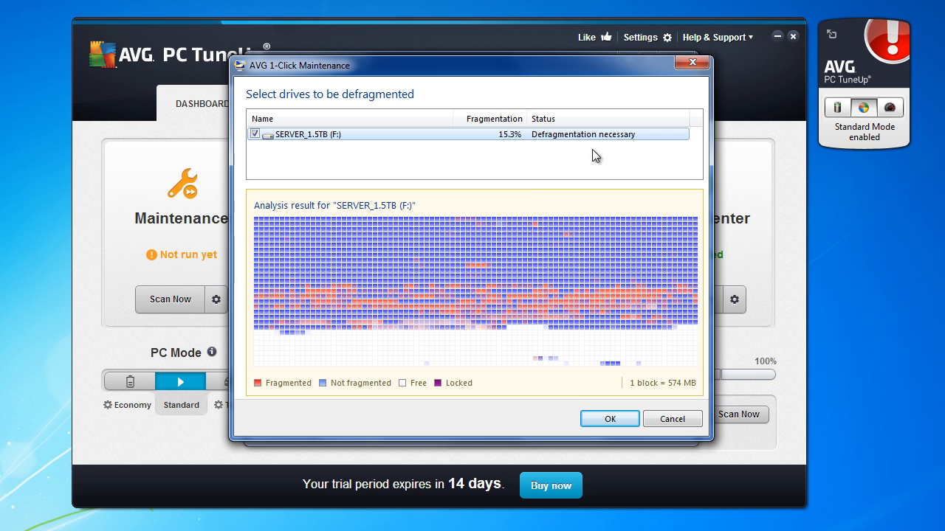
mouse_move(639, 376)
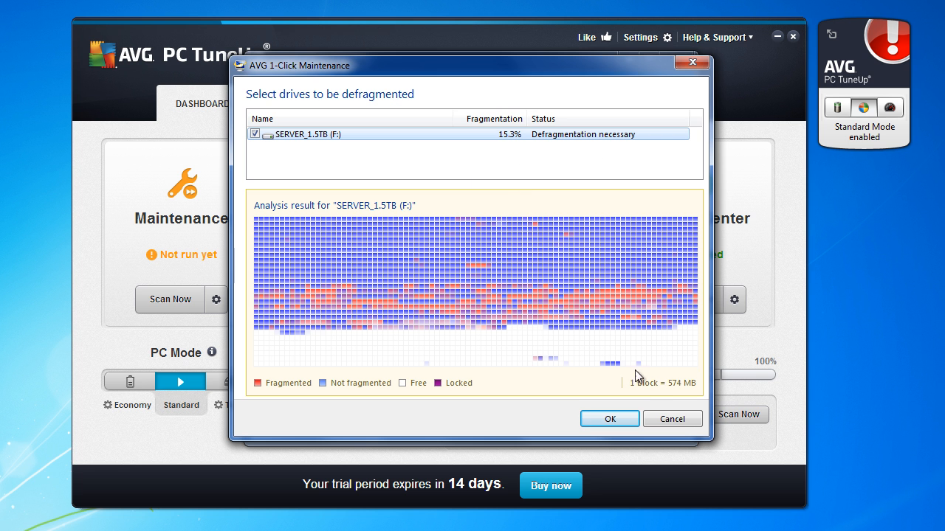
click(608, 418)
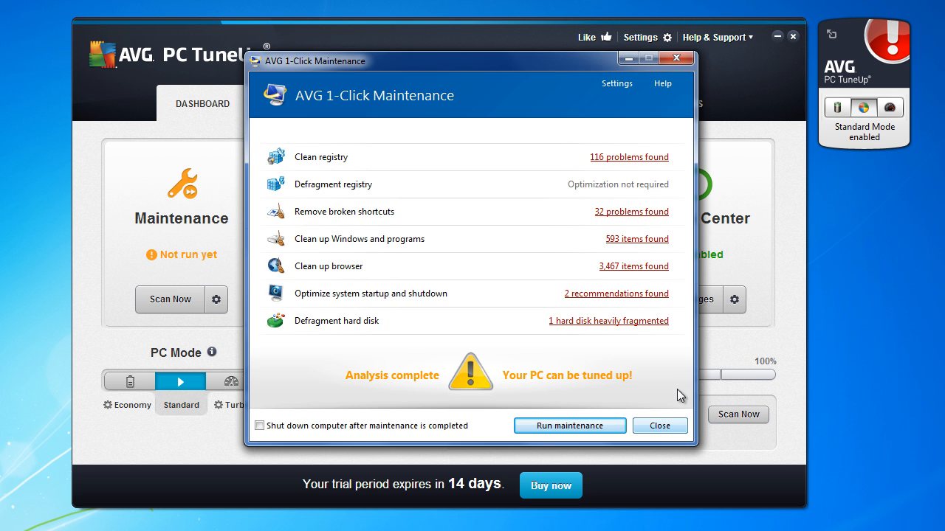
Run maintenance to fix the found problems, then cancel it during defragmentation.
click(569, 425)
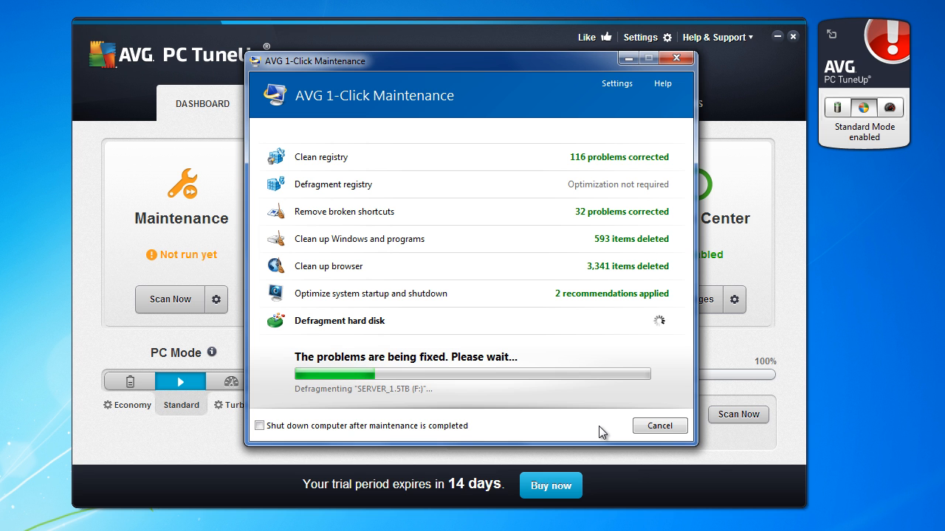
mouse_move(622, 358)
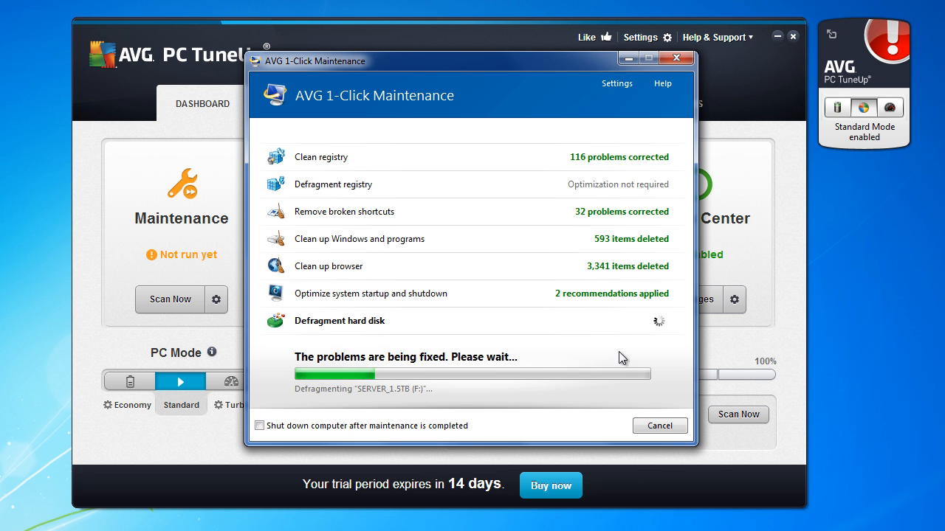
mouse_move(649, 344)
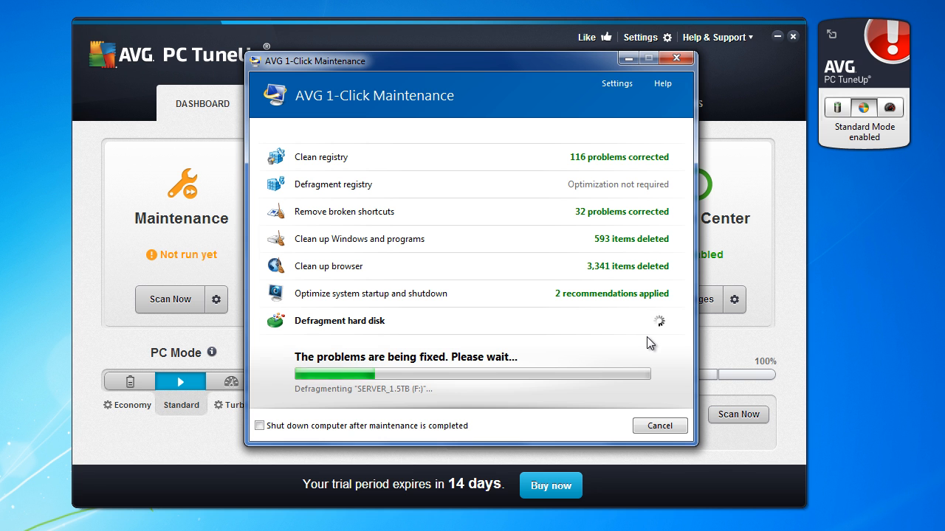
mouse_move(663, 338)
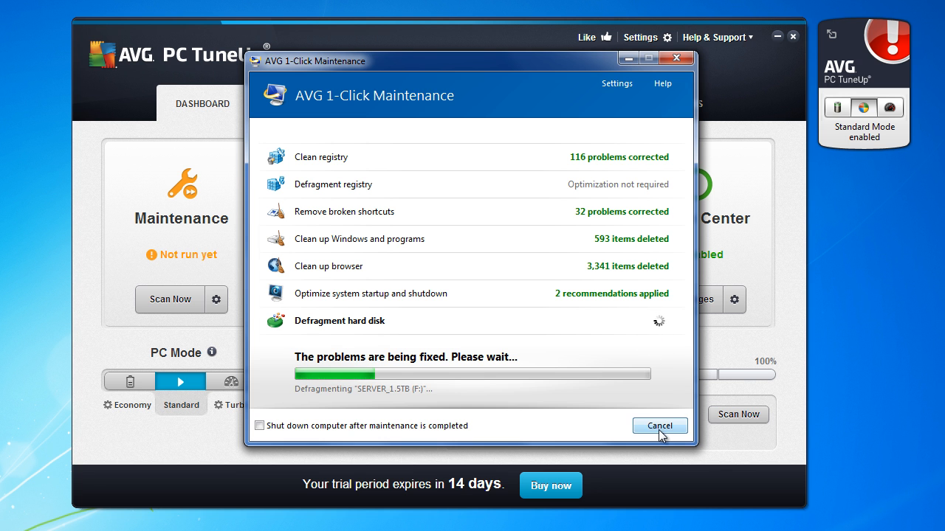
click(658, 426)
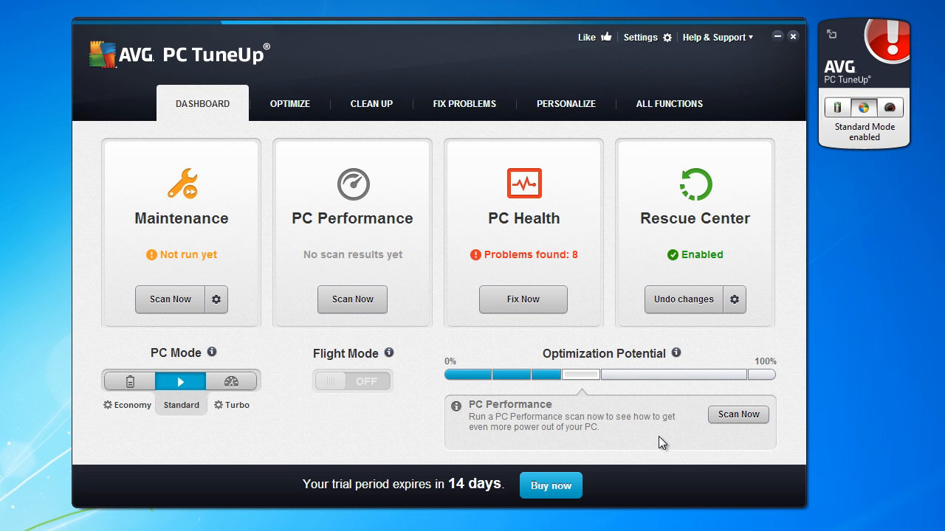
mouse_move(232, 381)
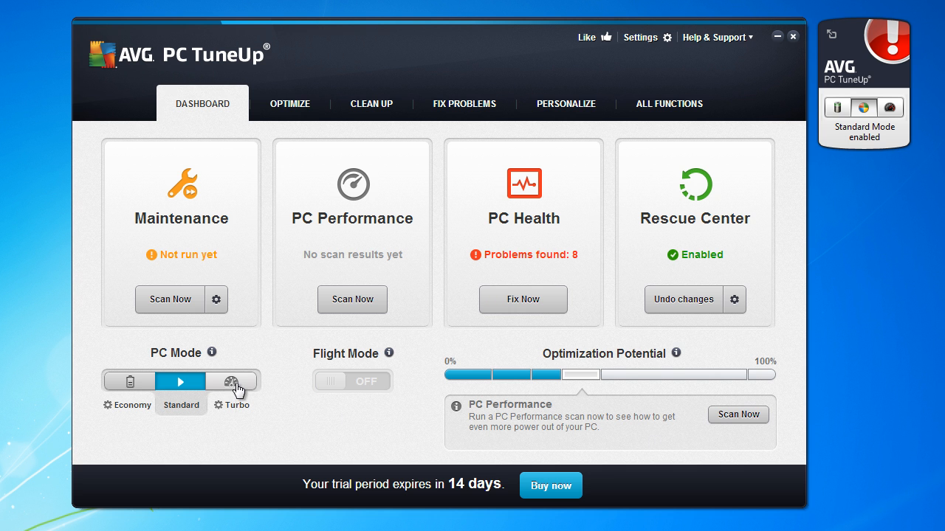
mouse_move(265, 404)
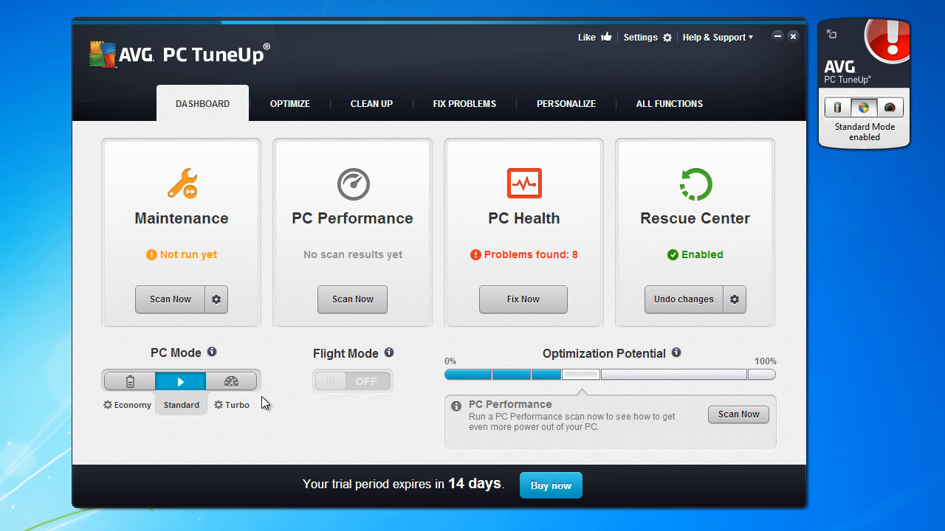
mouse_move(232, 381)
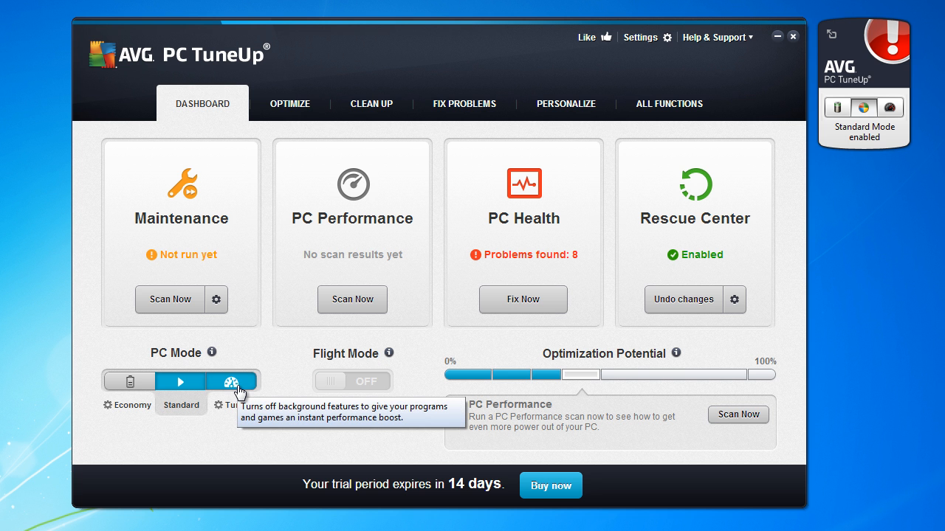
In the Turbo Mode wizard, stop postponing defragmentation, maintenance tasks and automatic updates.
click(232, 381)
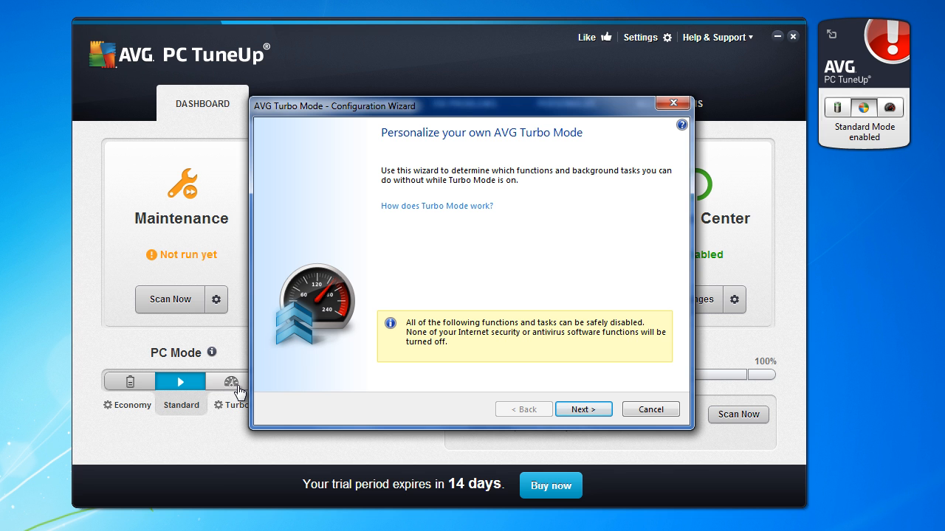
mouse_move(439, 148)
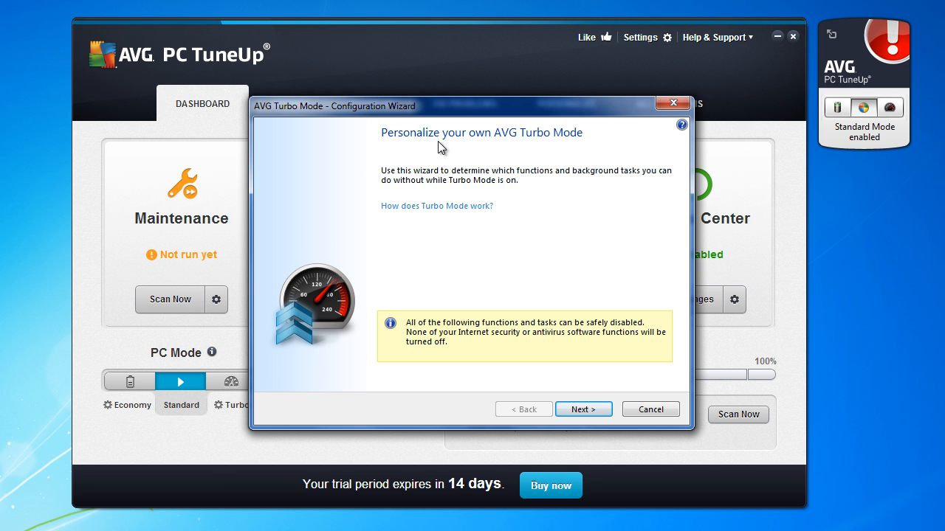
mouse_move(584, 259)
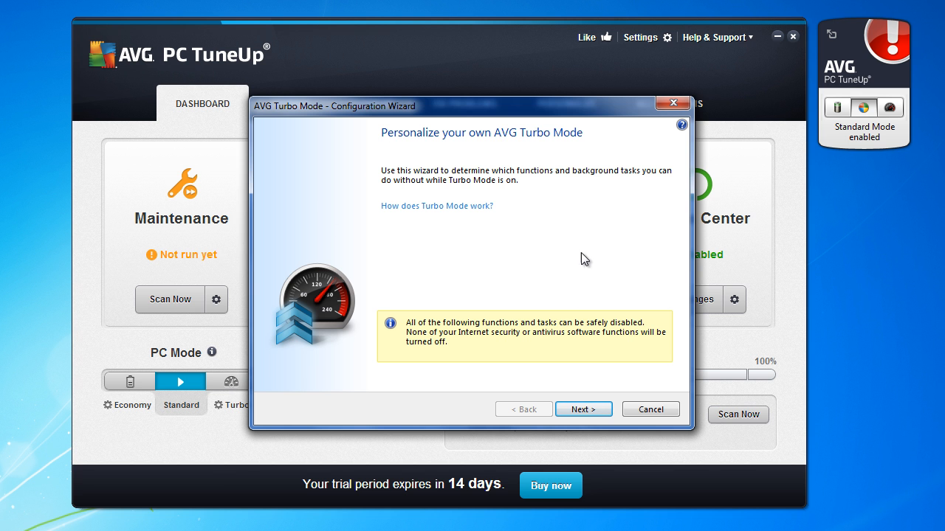
click(583, 409)
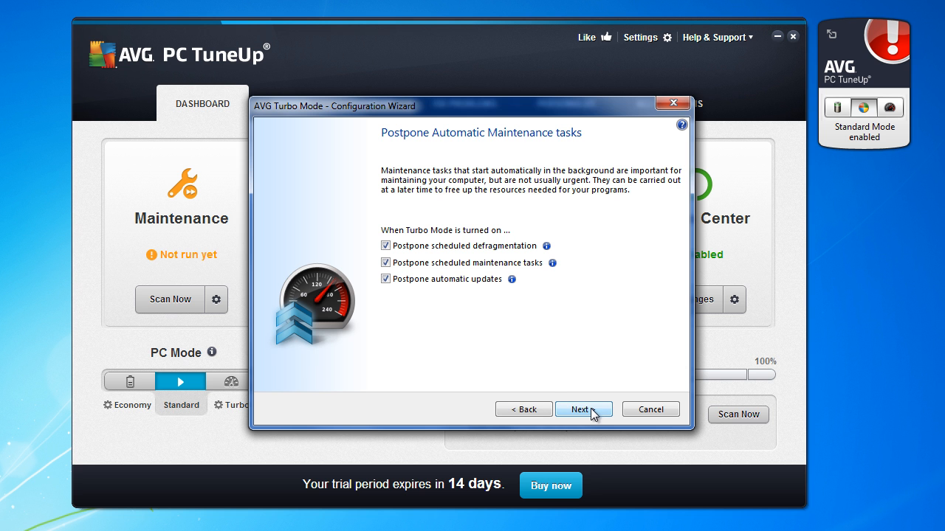
mouse_move(391, 251)
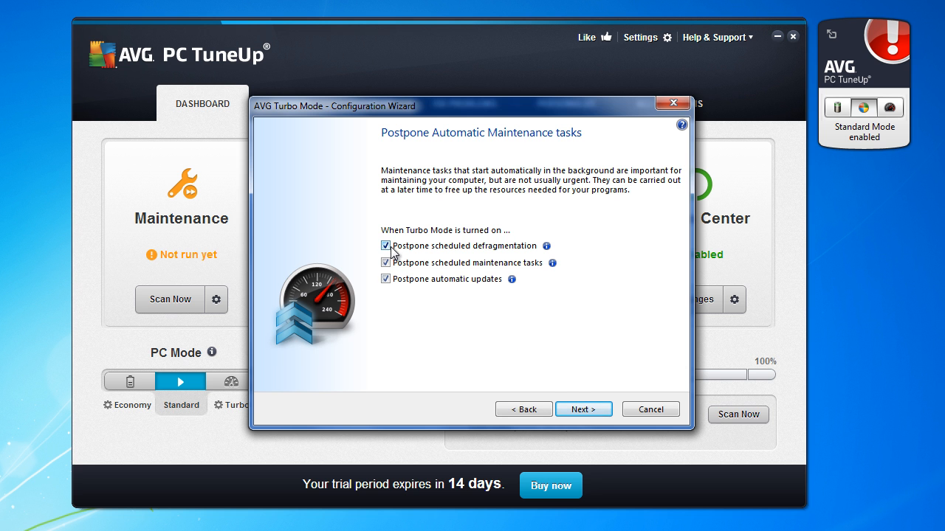
mouse_move(480, 254)
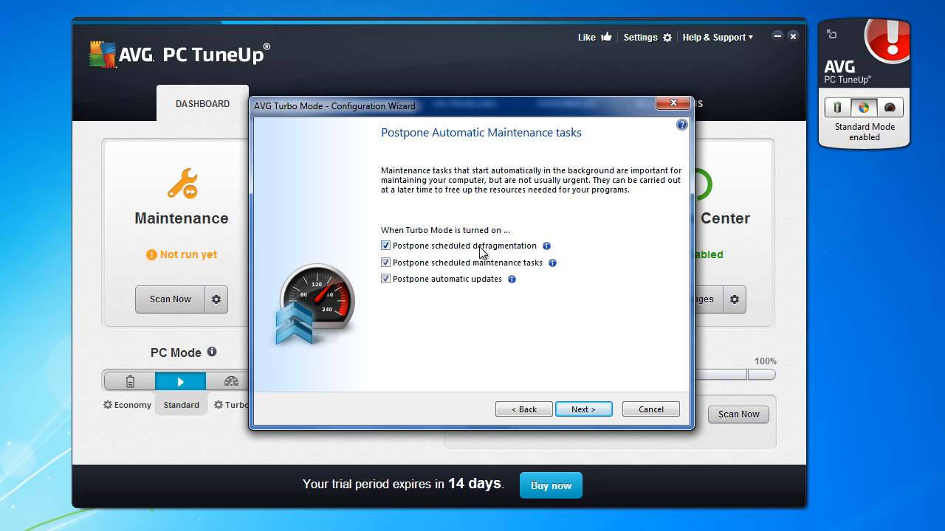
mouse_move(445, 257)
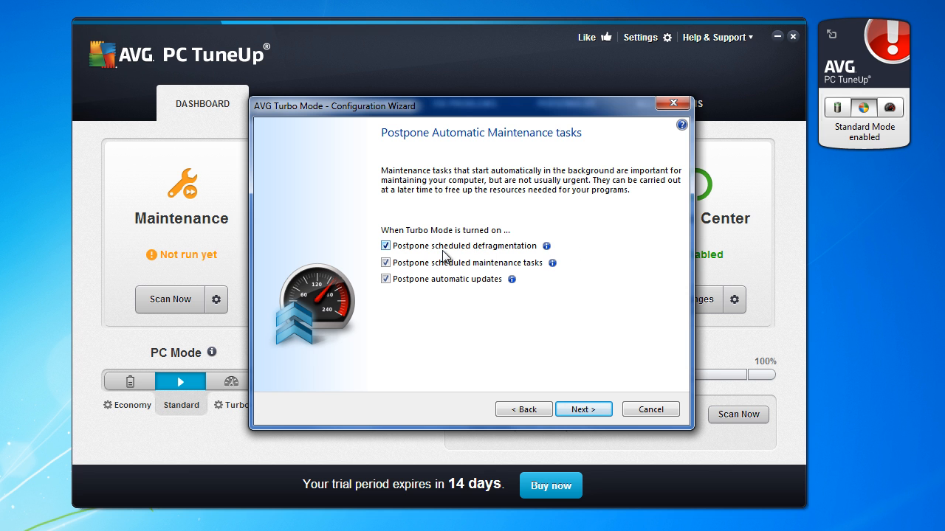
mouse_move(389, 254)
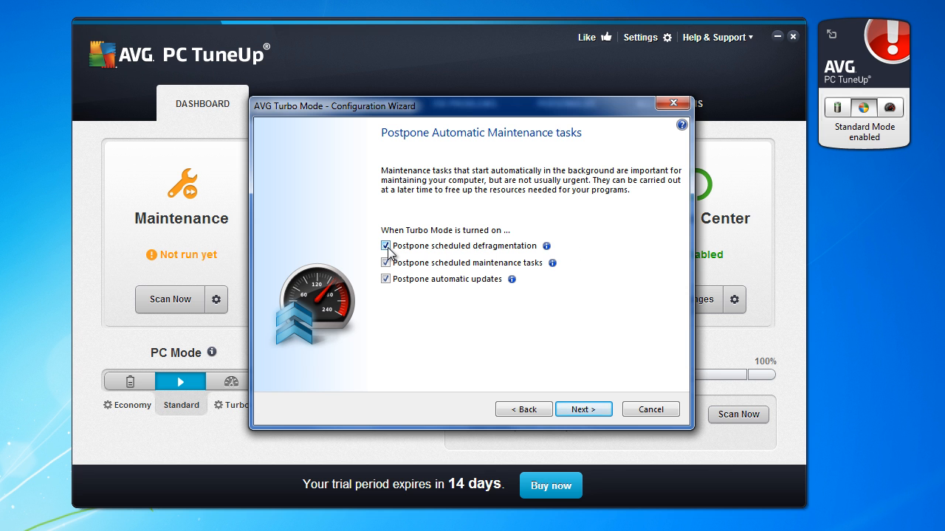
click(386, 246)
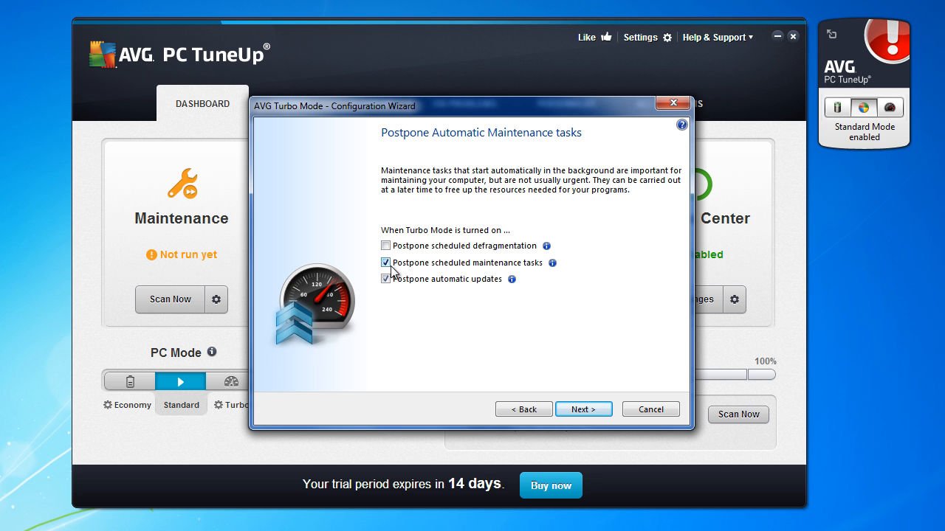
click(385, 263)
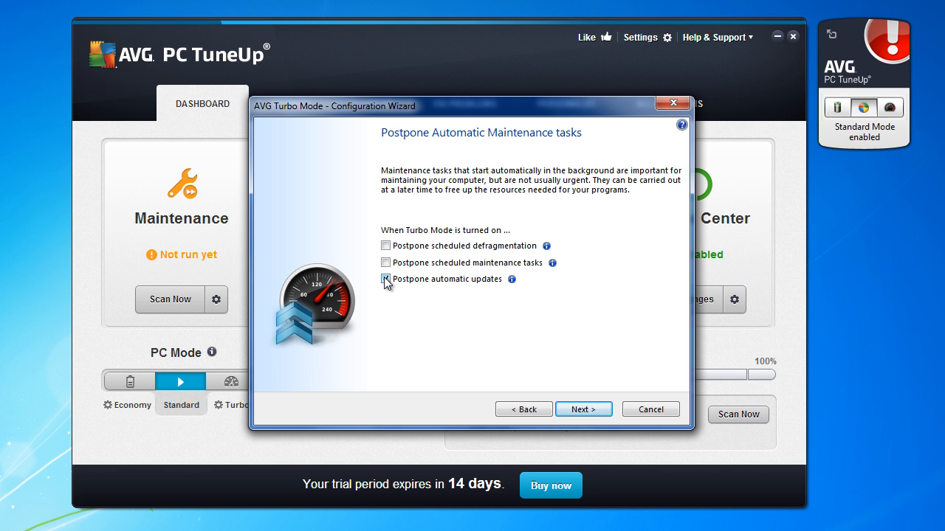
click(385, 279)
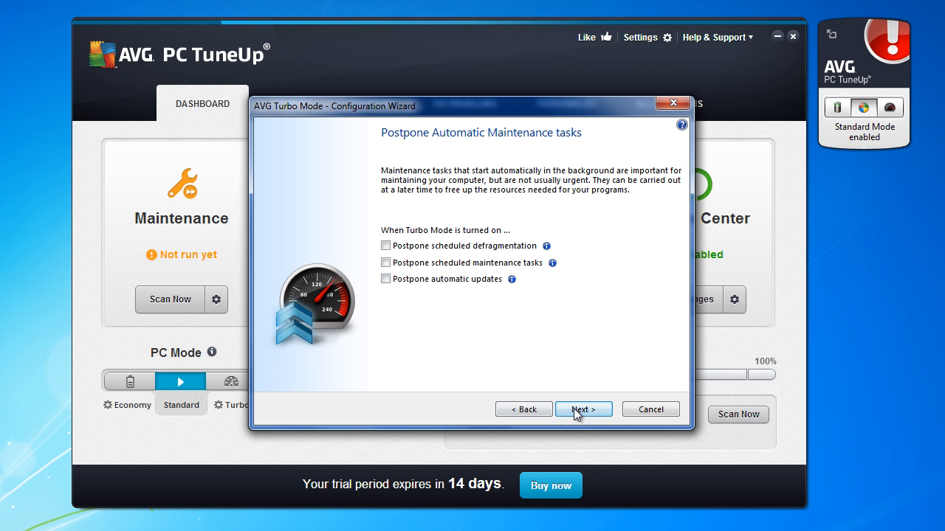
Advance to the background functions page and keep media library sharing and quick Windows search on.
click(583, 409)
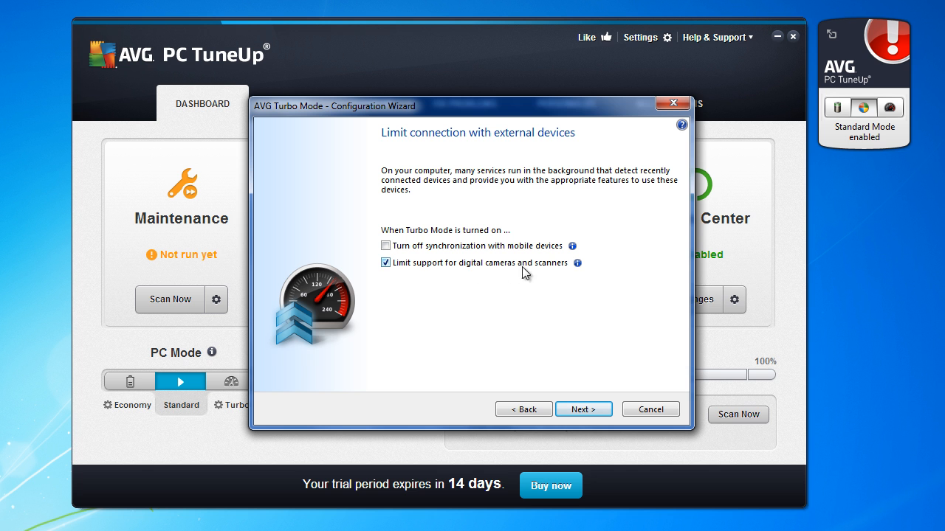
click(583, 409)
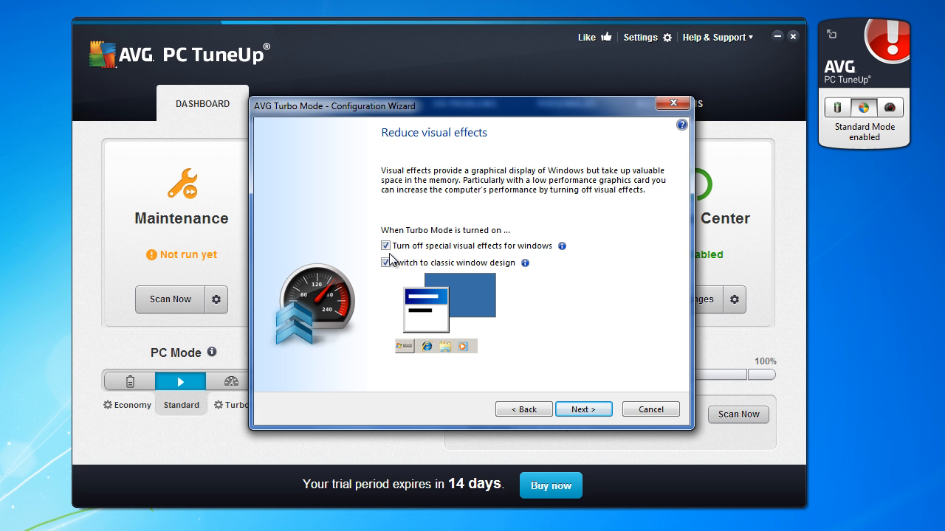
mouse_move(459, 325)
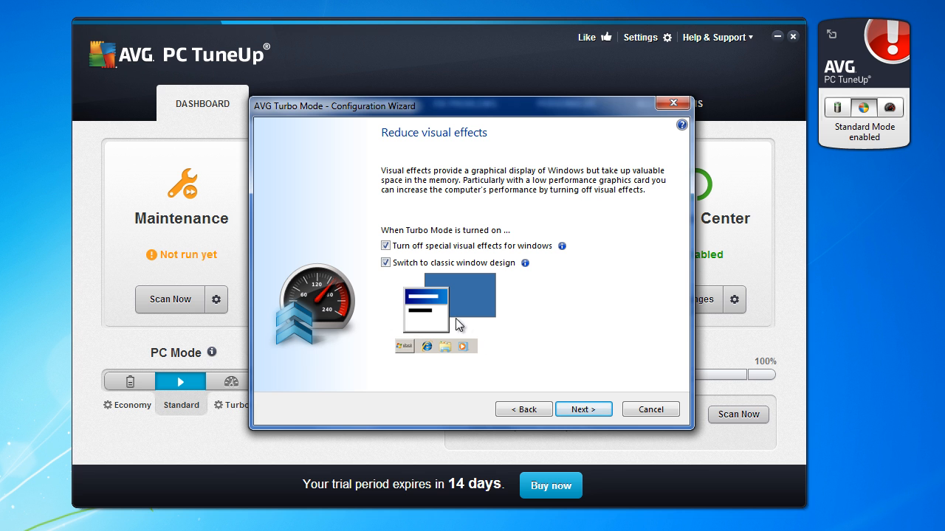
mouse_move(519, 331)
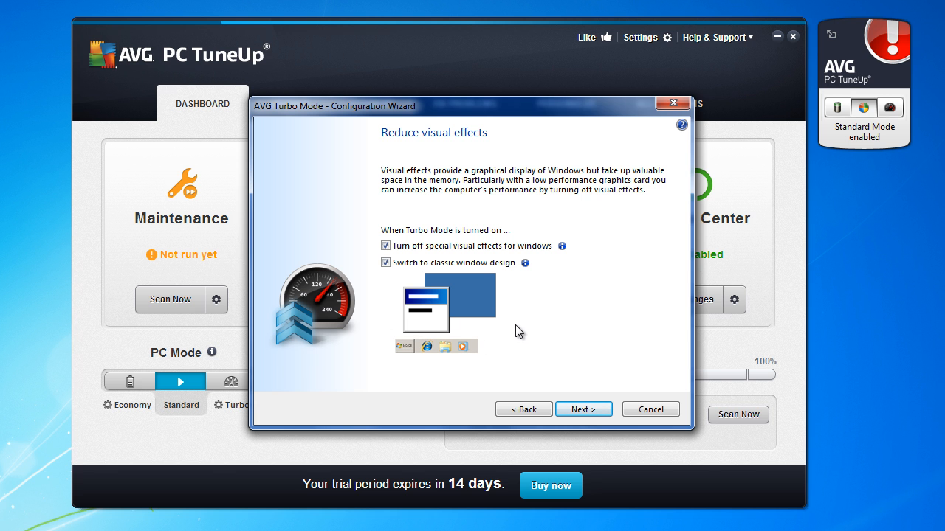
mouse_move(401, 289)
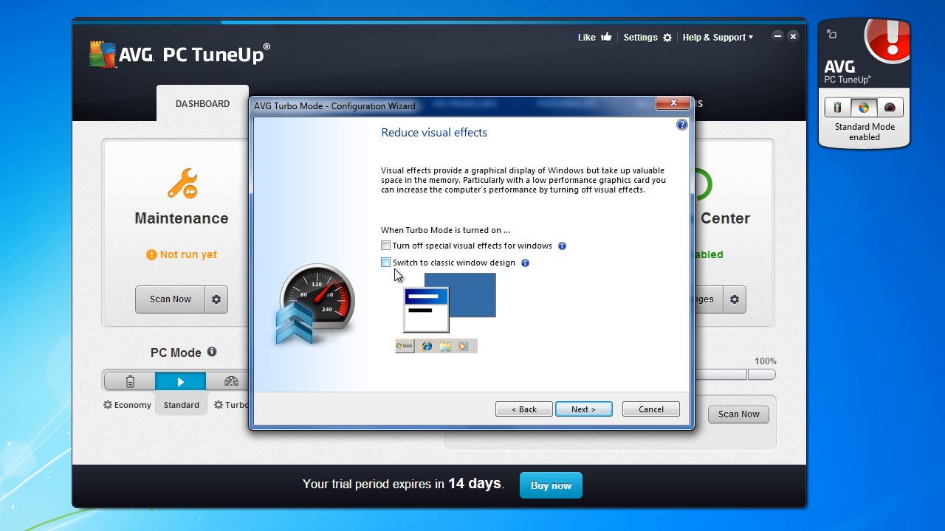
click(583, 409)
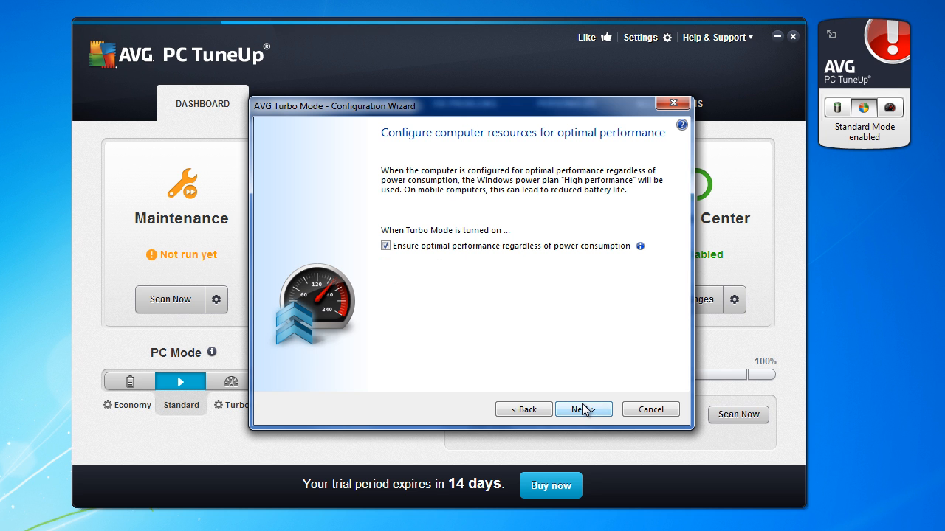
mouse_move(410, 257)
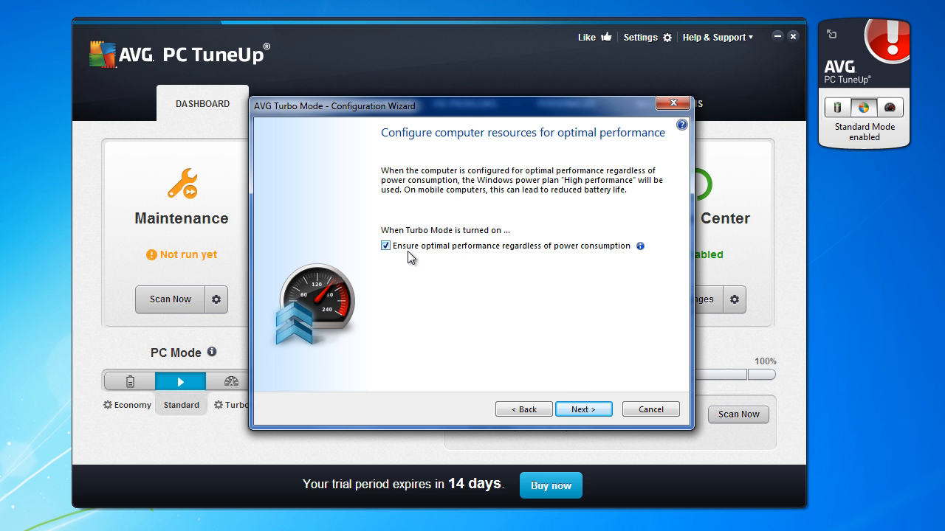
mouse_move(569, 257)
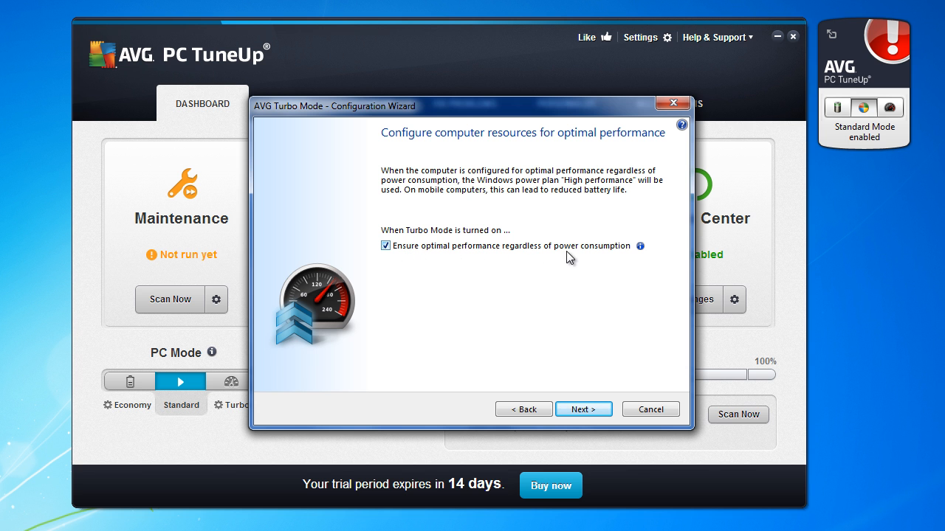
mouse_move(583, 409)
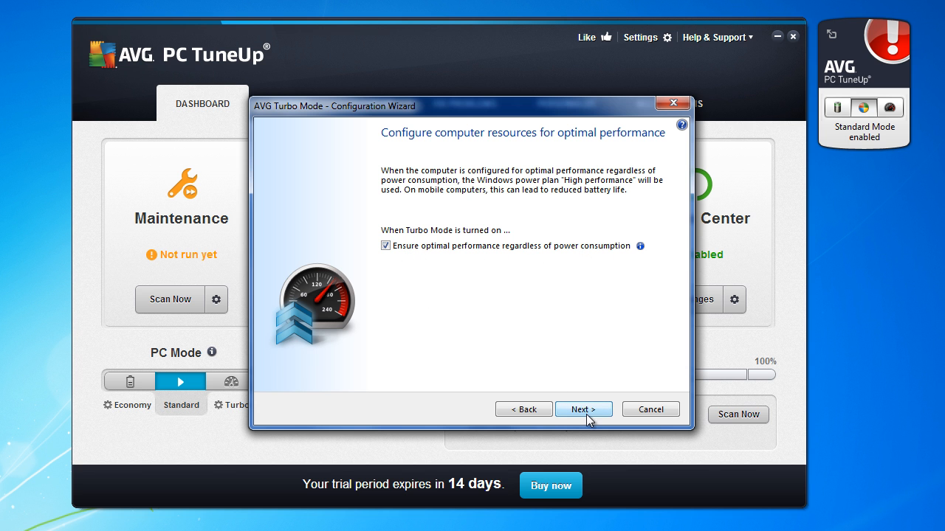
click(583, 409)
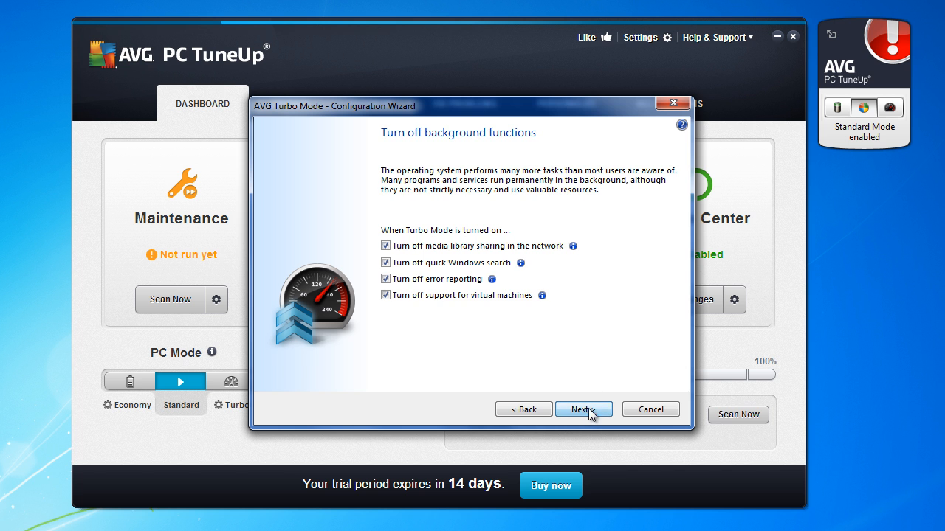
mouse_move(395, 277)
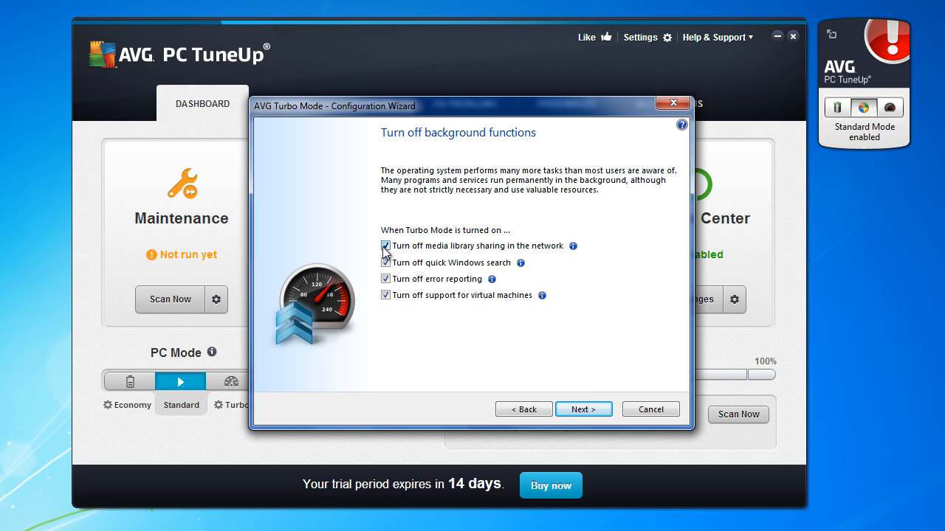
click(386, 246)
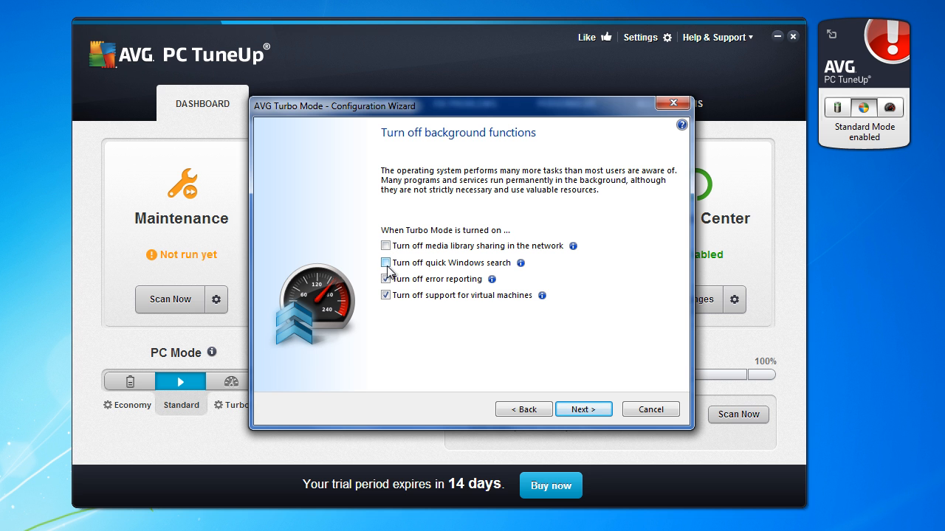
click(385, 279)
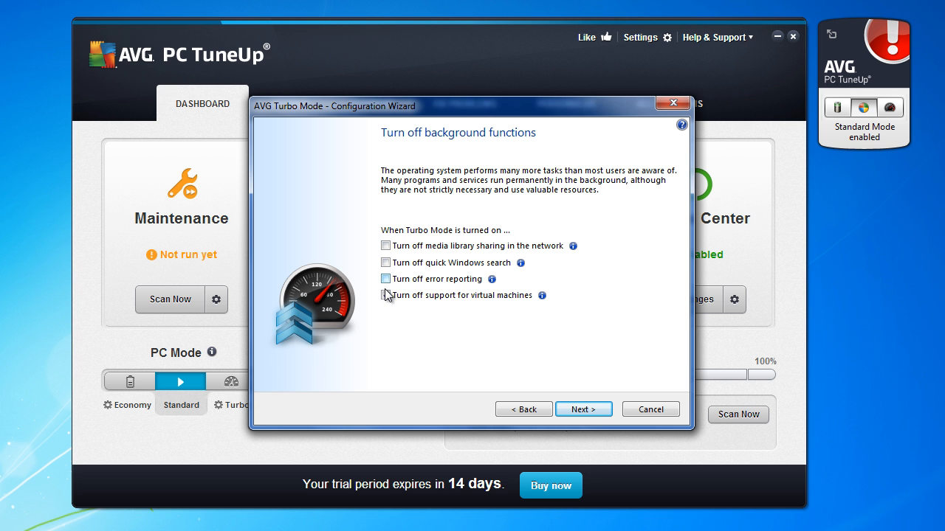
mouse_move(524, 379)
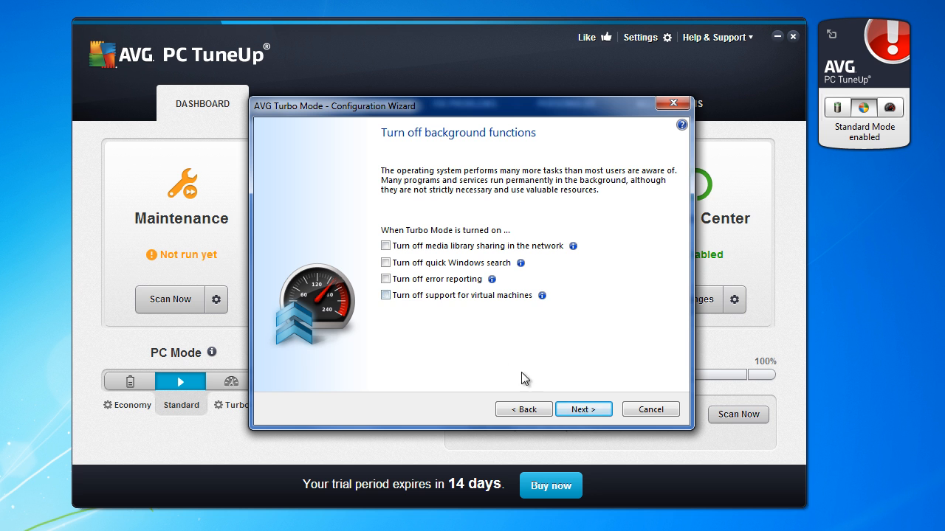
Keep rarely used services running, make Turbo Mode last until shutdown, and finish.
click(583, 409)
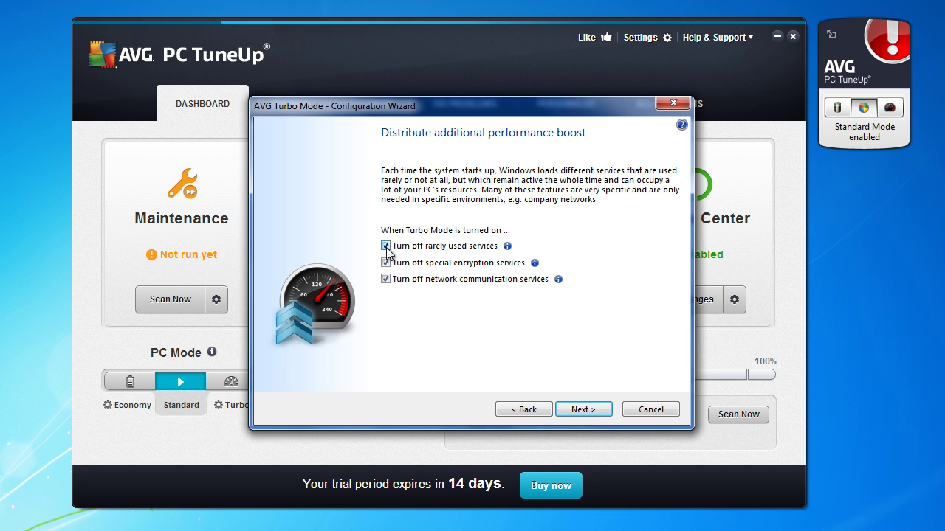
click(385, 246)
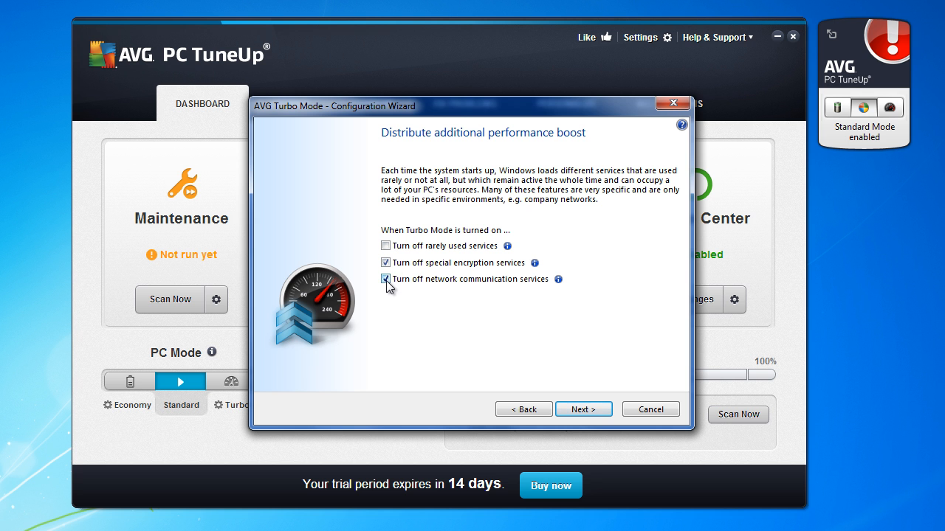
click(583, 409)
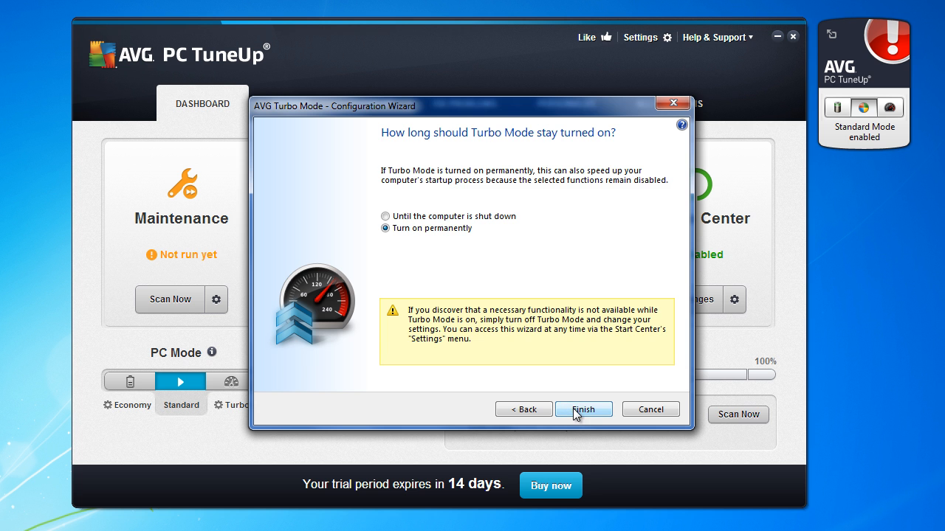
mouse_move(447, 243)
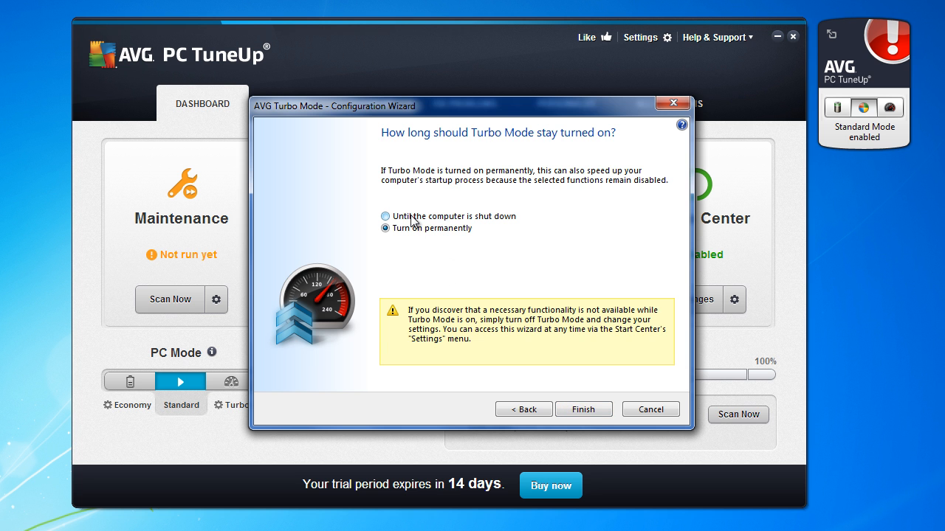
click(385, 216)
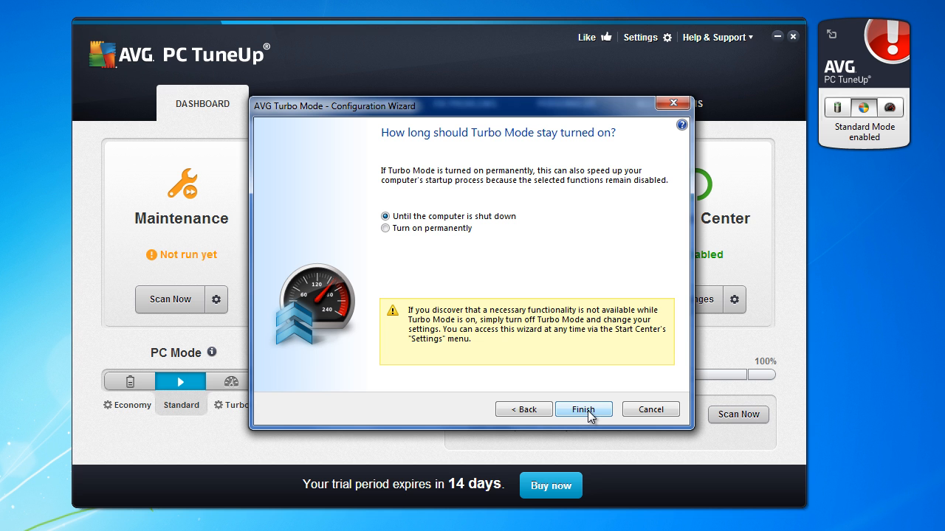
mouse_move(553, 402)
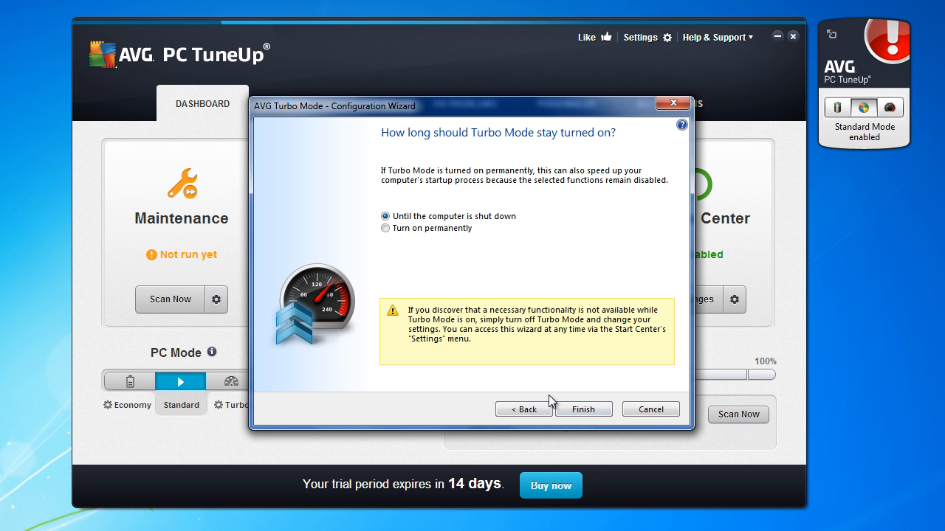
click(583, 409)
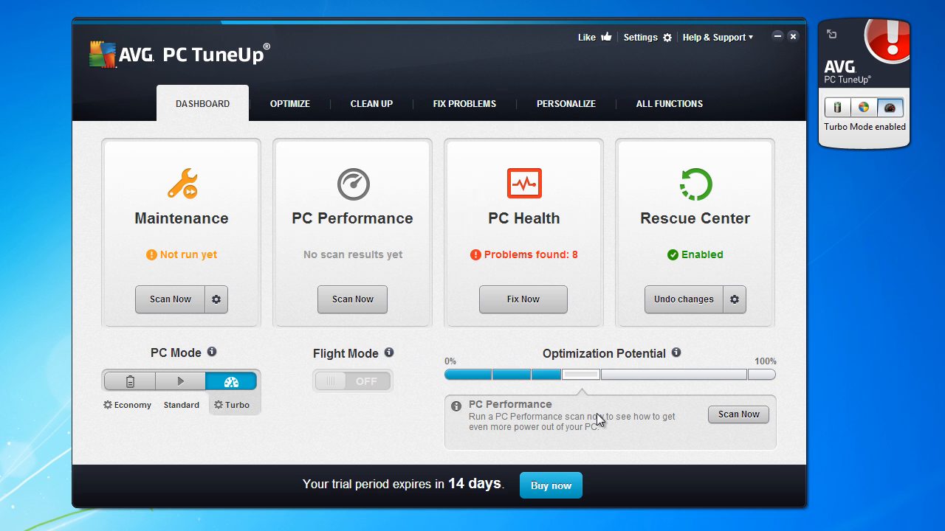
mouse_move(599, 338)
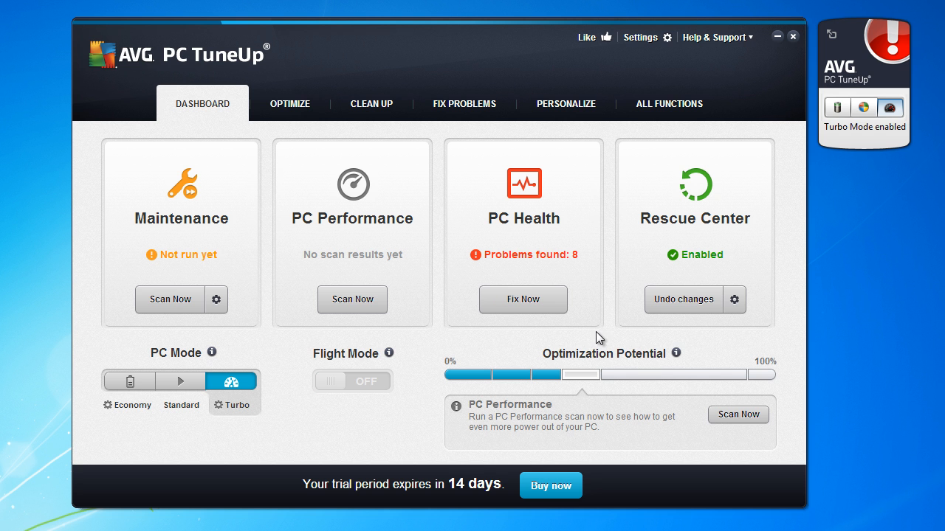
mouse_move(598, 335)
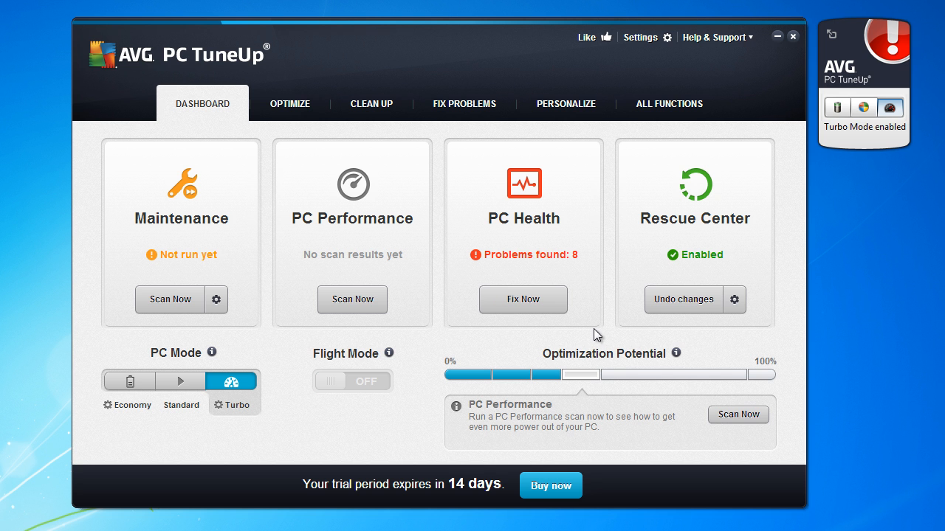
mouse_move(590, 333)
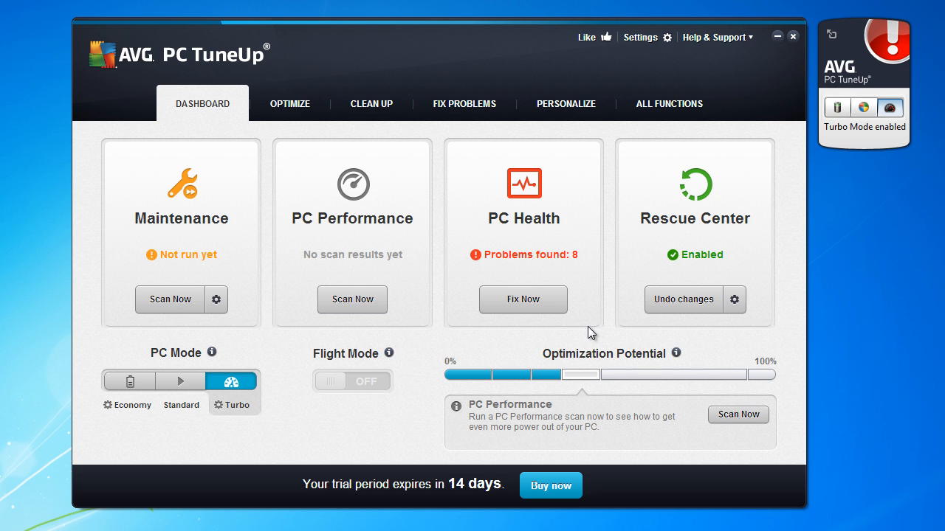
mouse_move(585, 337)
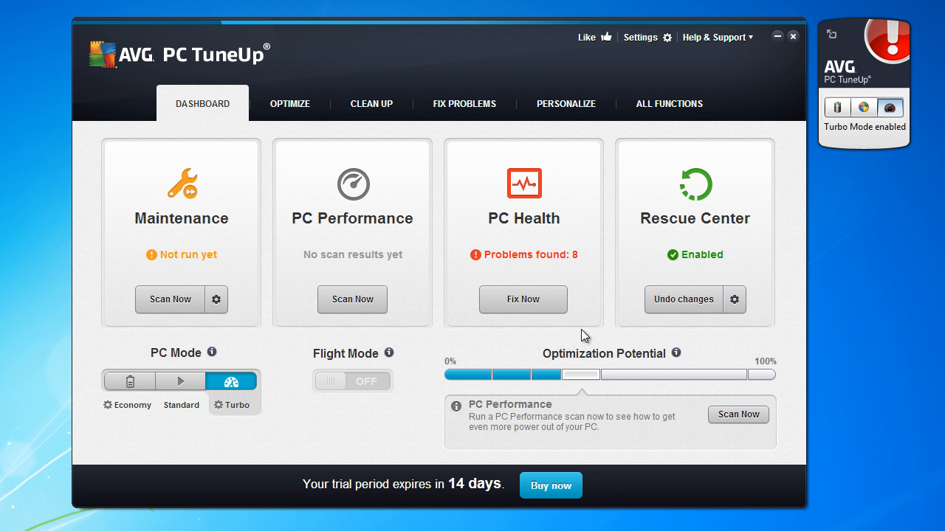
mouse_move(582, 330)
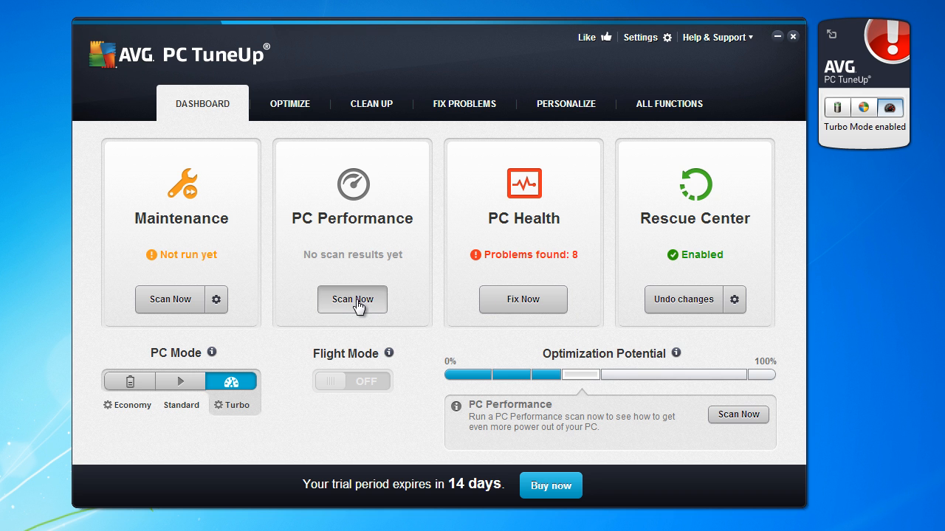
Run the PC Performance scan with a DSL connection at From 3 Mbit/s and a visual effects option.
click(353, 299)
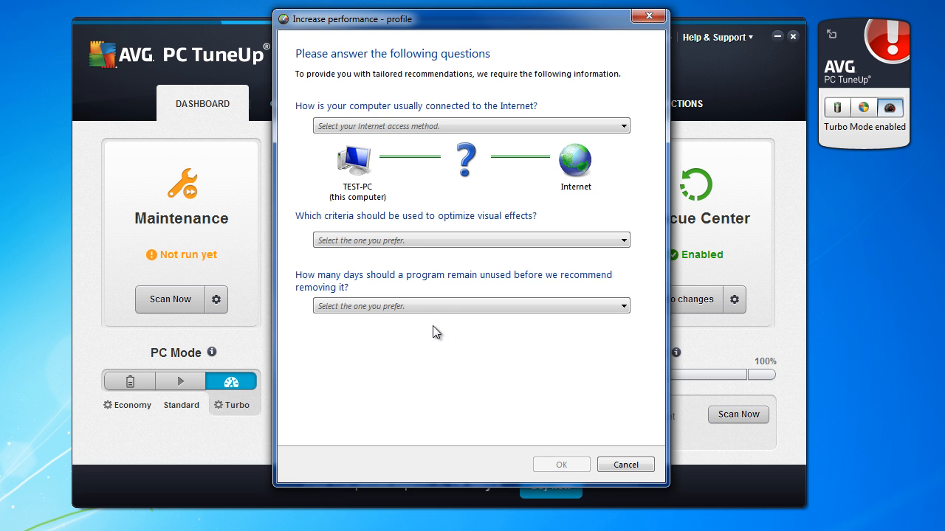
mouse_move(288, 120)
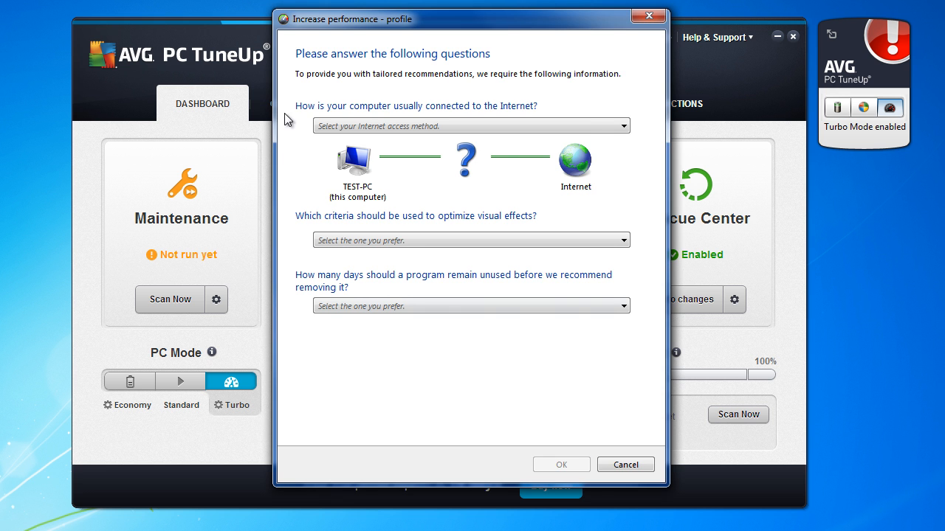
click(623, 125)
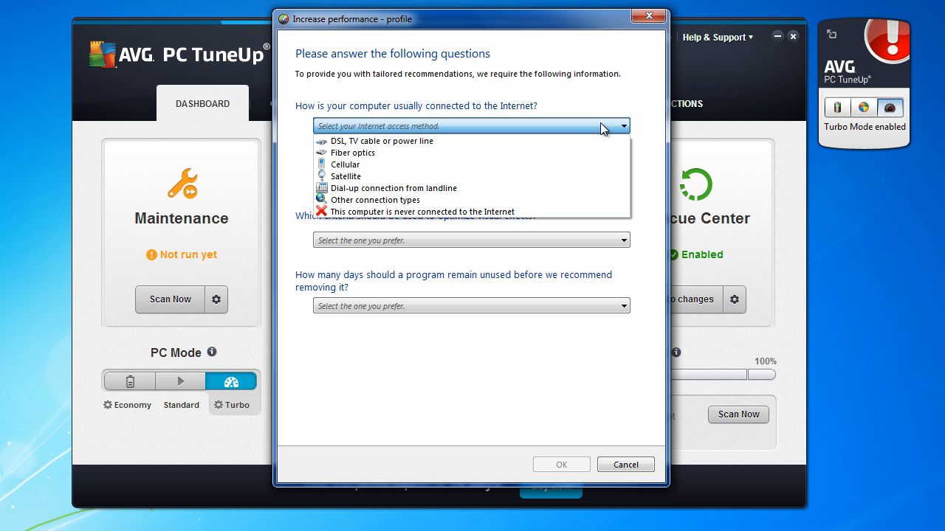
mouse_move(506, 141)
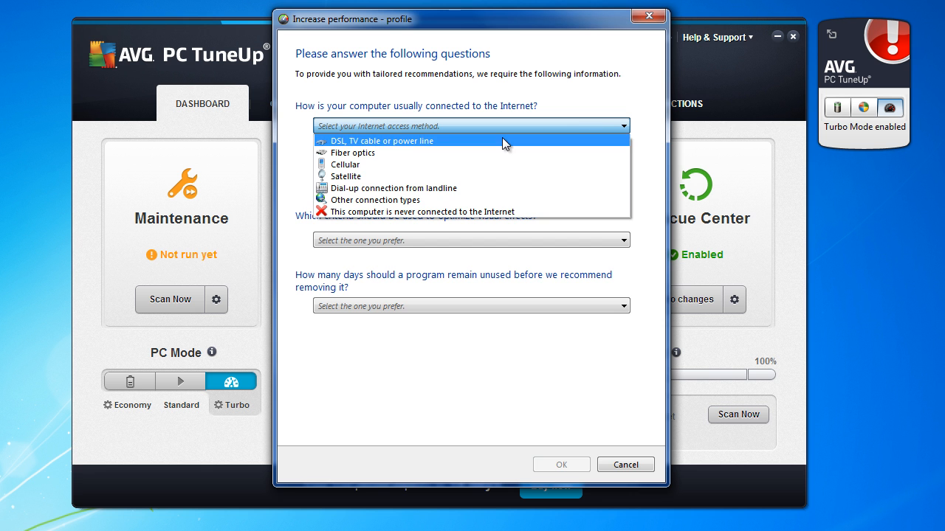
click(382, 141)
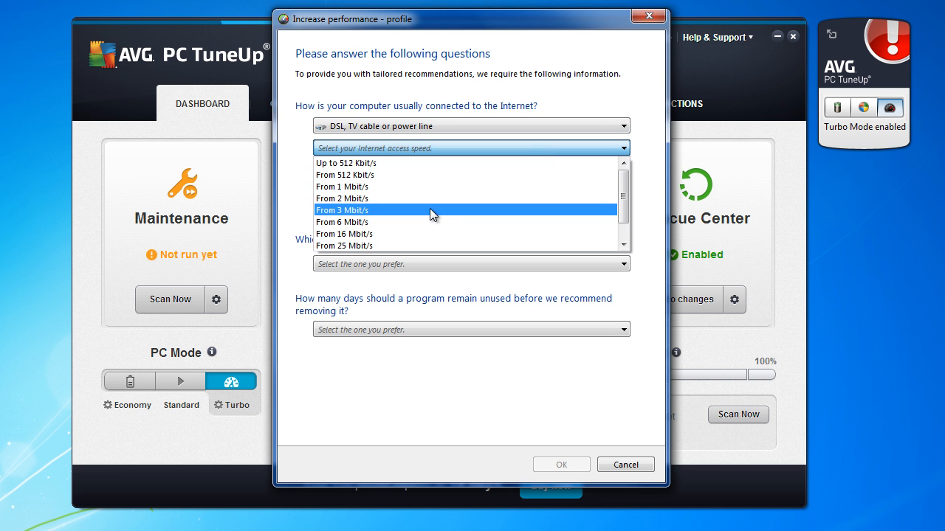
click(341, 210)
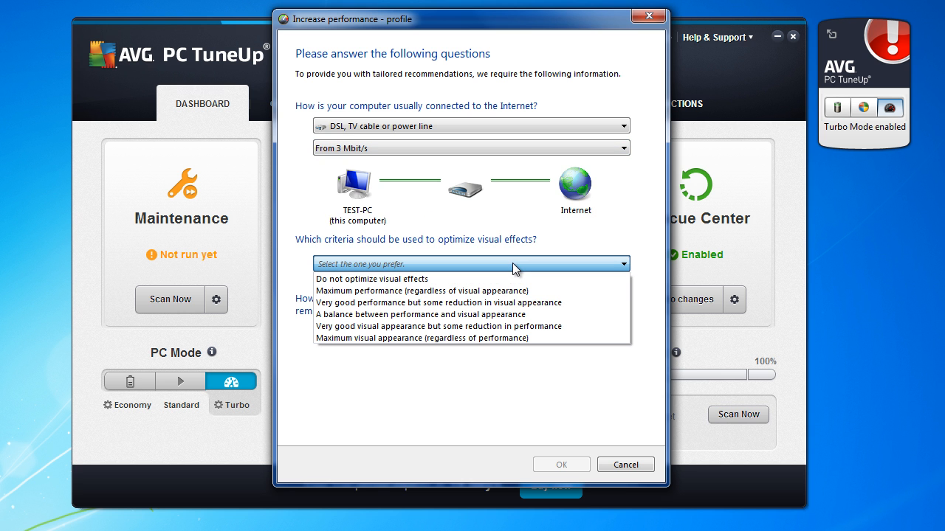
click(371, 279)
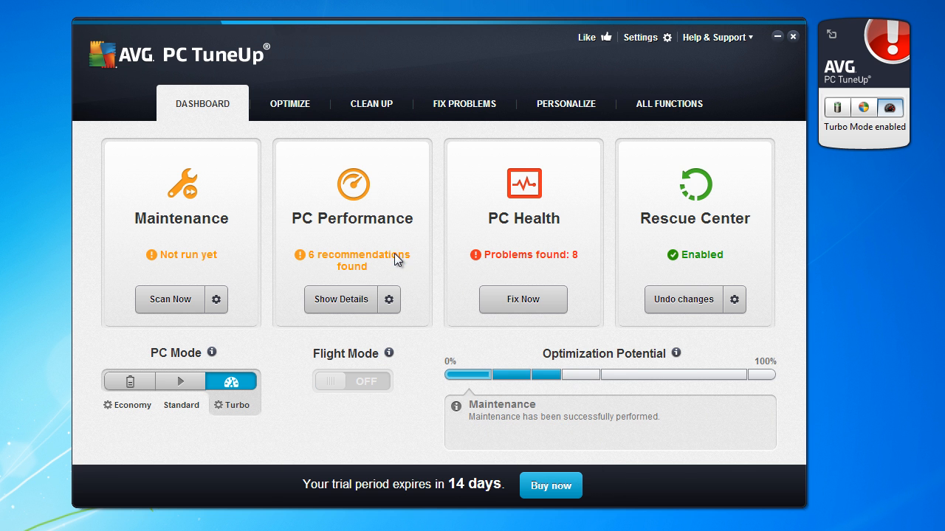
Page through the 8 PC Health problems up to problem 7, then close the details window.
click(523, 300)
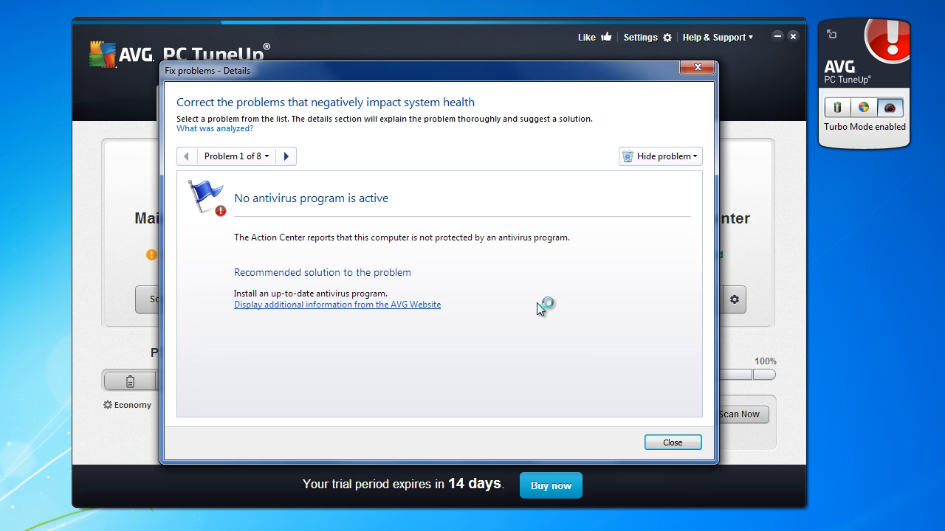
mouse_move(344, 298)
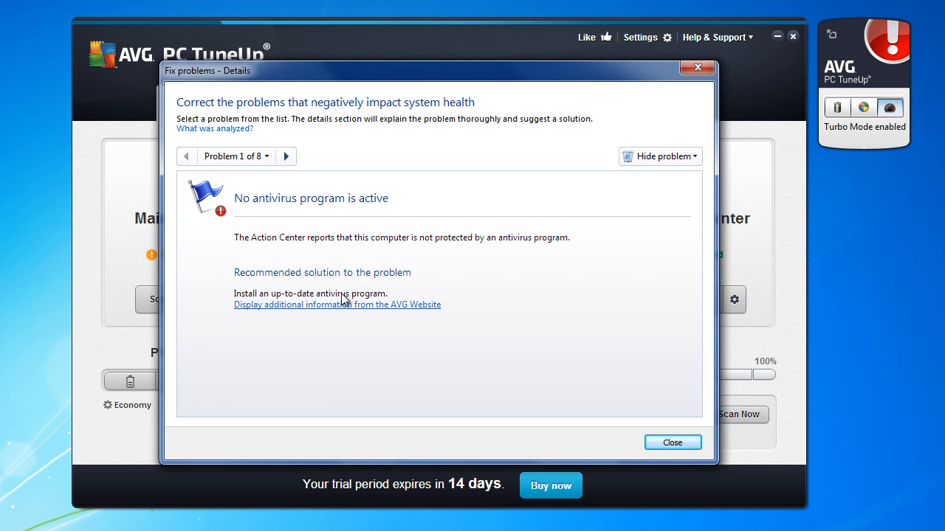
mouse_move(568, 255)
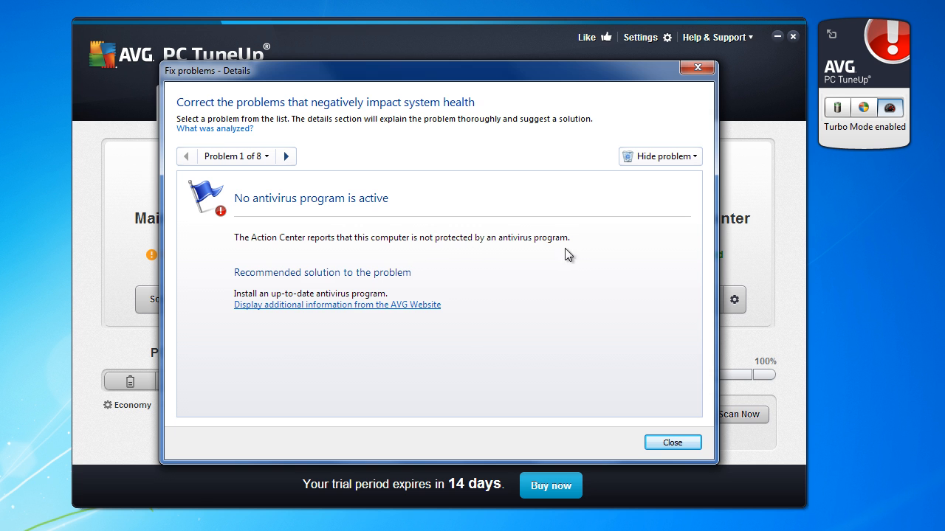
click(285, 156)
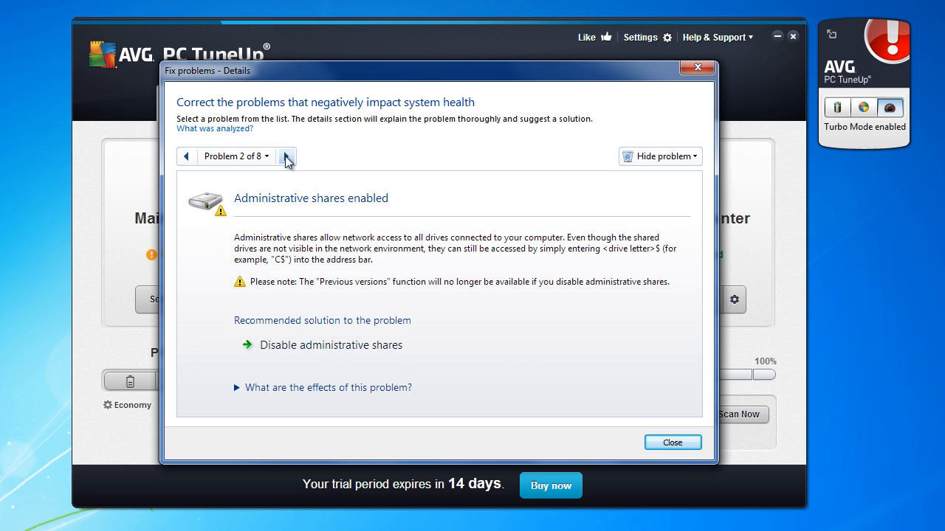
click(286, 156)
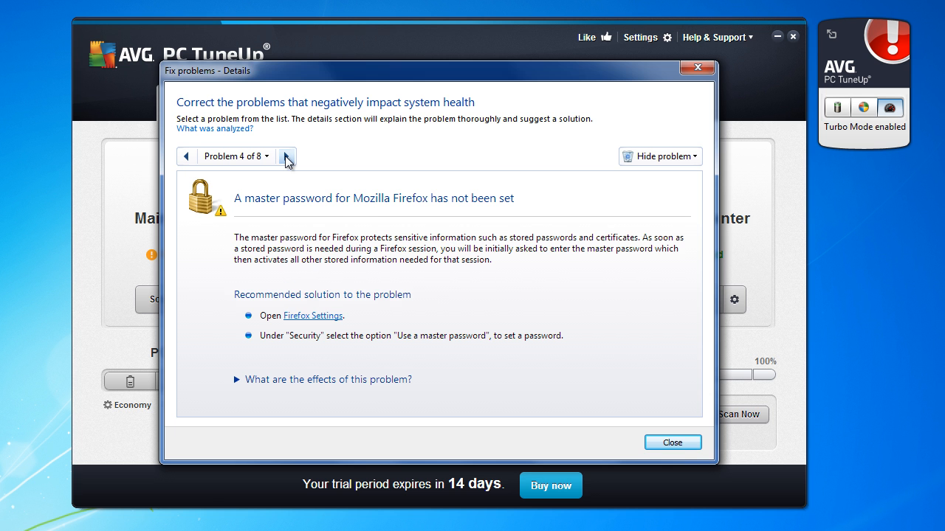
click(287, 156)
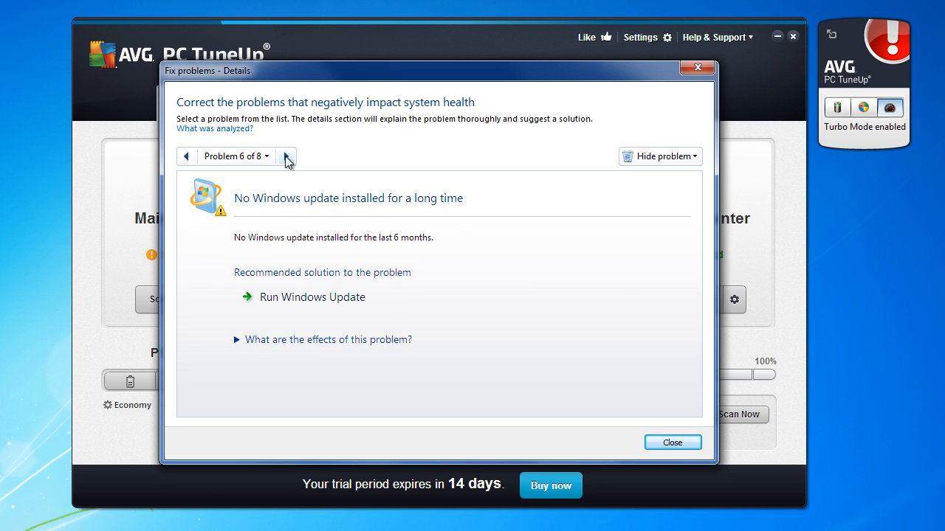
click(287, 156)
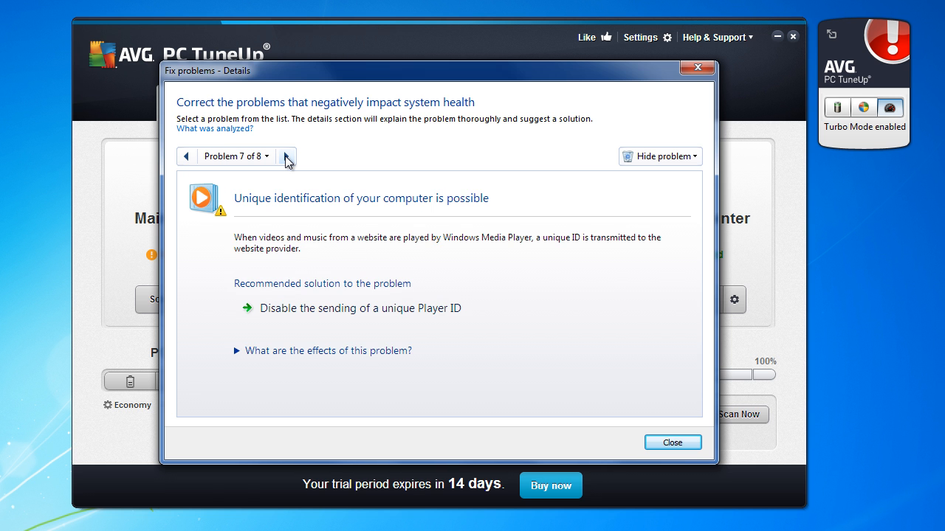
click(672, 442)
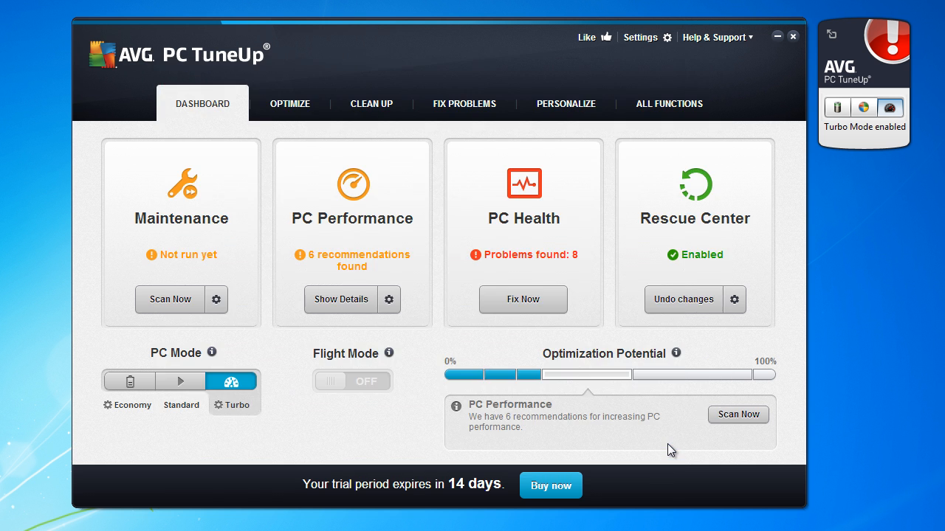
mouse_move(613, 395)
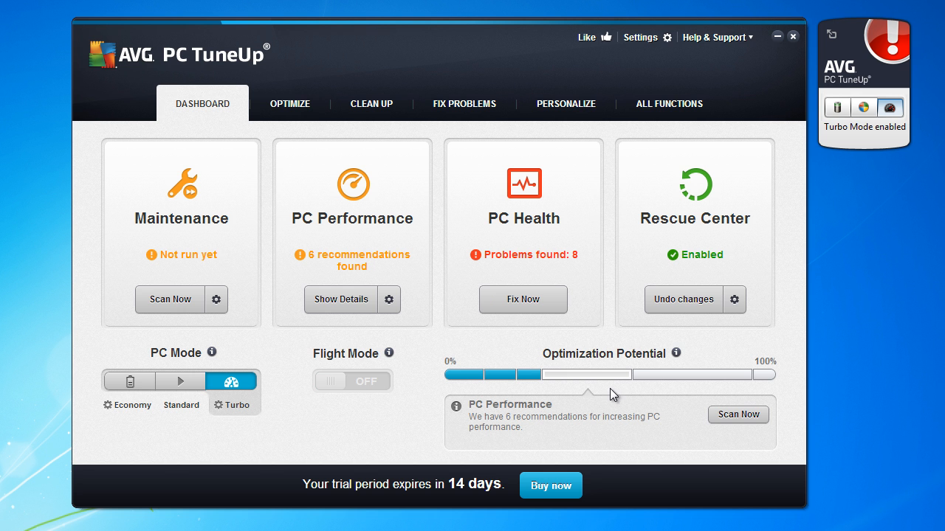
mouse_move(612, 390)
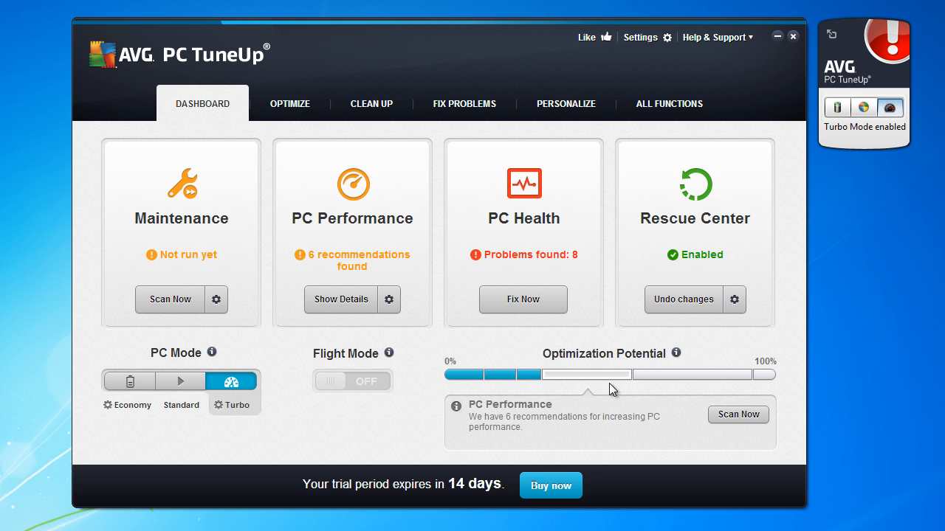
mouse_move(607, 385)
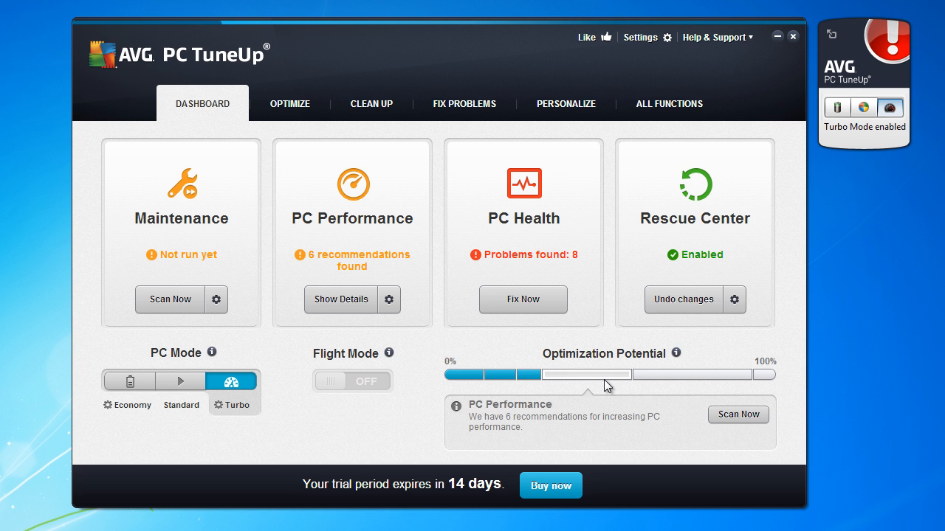
mouse_move(607, 328)
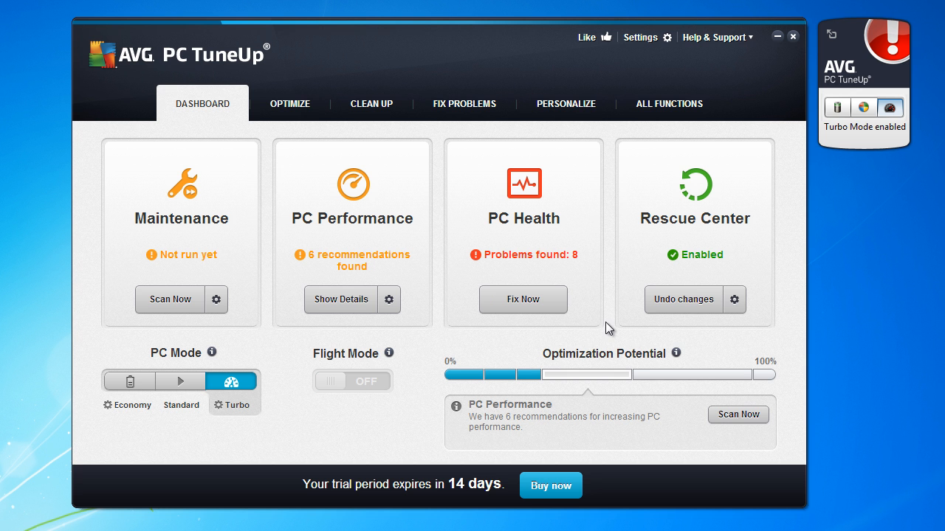
mouse_move(295, 103)
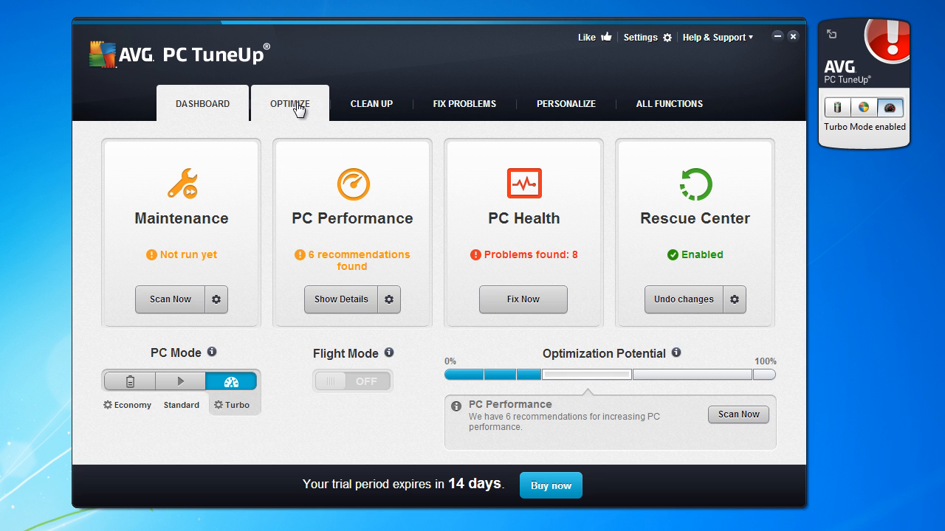
Open Disable programs under Optimize, dismiss its introduction, review the Program Deactivator list and close it.
click(290, 103)
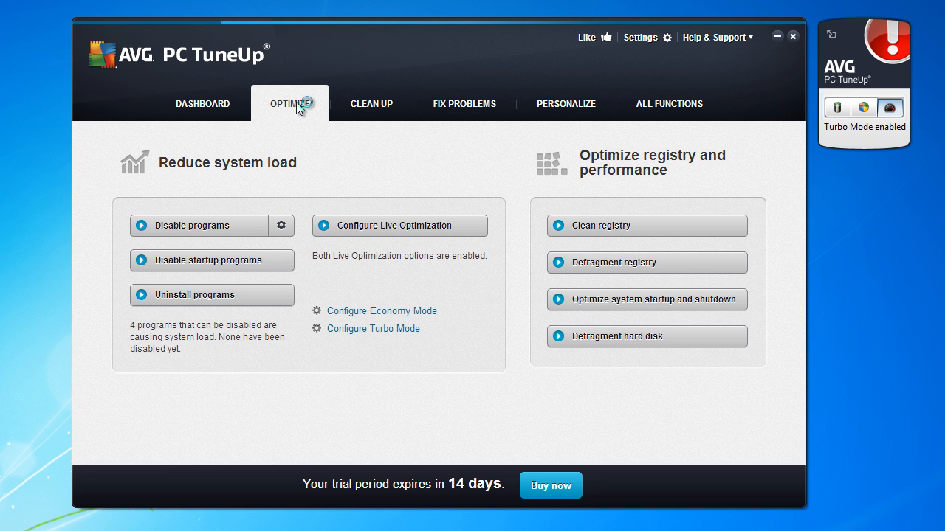
mouse_move(214, 225)
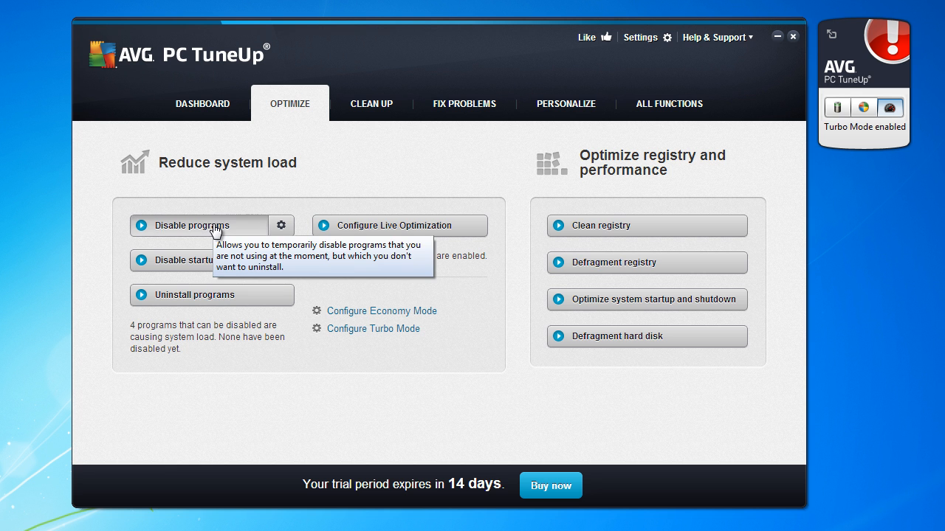
mouse_move(310, 264)
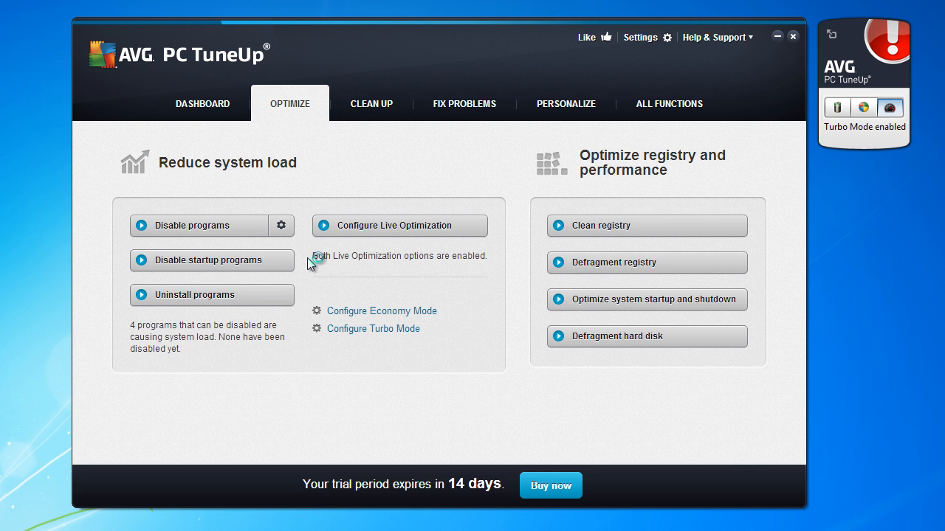
click(197, 225)
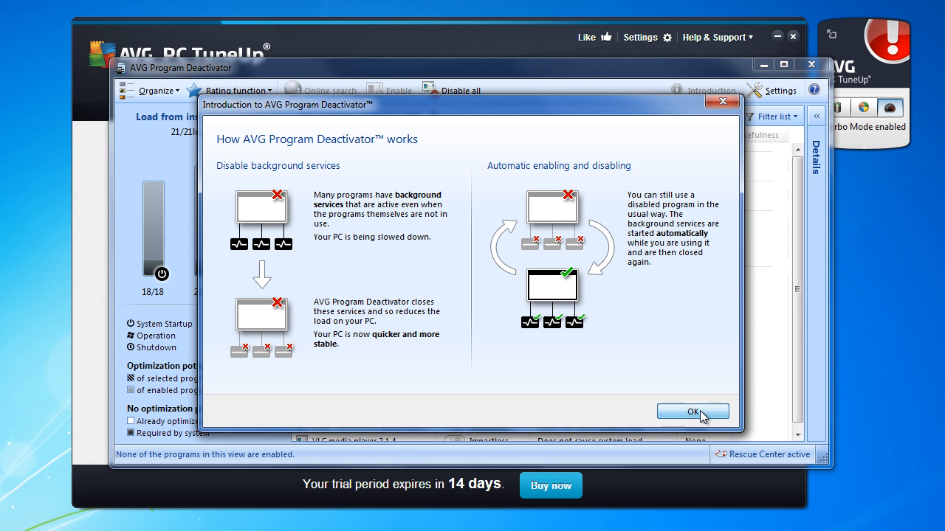
click(692, 411)
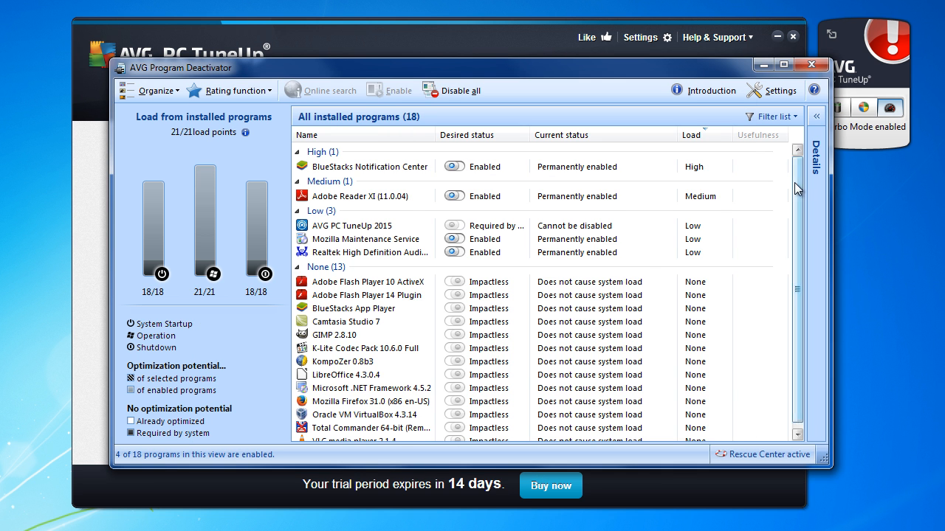
mouse_move(805, 183)
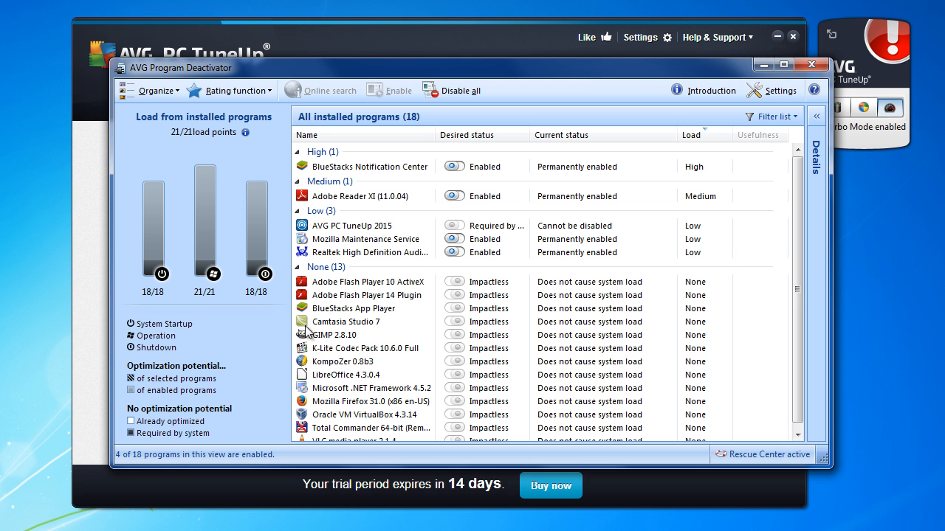
mouse_move(212, 341)
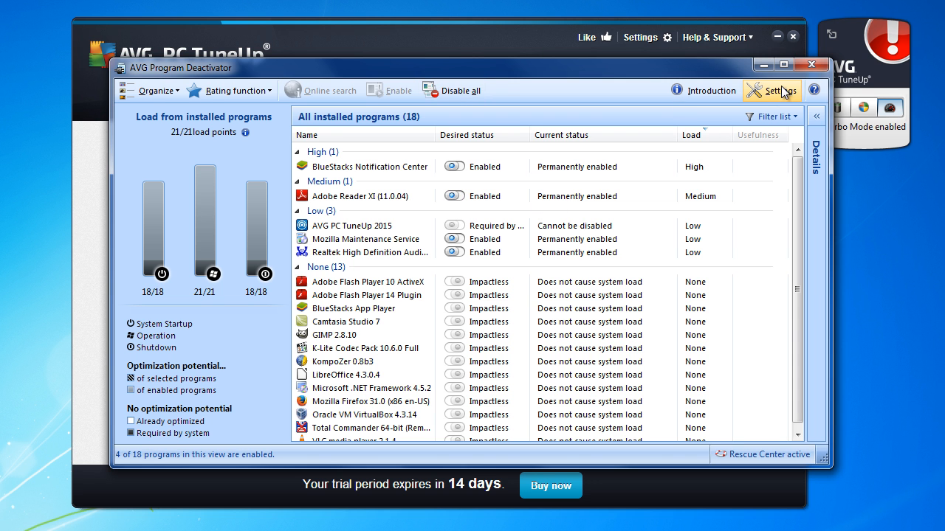
click(811, 64)
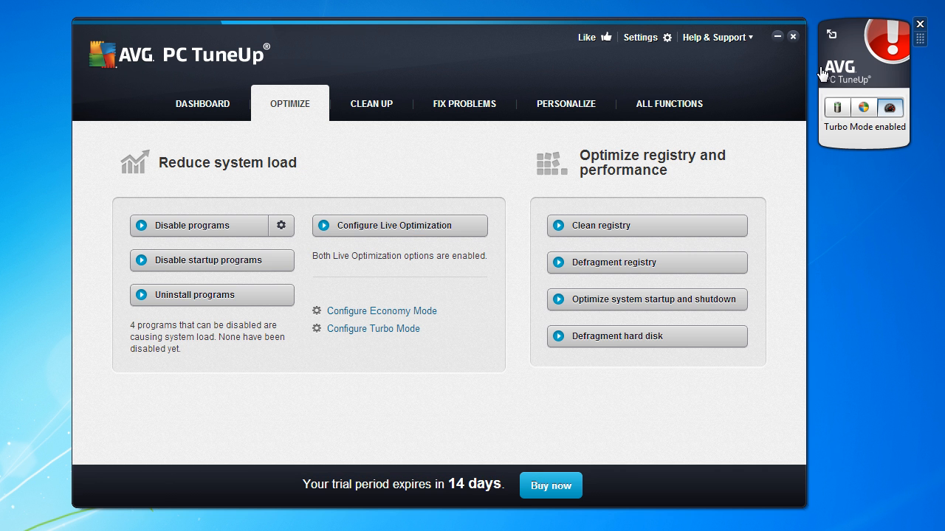
mouse_move(396, 324)
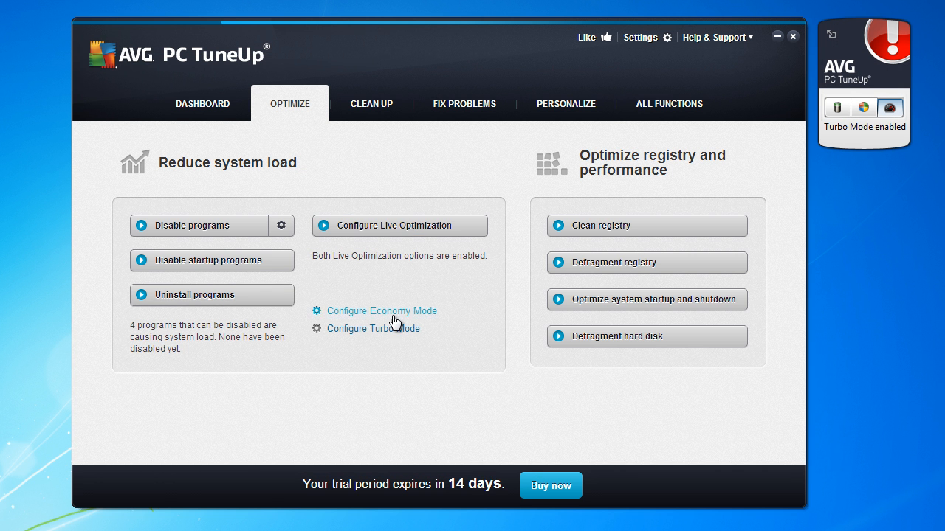
click(195, 295)
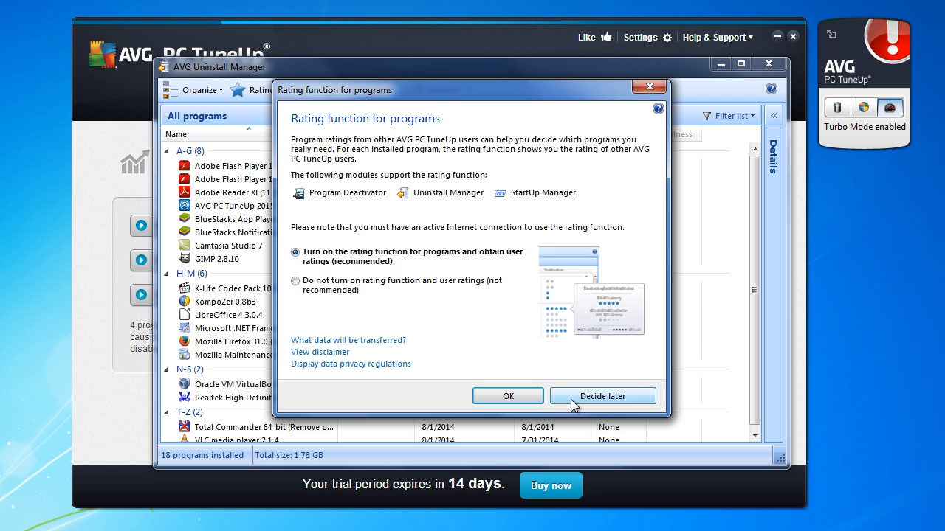
click(603, 396)
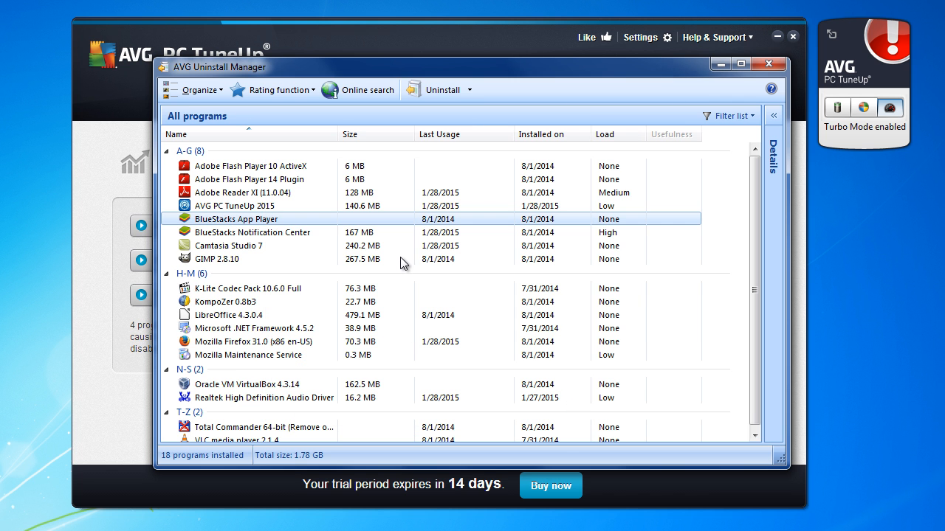
mouse_move(491, 231)
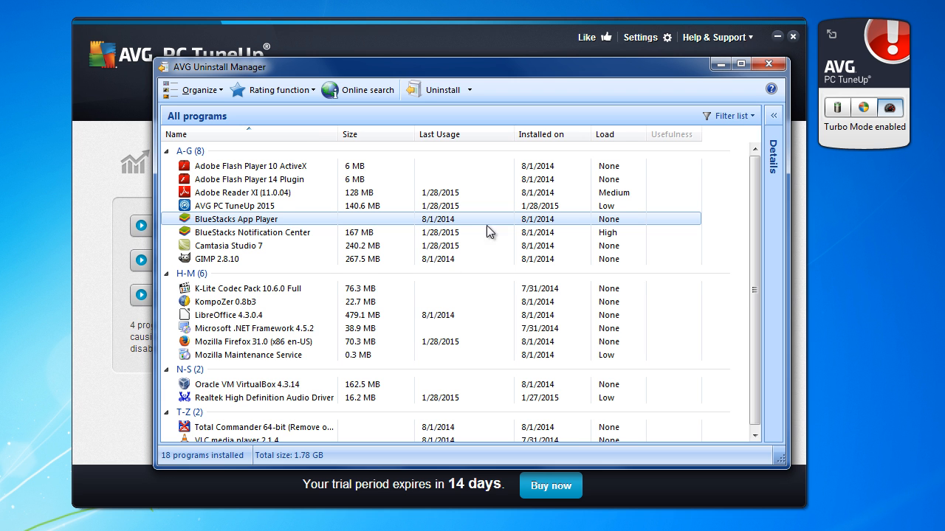
mouse_move(555, 260)
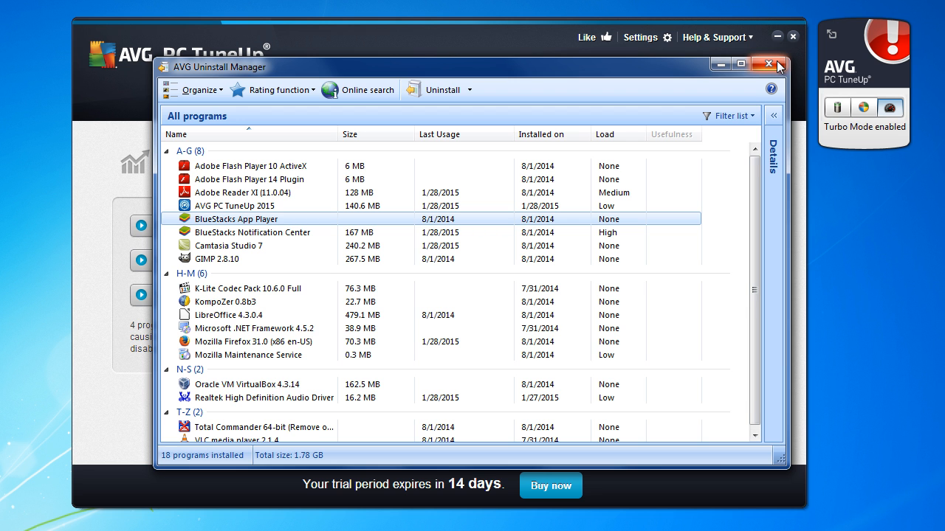
mouse_move(768, 64)
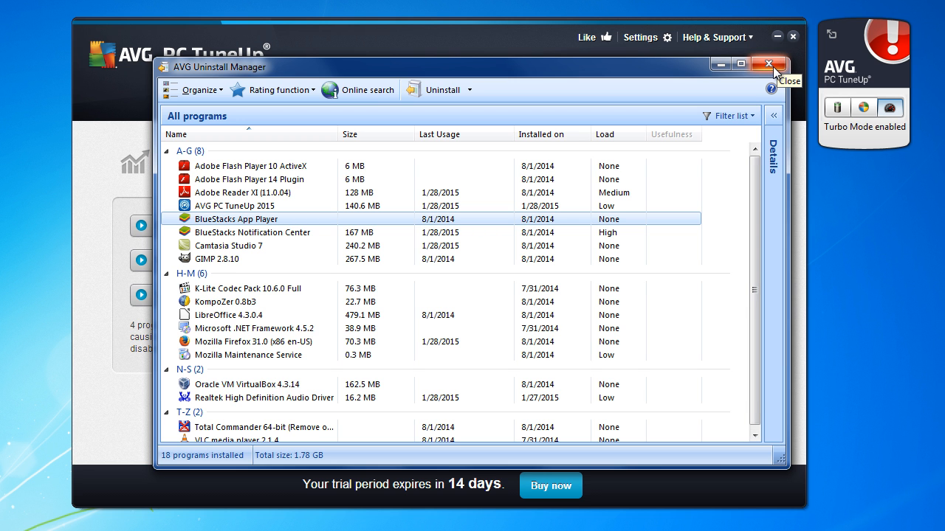
click(770, 63)
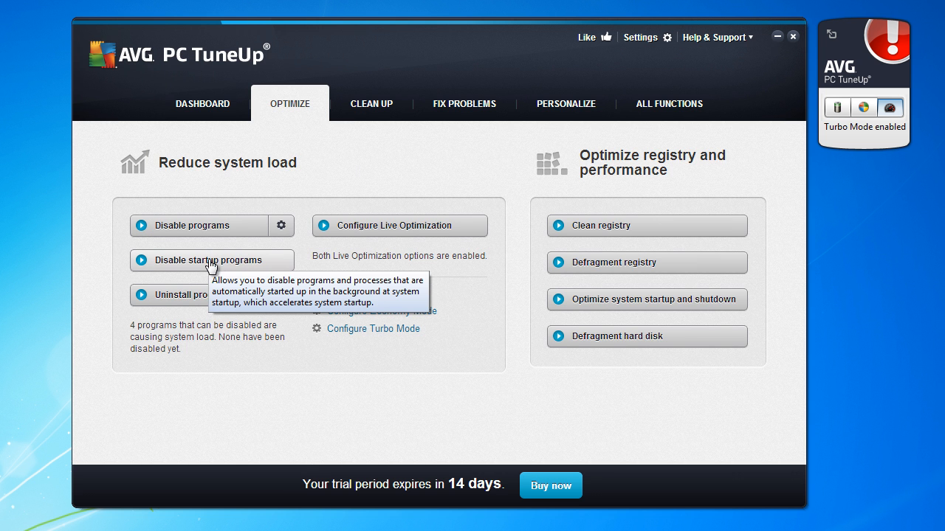
mouse_move(197, 264)
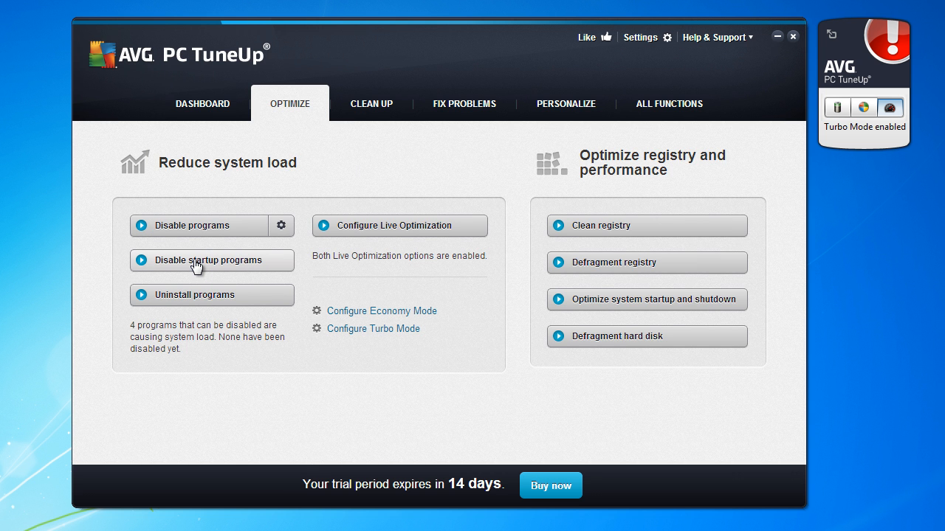
click(211, 259)
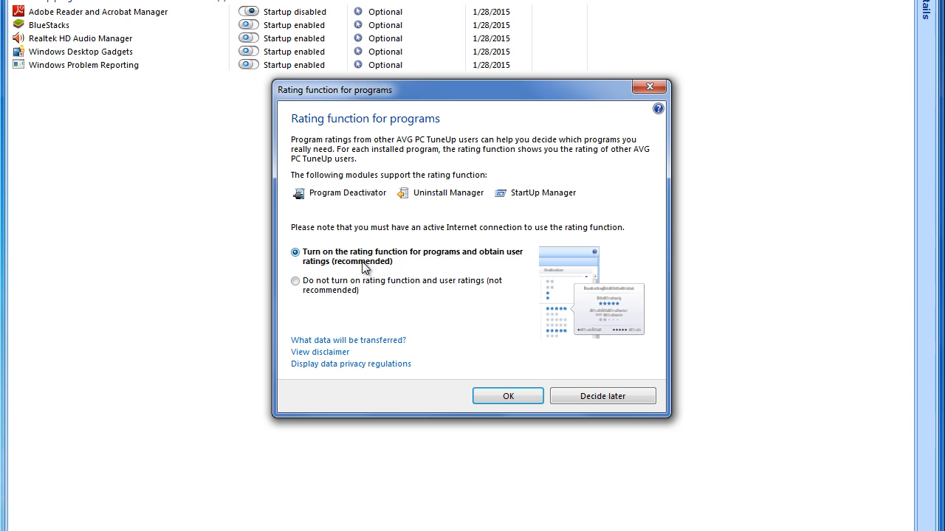
click(295, 280)
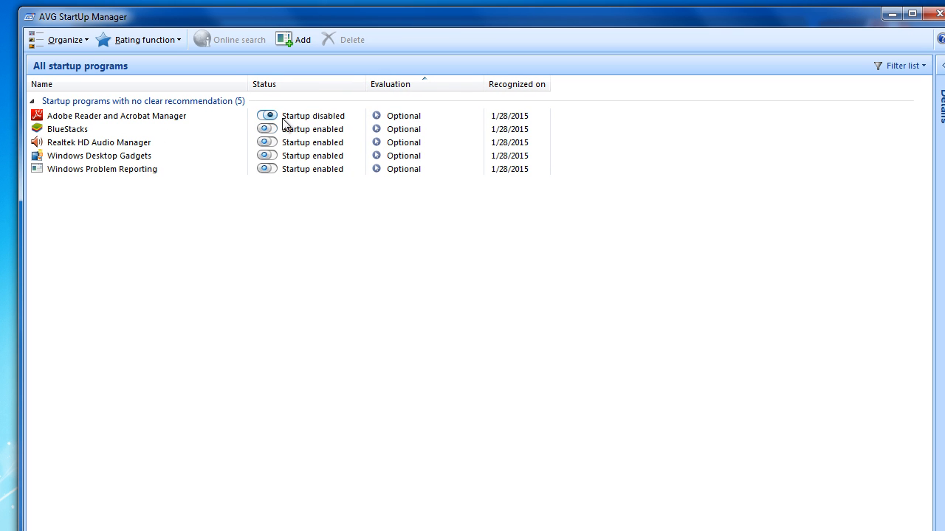
mouse_move(266, 168)
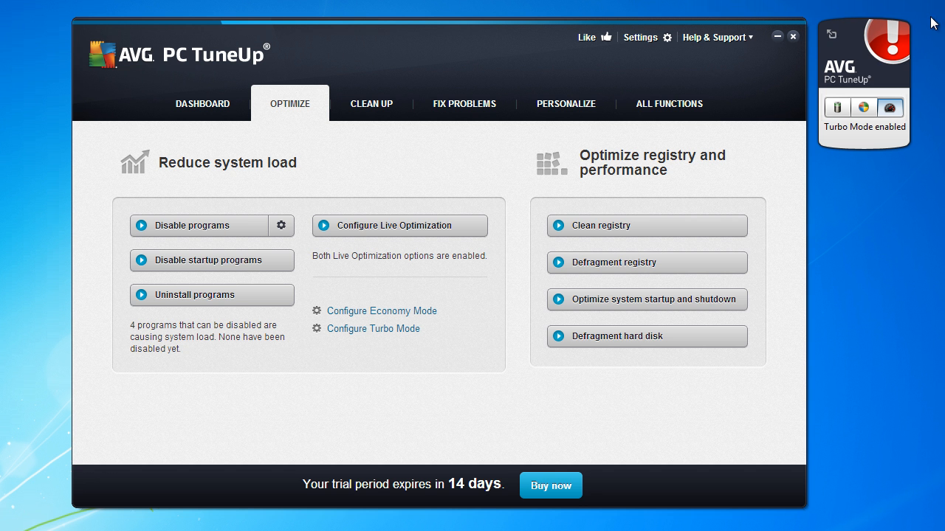
mouse_move(516, 139)
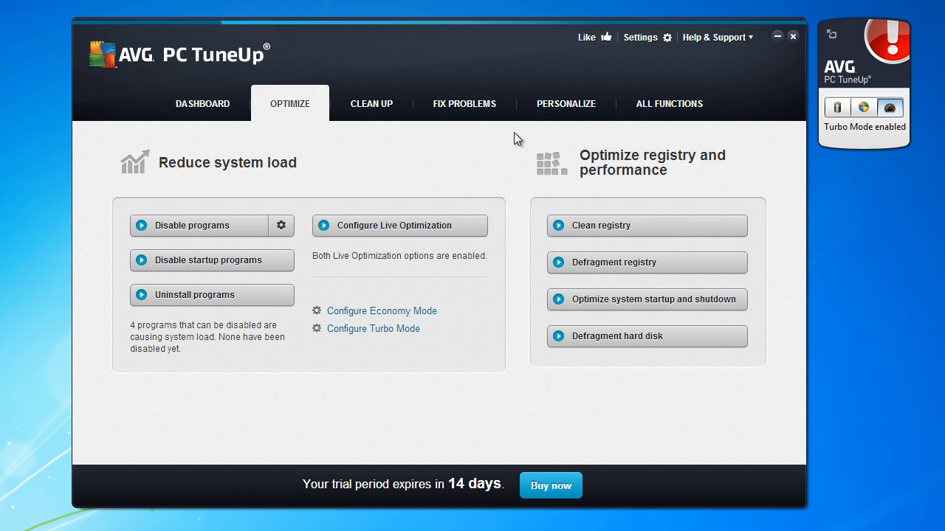
mouse_move(628, 172)
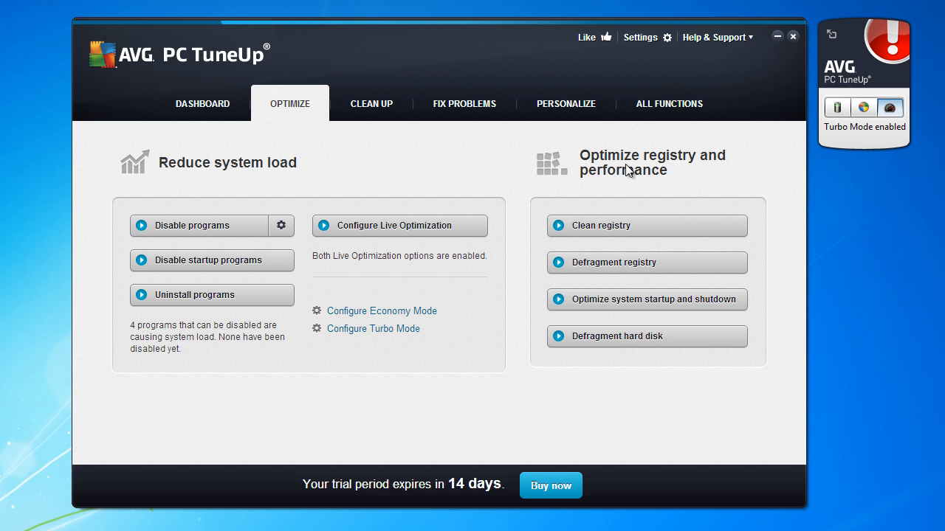
mouse_move(749, 227)
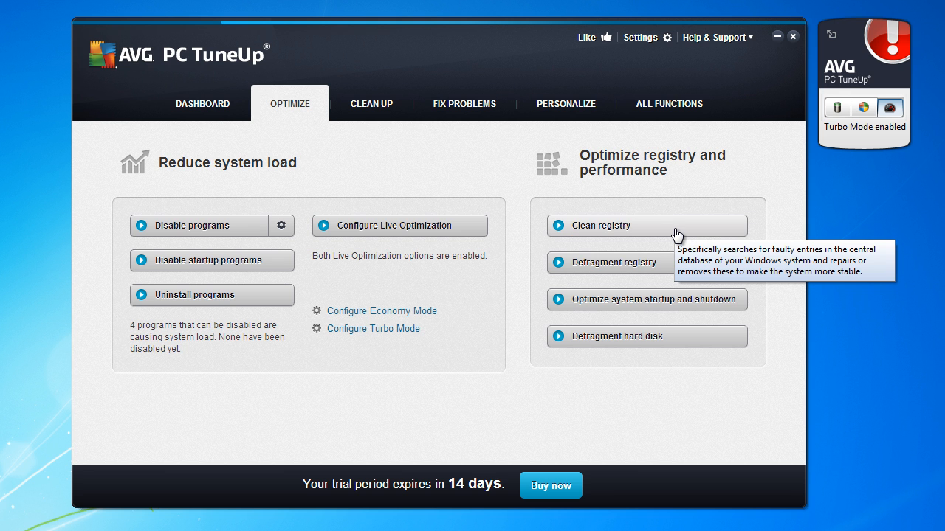
mouse_move(631, 235)
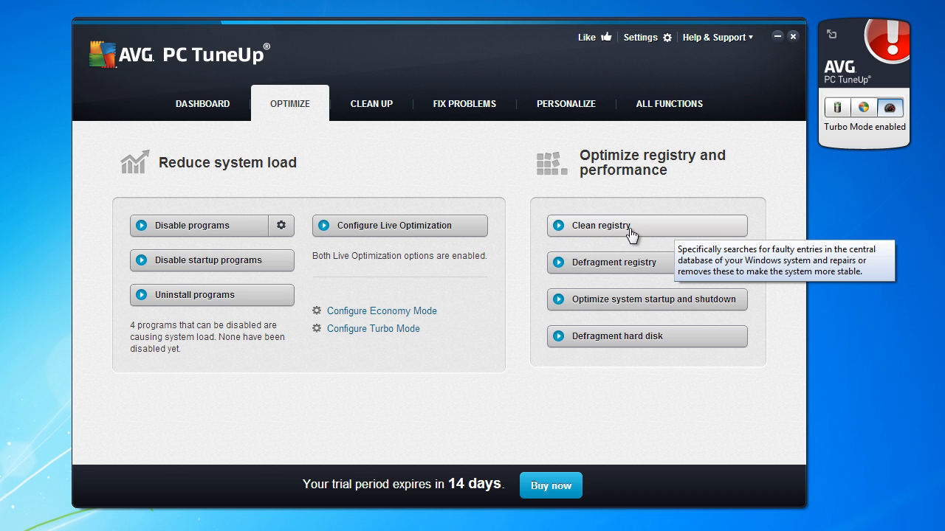
mouse_move(707, 242)
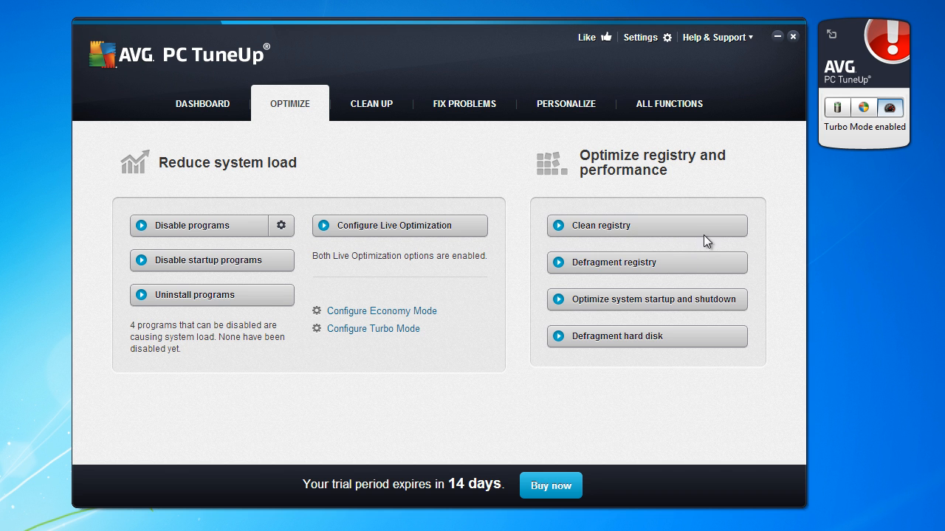
mouse_move(607, 305)
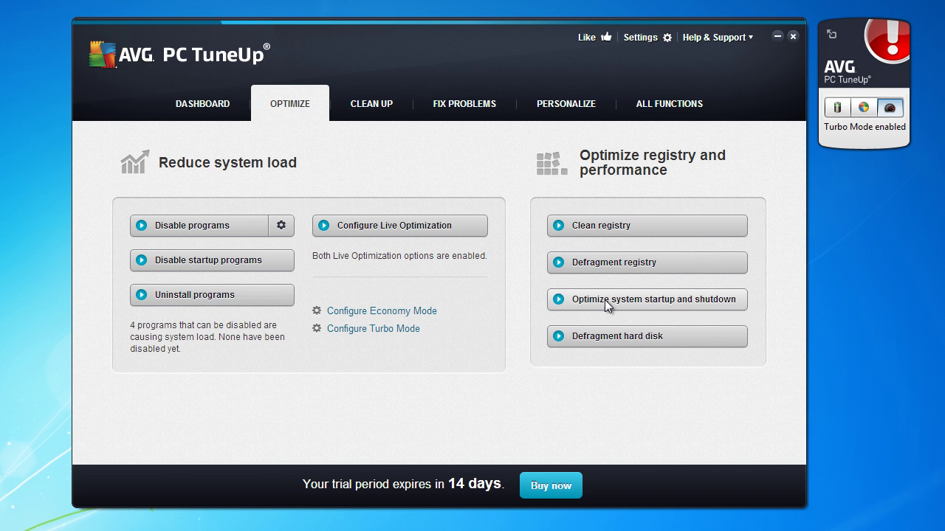
mouse_move(607, 271)
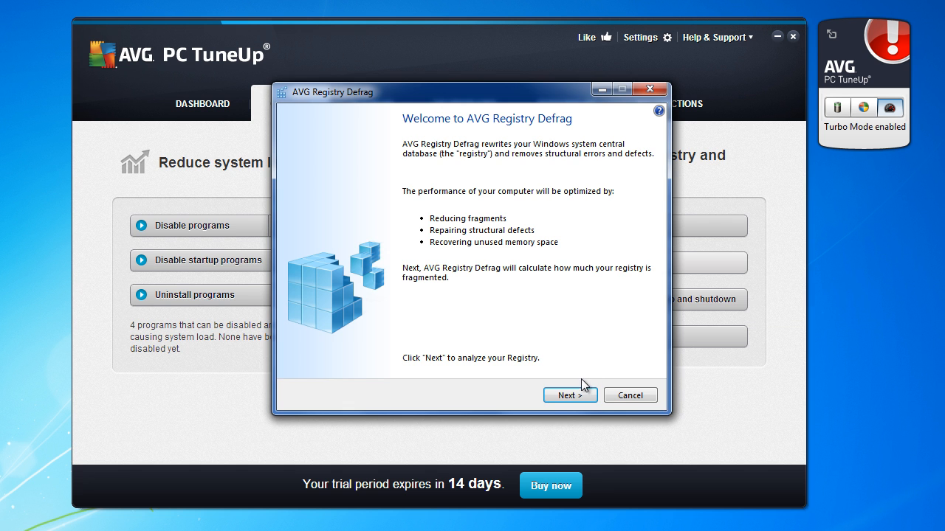
Start the Registry Defrag analysis, acknowledge the notice, and continue once it reports 19,044 KB (18%) savings.
click(570, 394)
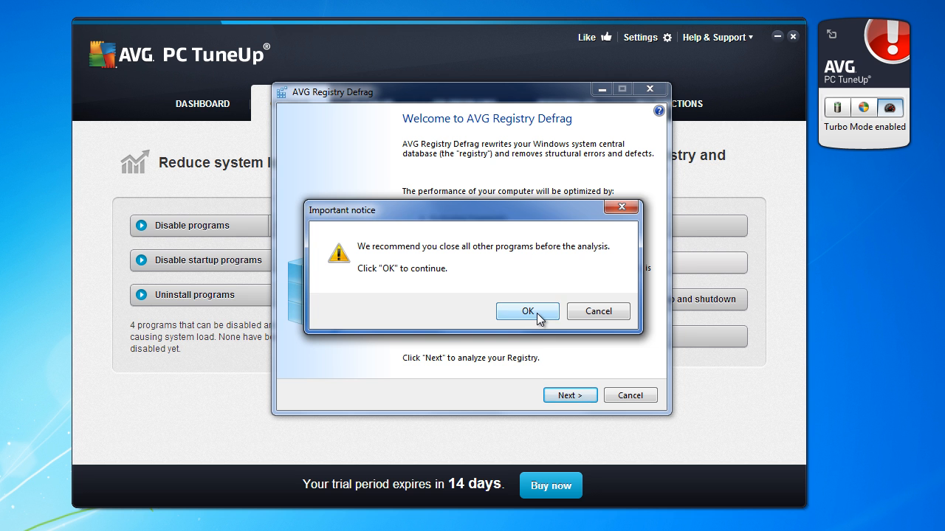
click(527, 310)
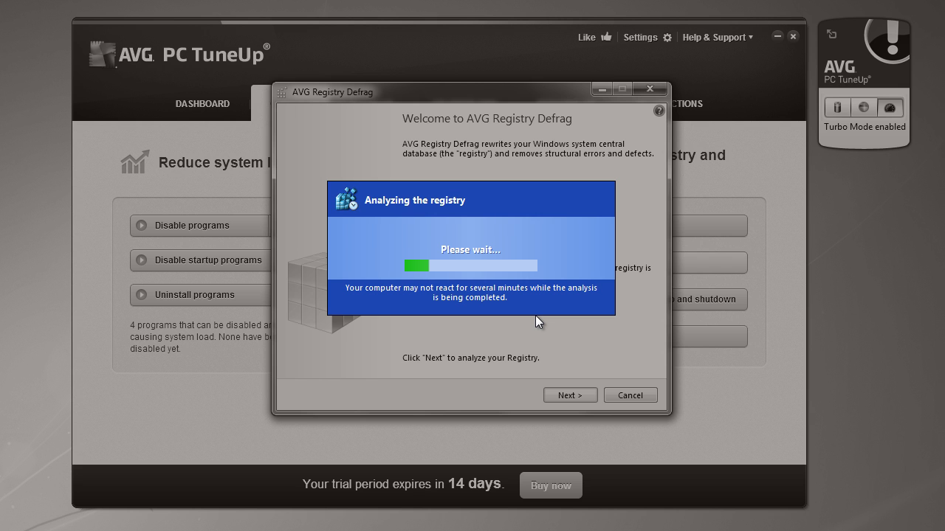
mouse_move(531, 311)
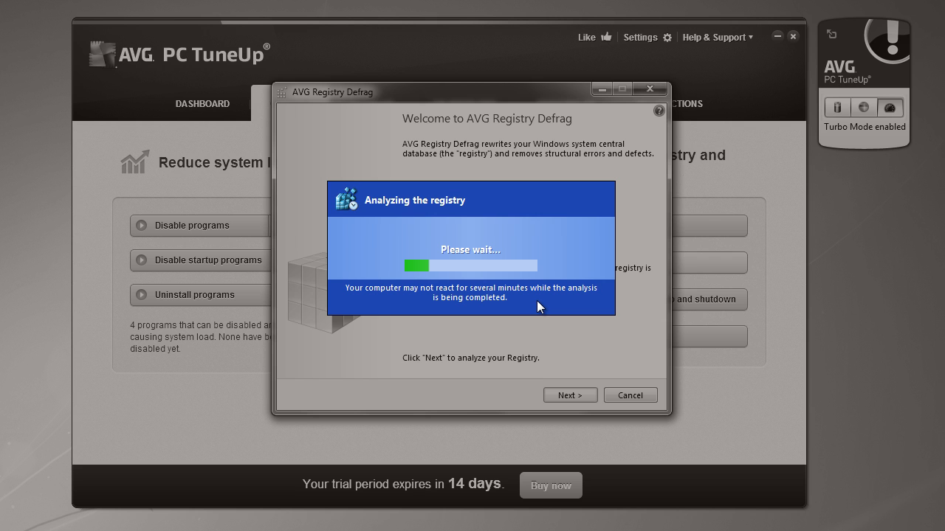
mouse_move(541, 305)
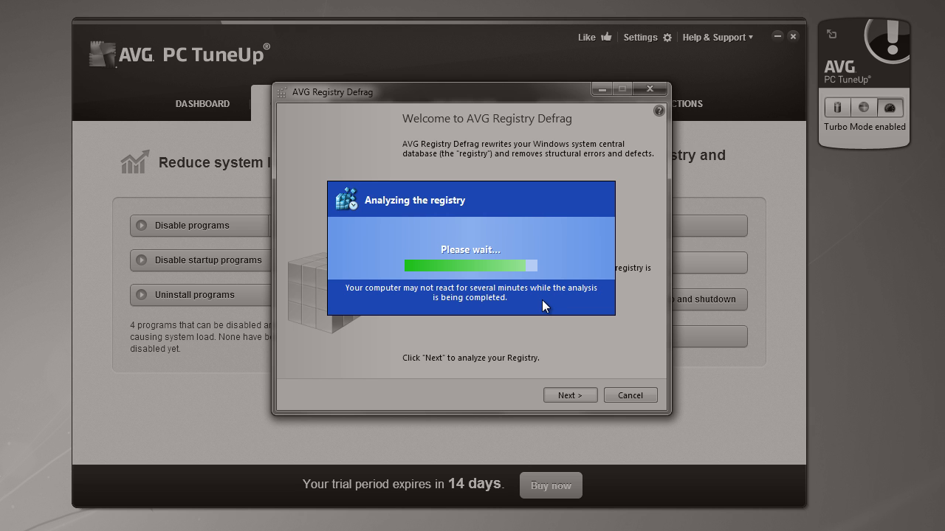
click(570, 395)
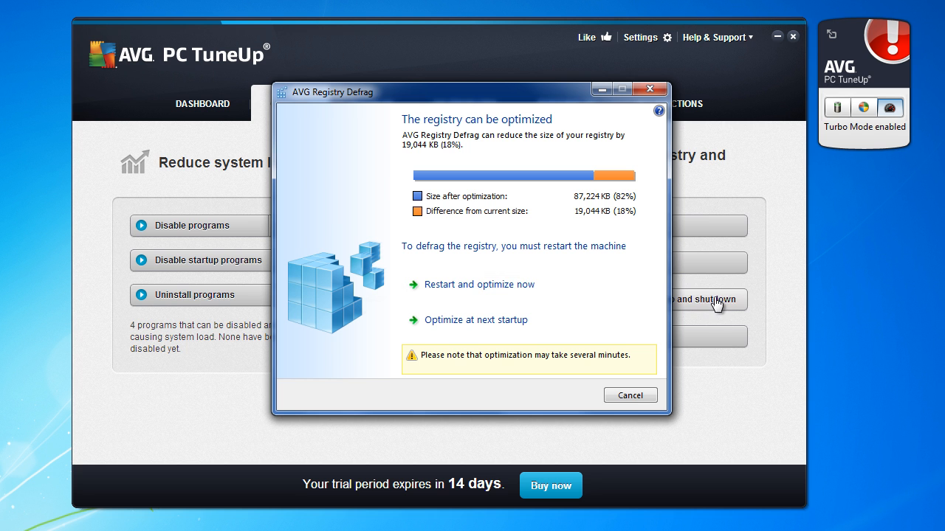
mouse_move(701, 294)
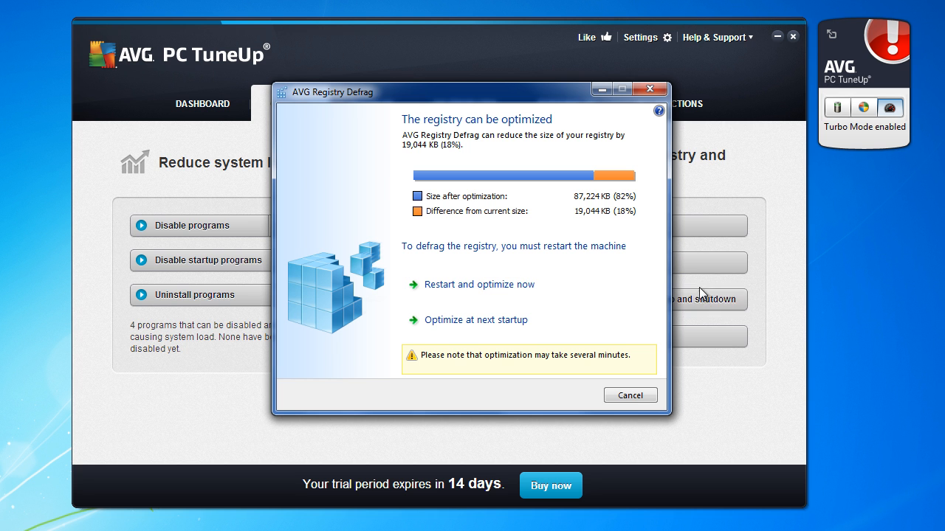
mouse_move(398, 139)
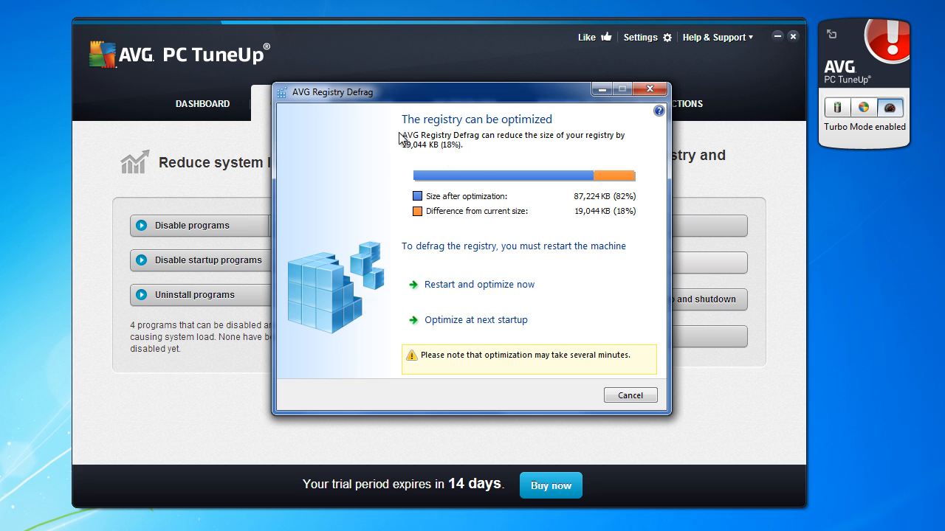
mouse_move(449, 140)
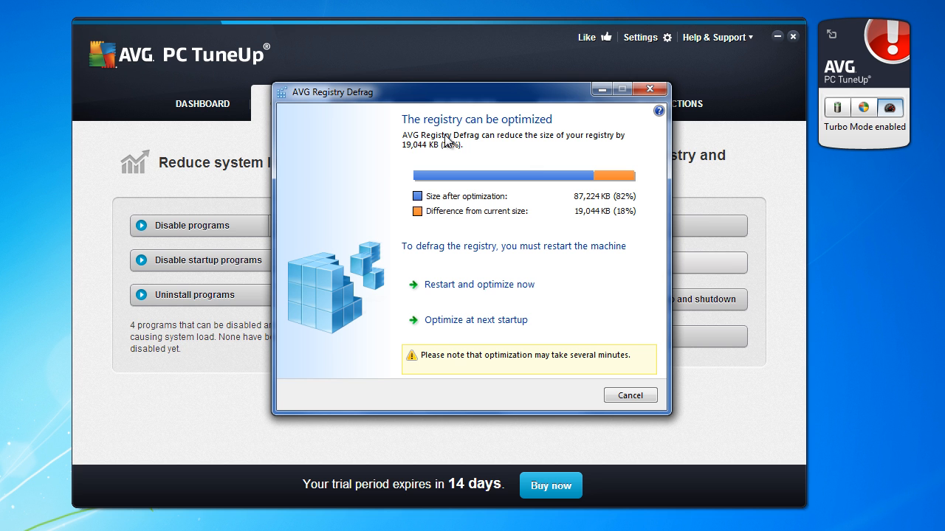
mouse_move(541, 172)
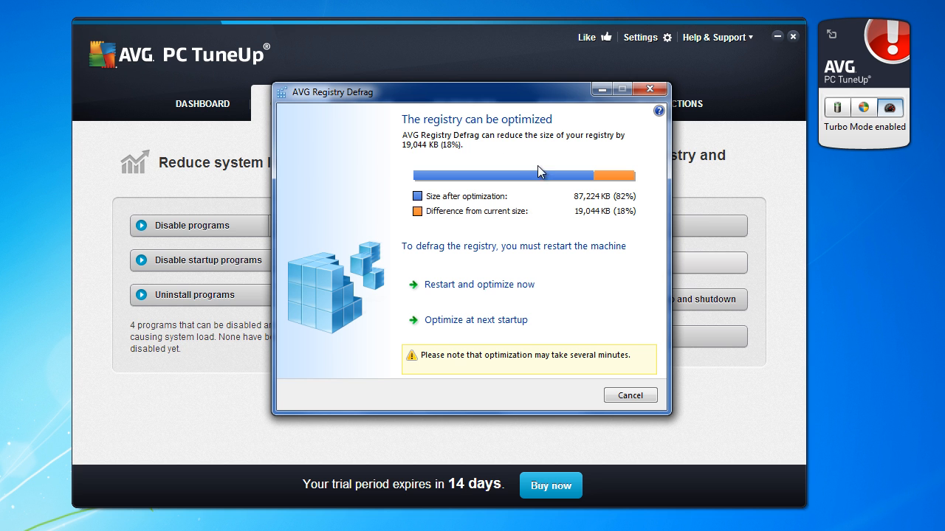
mouse_move(487, 319)
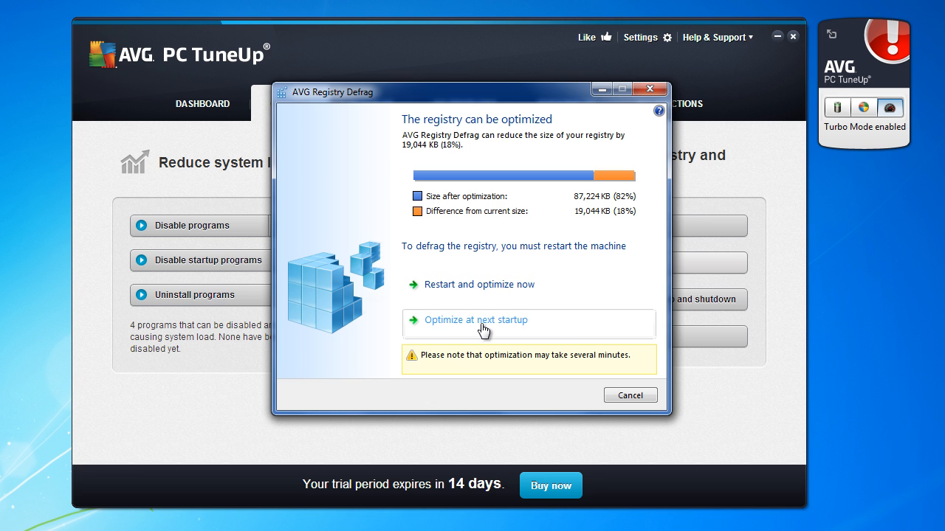
mouse_move(636, 343)
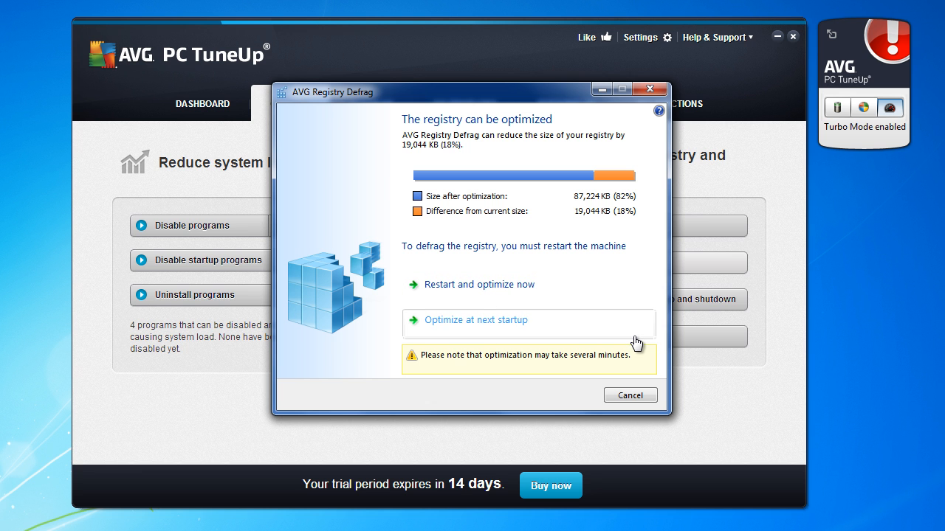
mouse_move(584, 267)
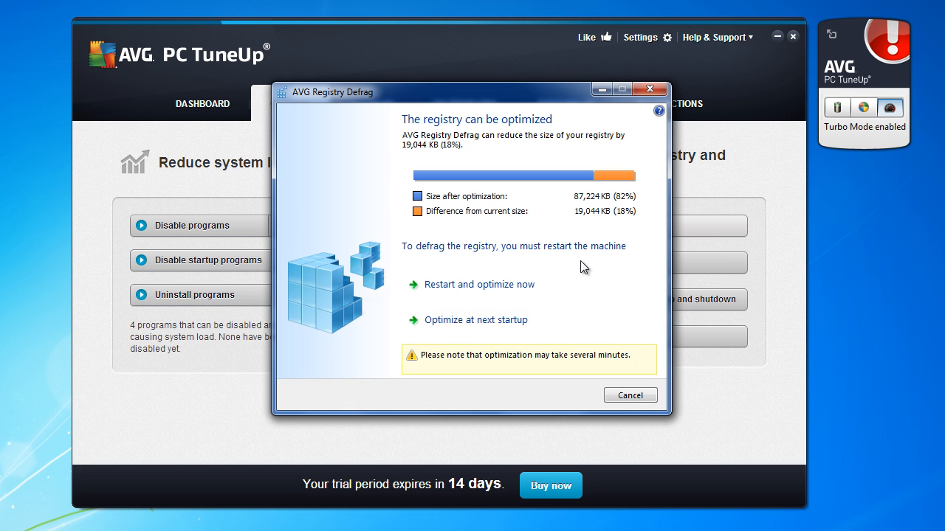
mouse_move(521, 366)
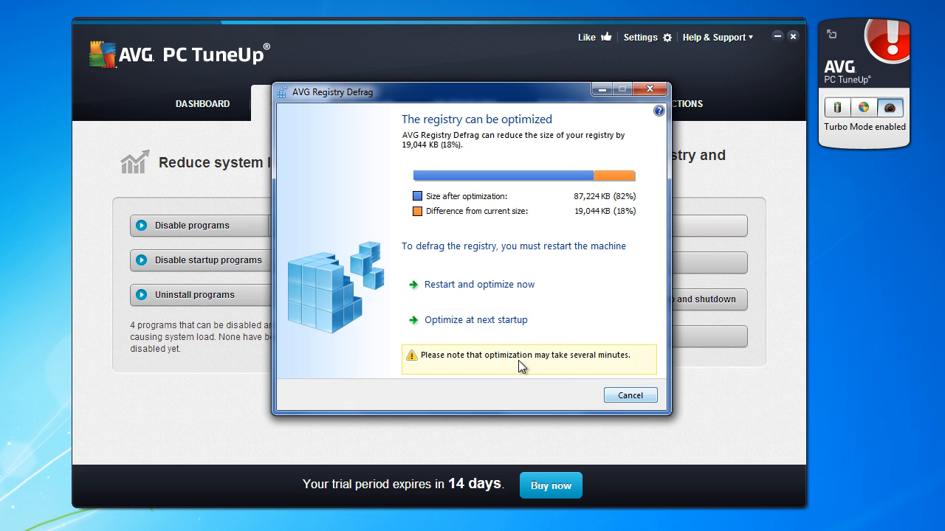
Choose Optimize at next startup, then answer No in the confirmation dialog.
click(476, 319)
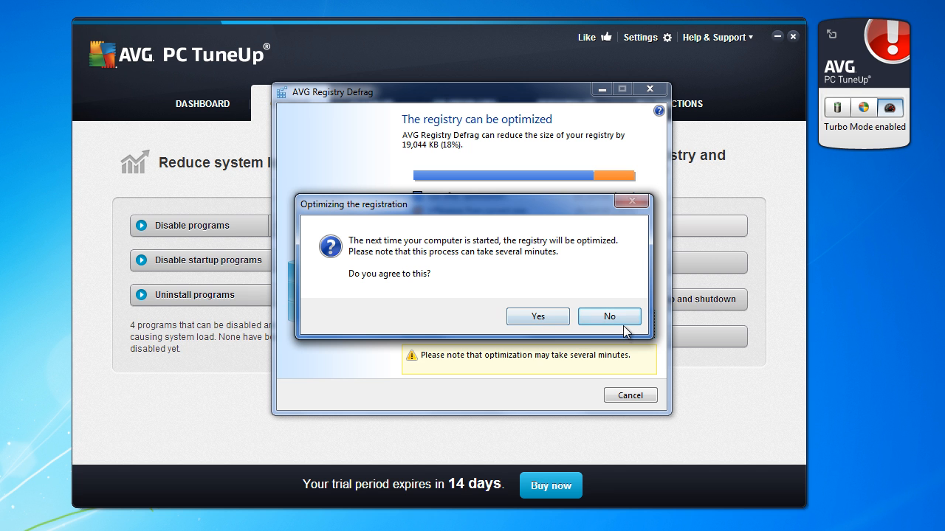
click(609, 316)
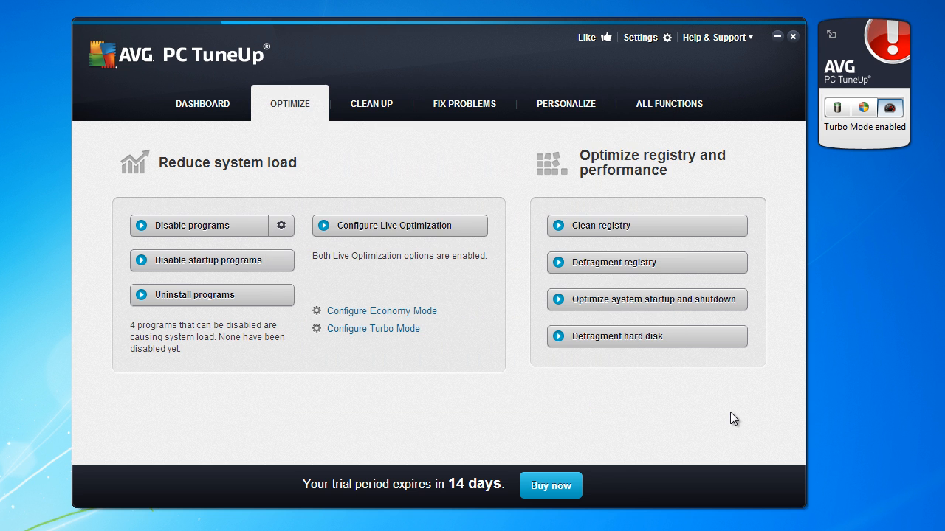
click(371, 103)
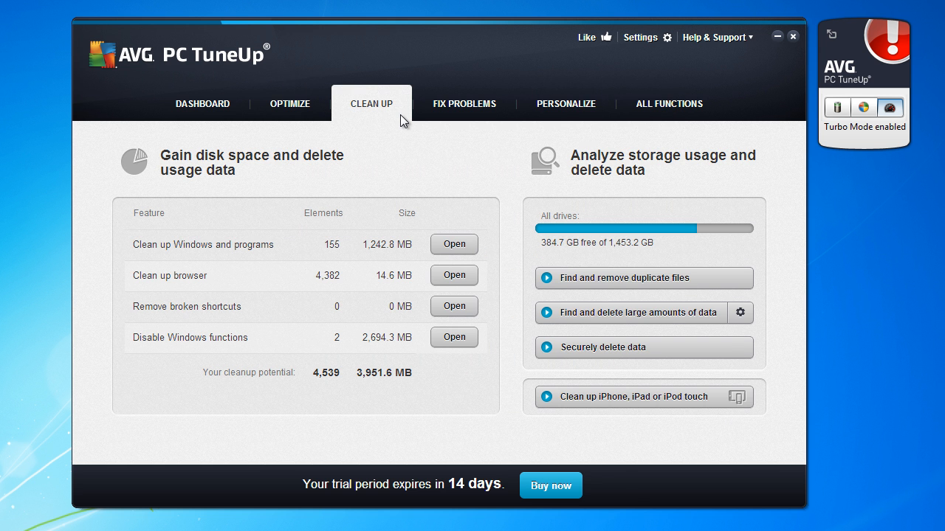
mouse_move(237, 256)
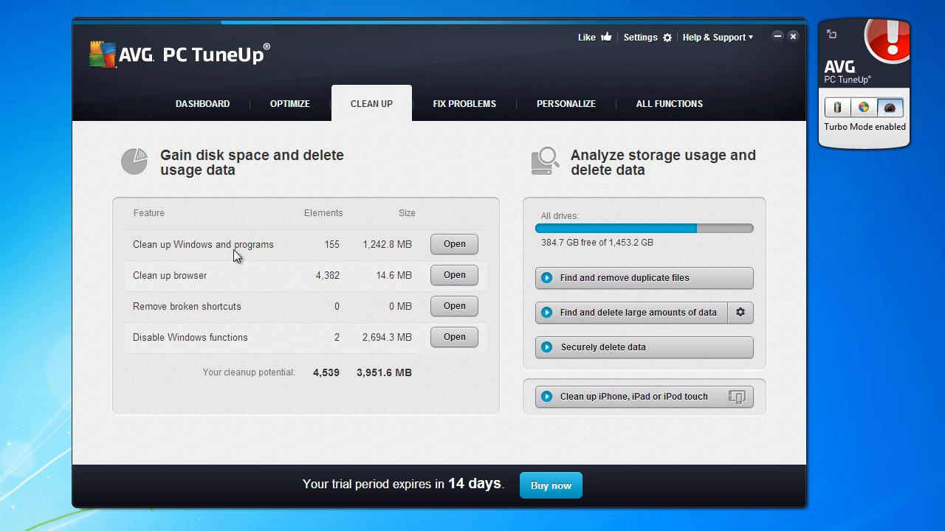
click(453, 243)
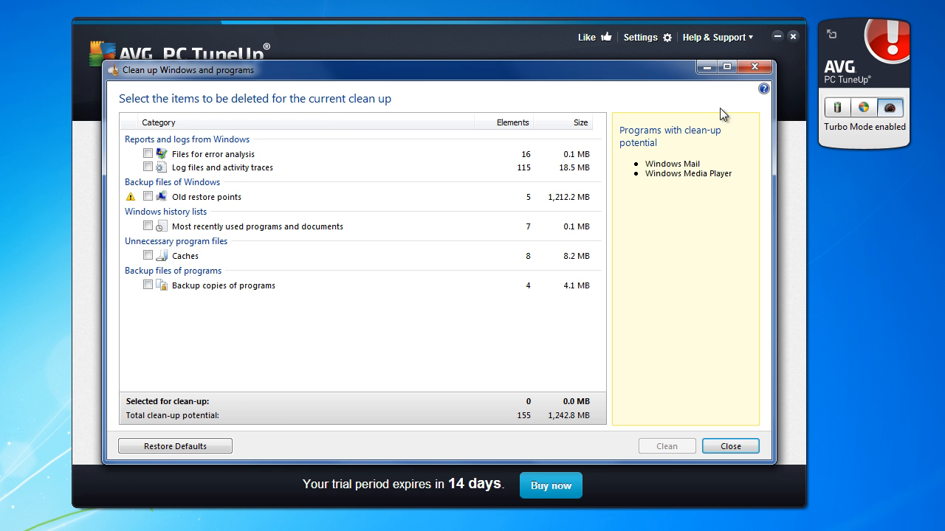
click(729, 446)
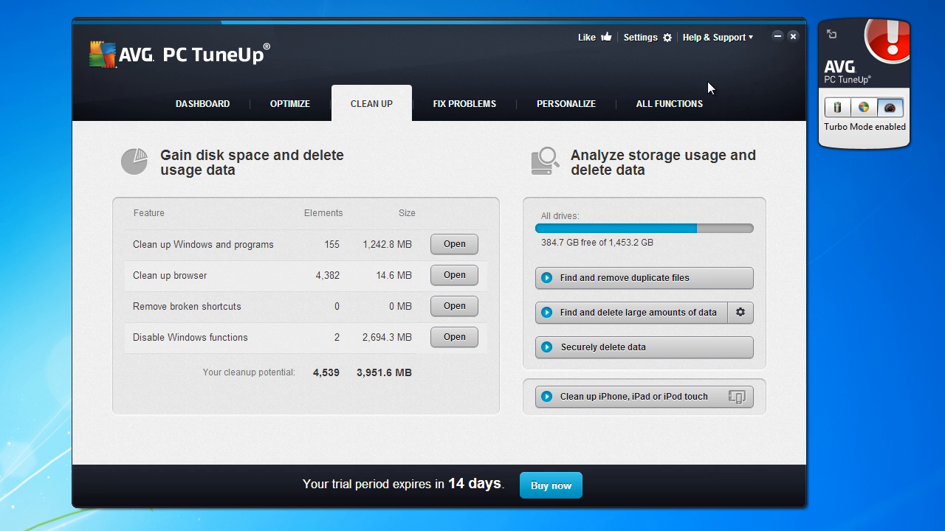
click(454, 275)
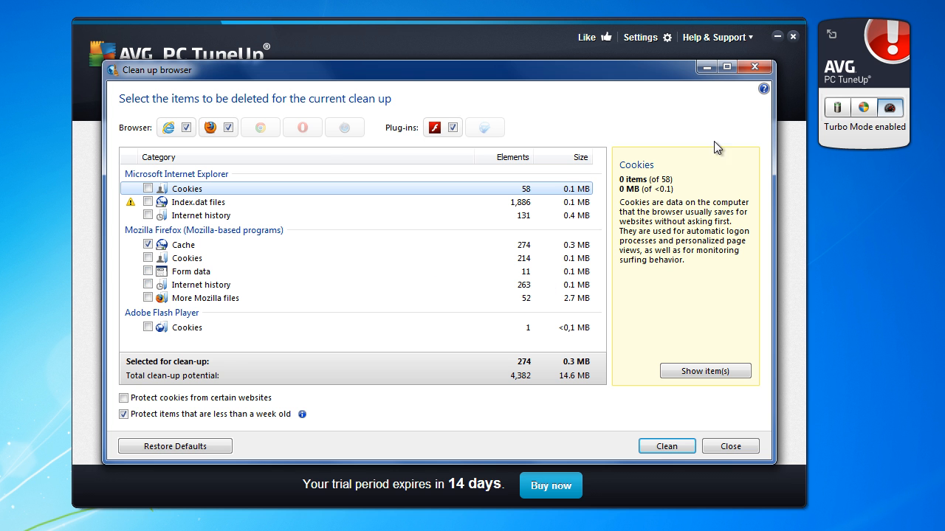
click(729, 446)
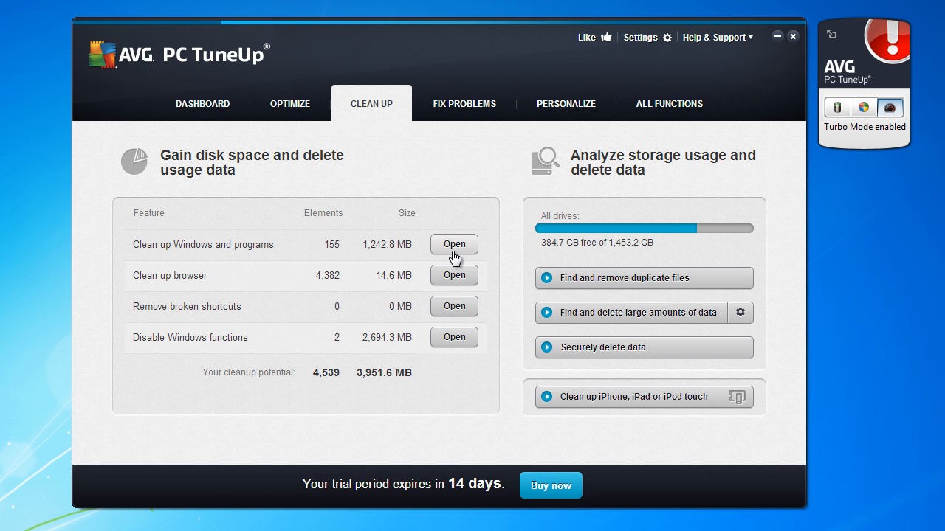
mouse_move(465, 316)
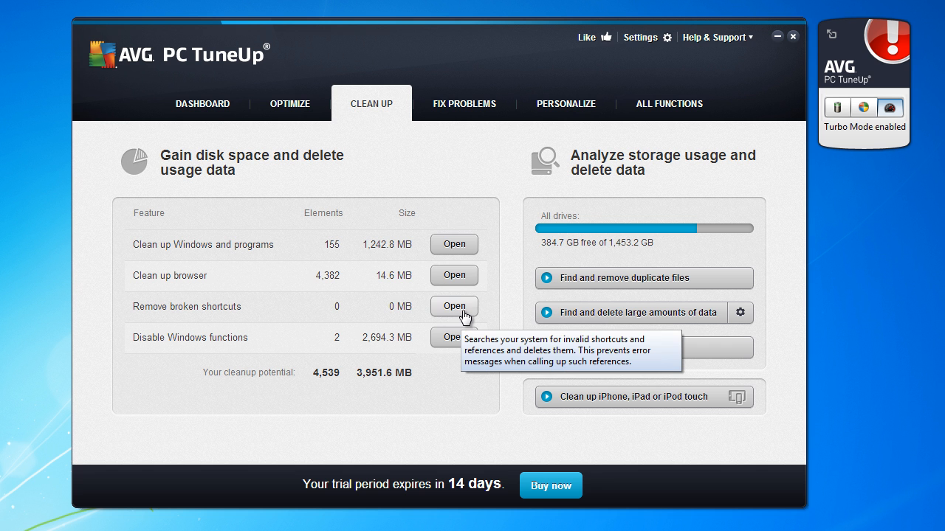
mouse_move(445, 354)
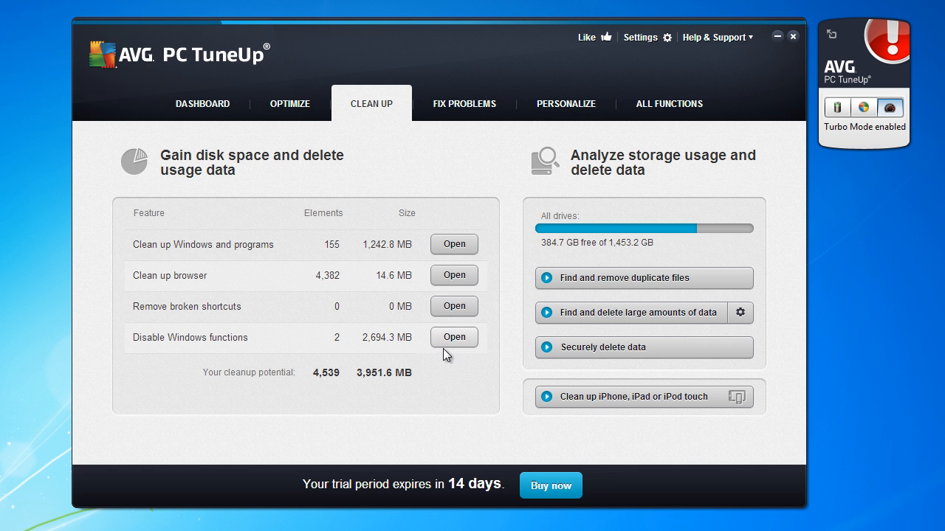
click(454, 337)
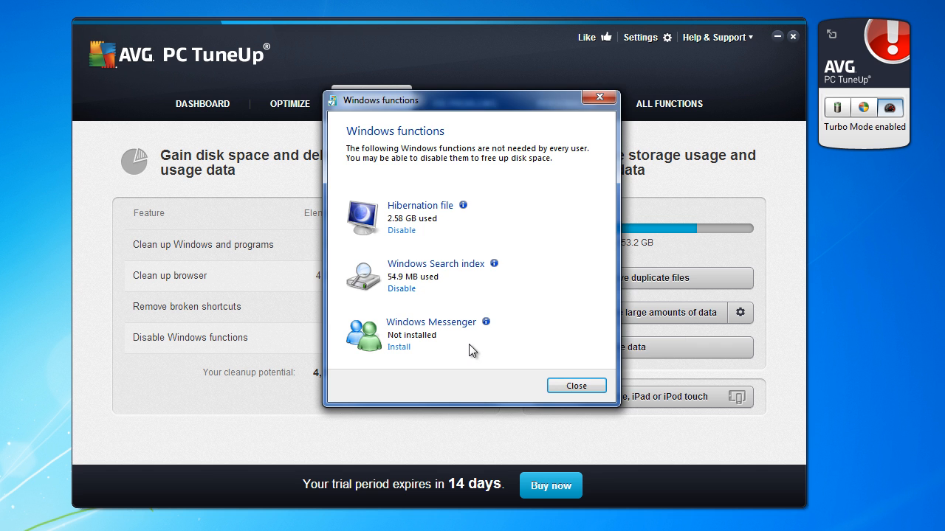
mouse_move(539, 283)
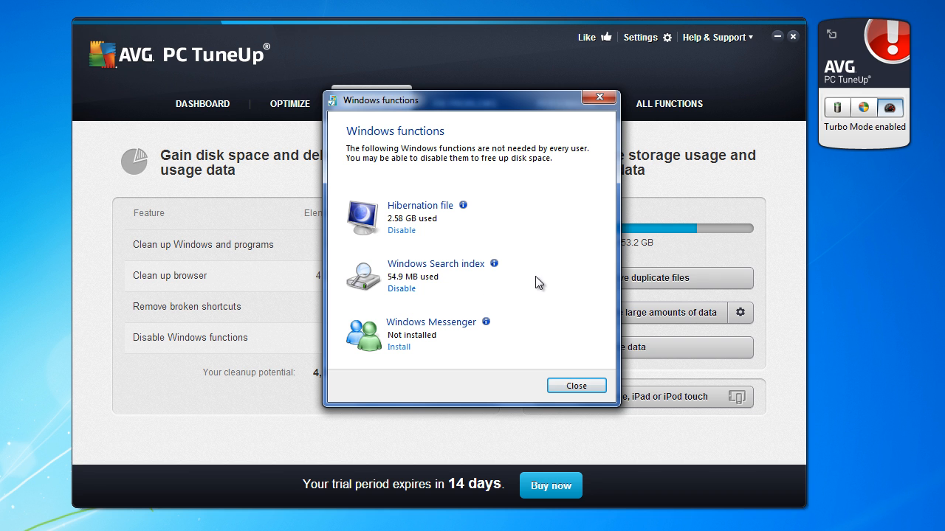
mouse_move(505, 276)
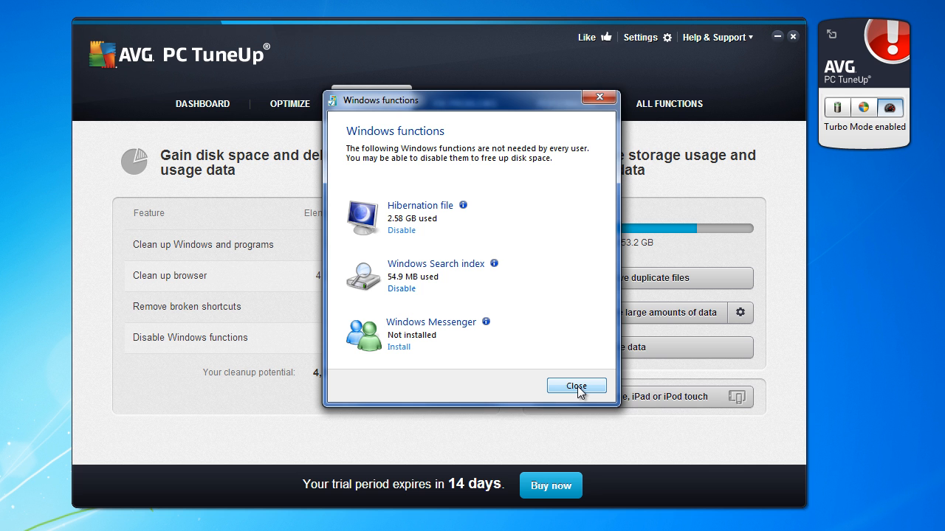
click(577, 386)
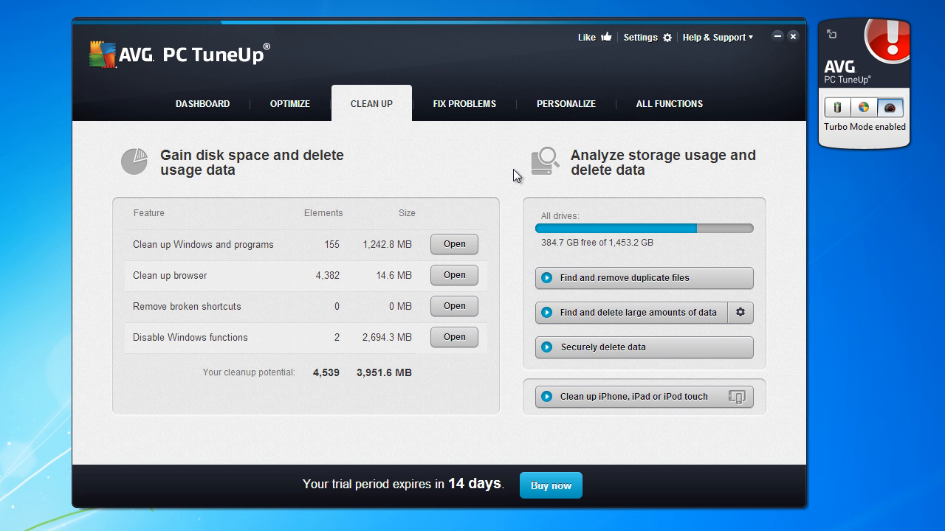
mouse_move(493, 161)
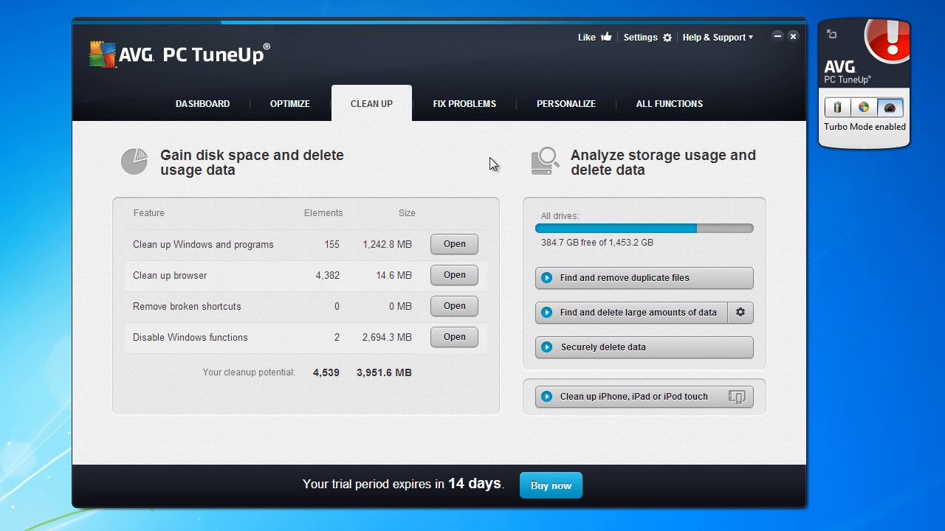
mouse_move(618, 384)
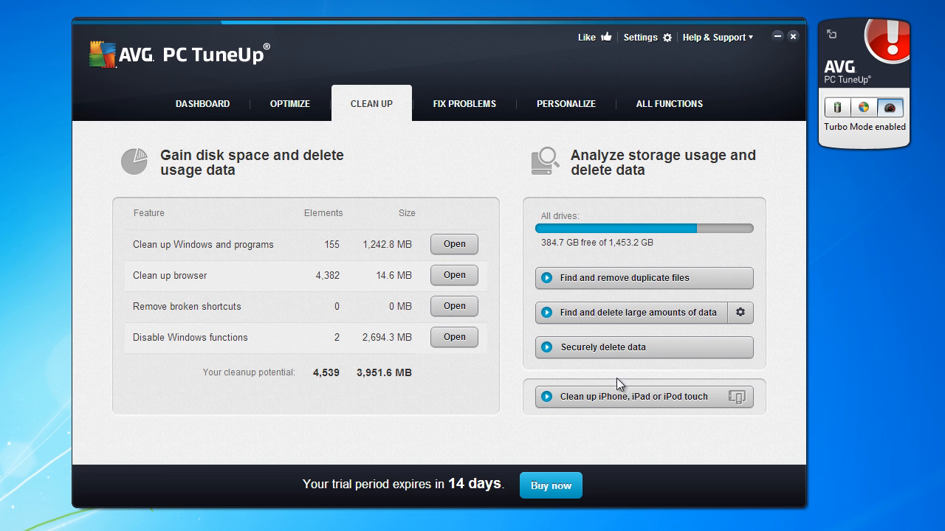
mouse_move(653, 413)
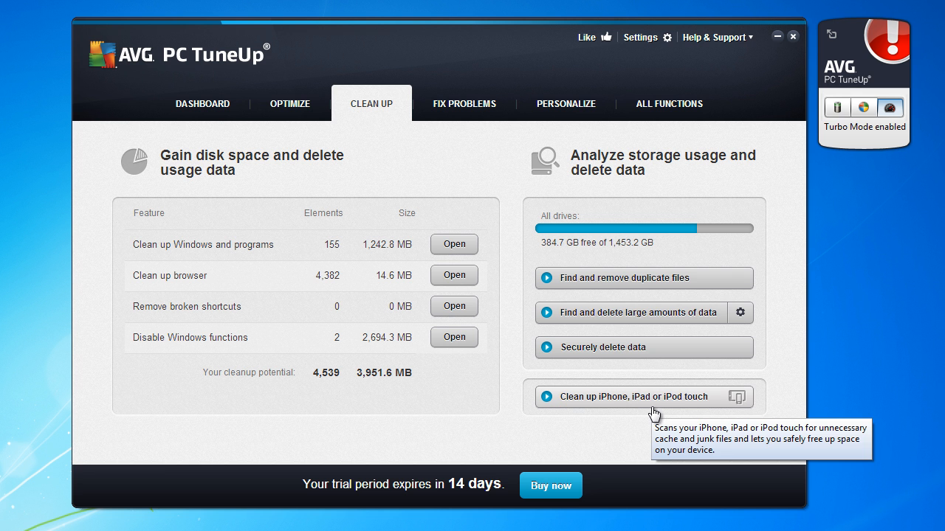
mouse_move(670, 408)
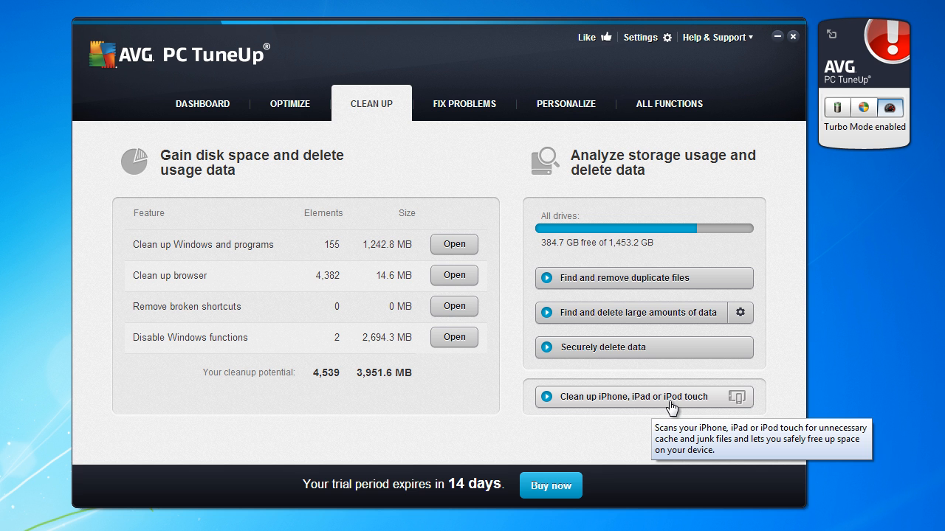
mouse_move(464, 103)
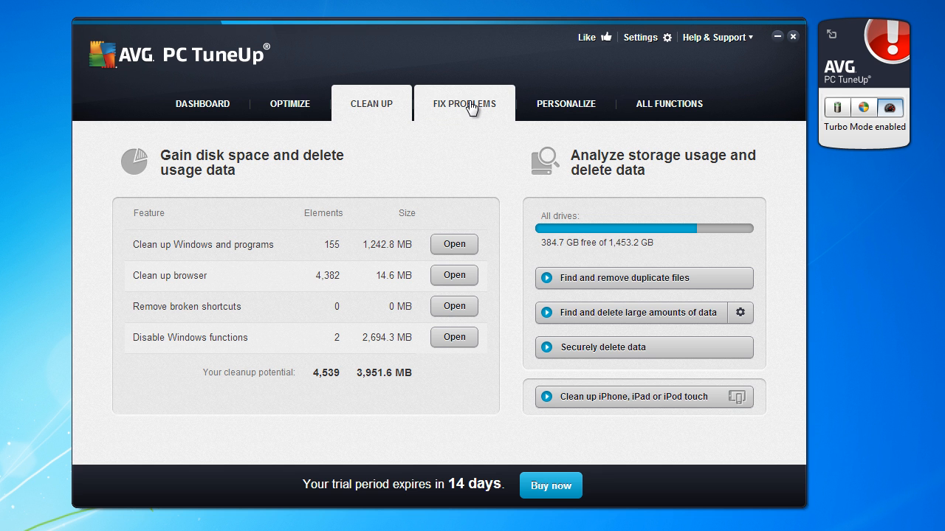
Open the Fix Problems section and launch the Fix common problems wizard.
click(464, 103)
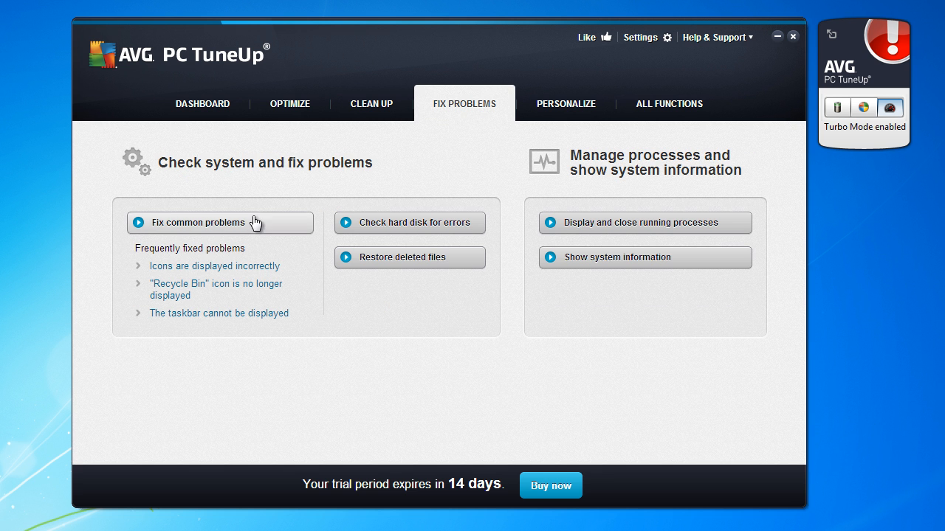
click(197, 222)
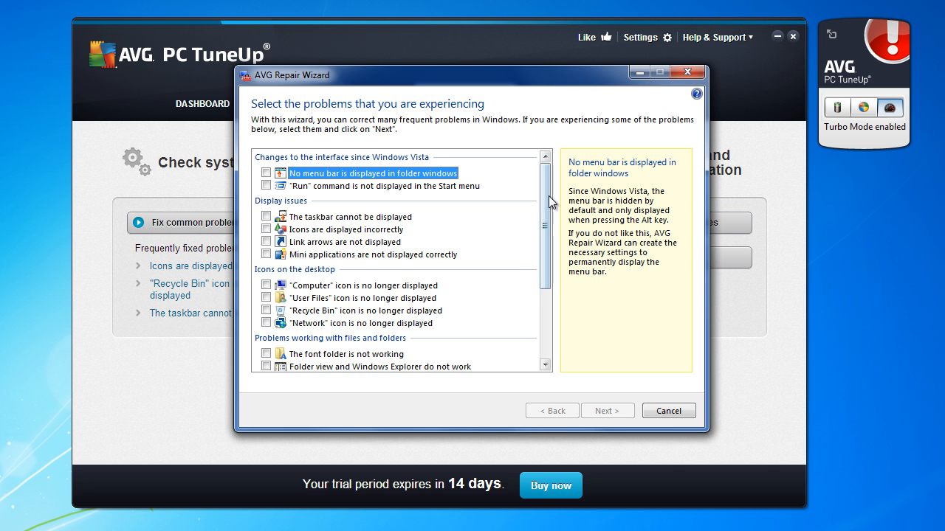
scroll(down, 3)
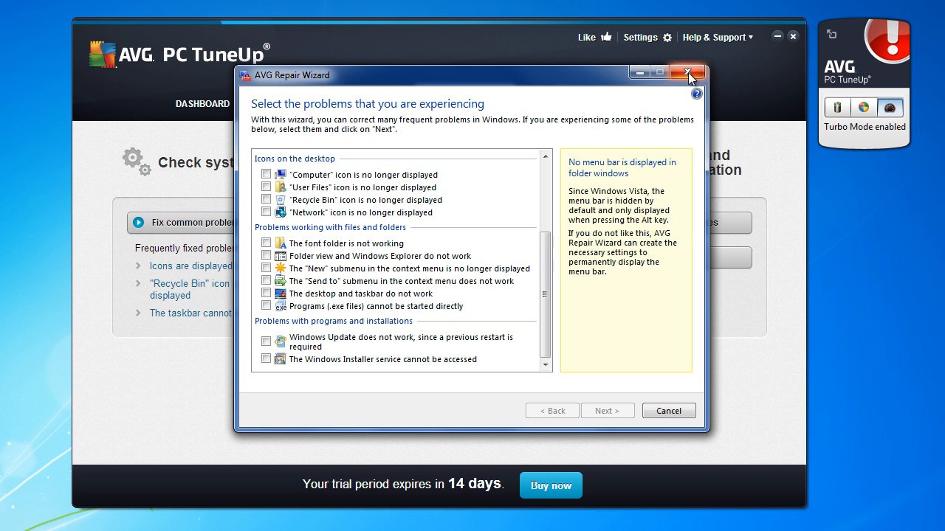
mouse_move(534, 145)
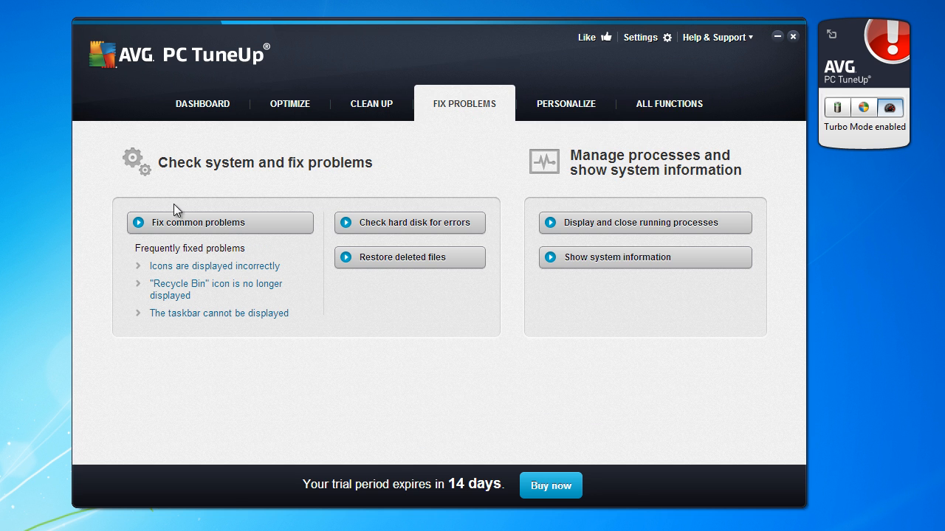
mouse_move(409, 222)
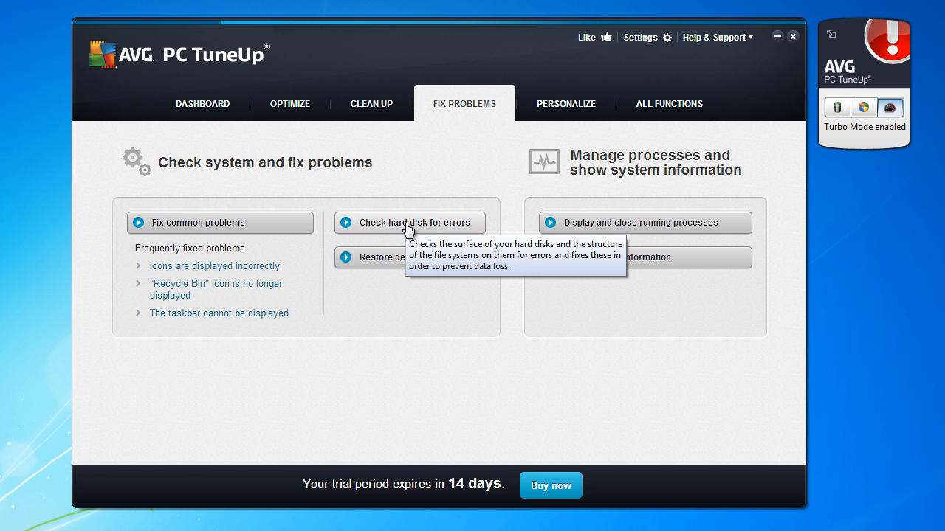
Open and cancel the hard disk error check, then open and close Restore deleted files.
click(415, 222)
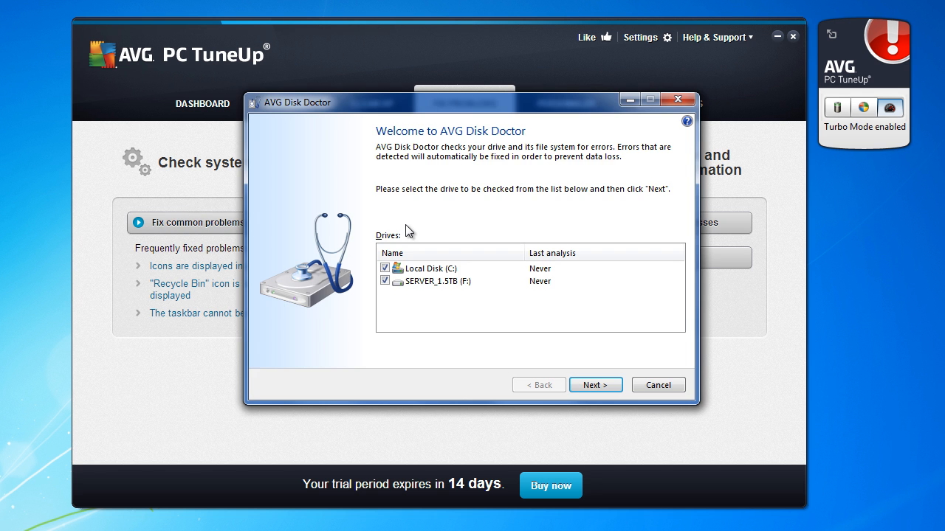
mouse_move(408, 274)
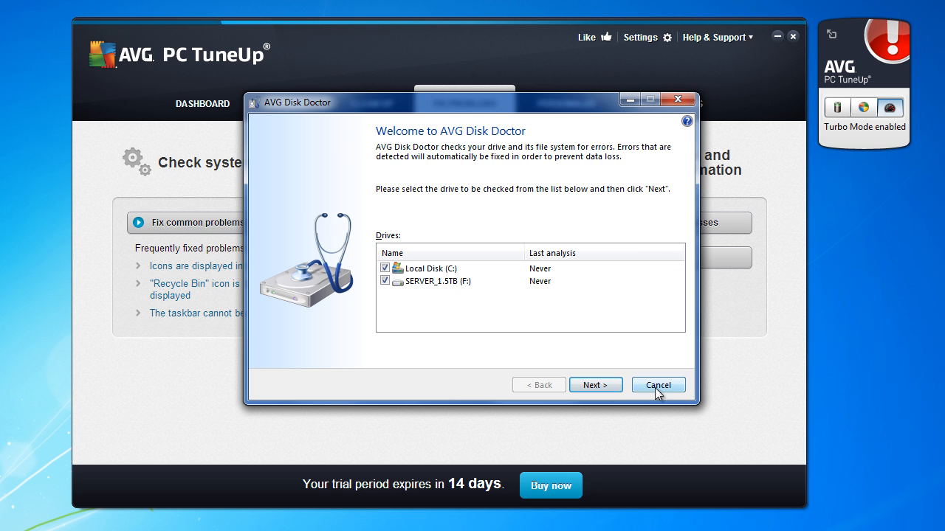
click(657, 384)
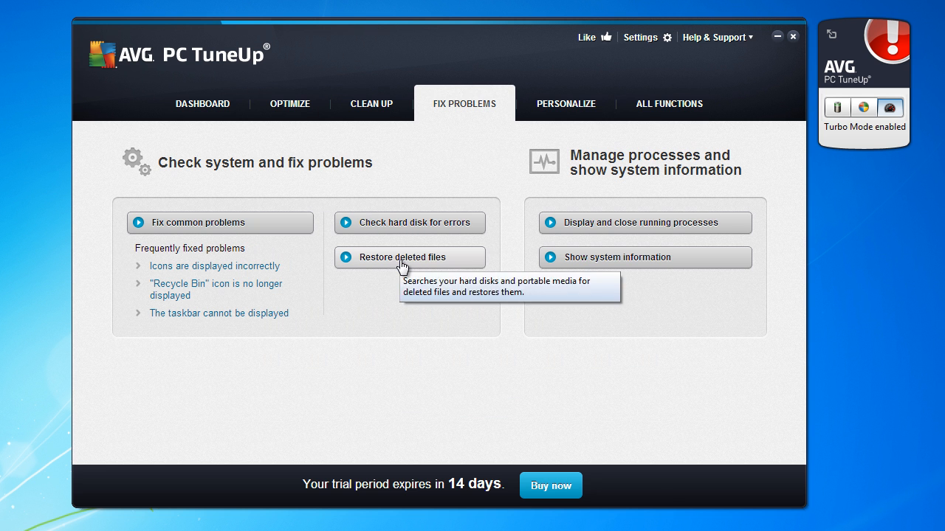
click(403, 256)
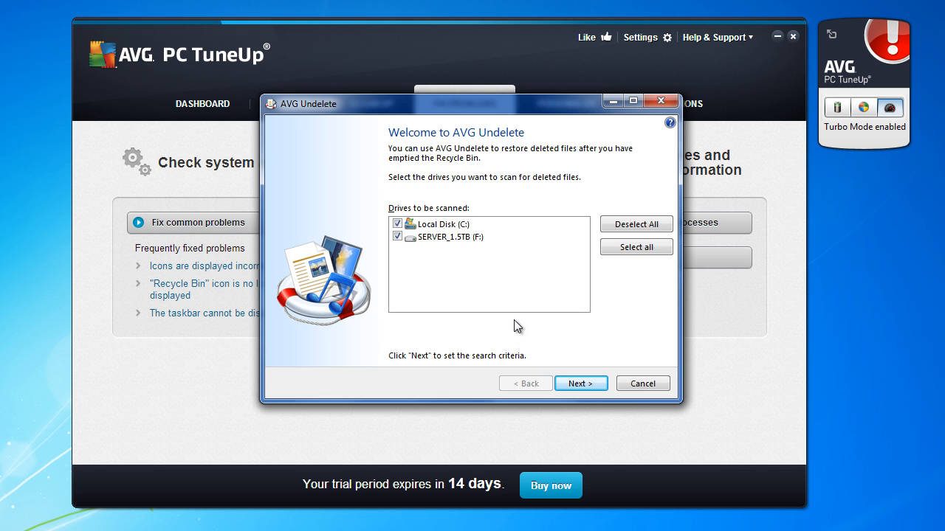
click(641, 383)
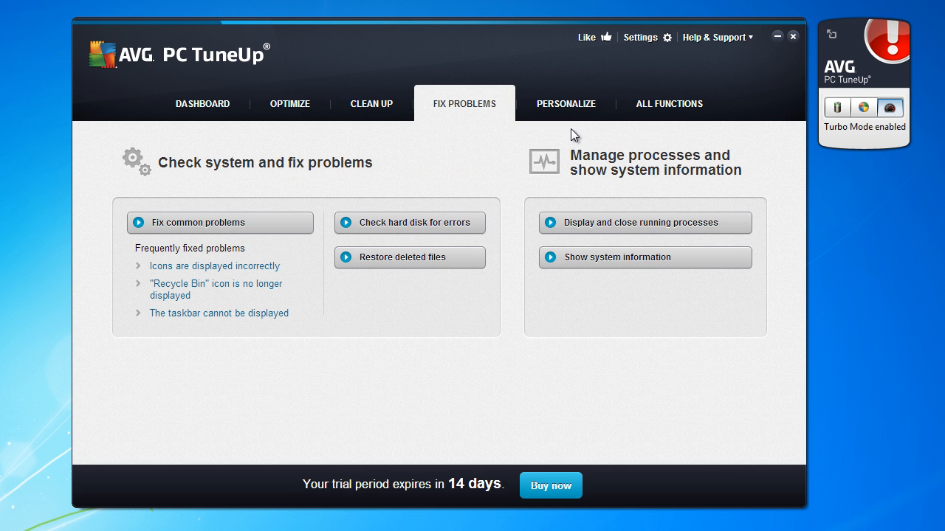
mouse_move(646, 227)
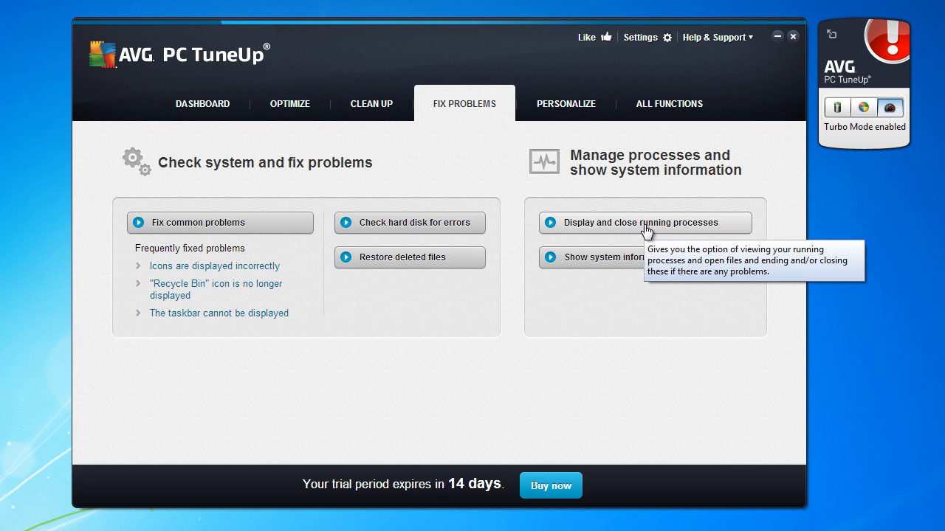
click(642, 222)
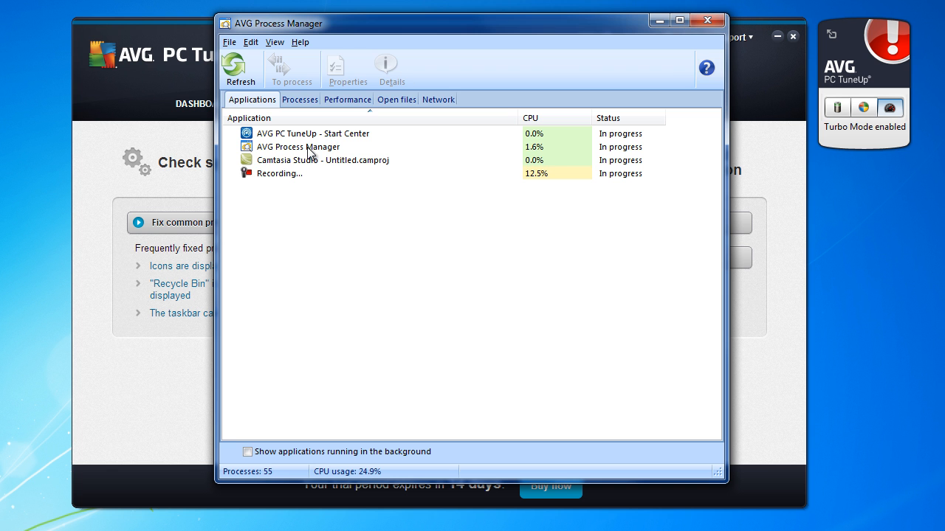
right_click(298, 146)
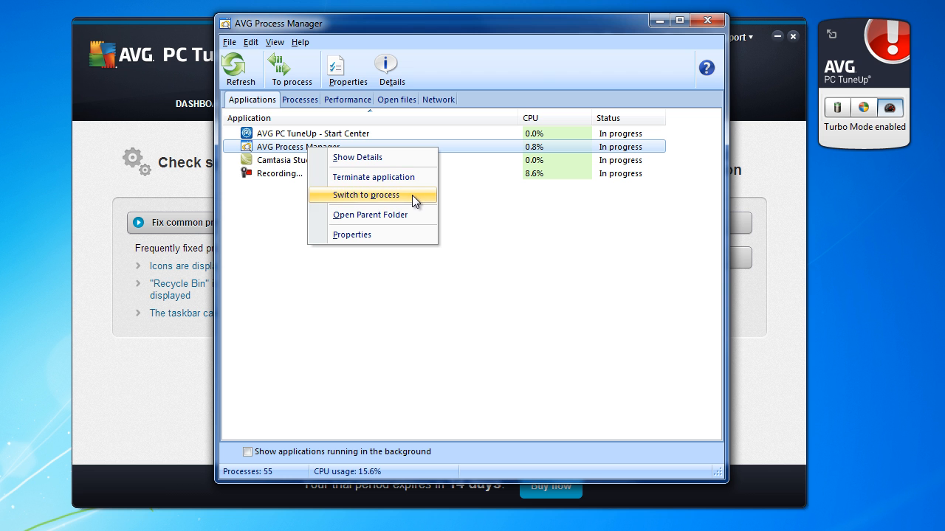
click(365, 195)
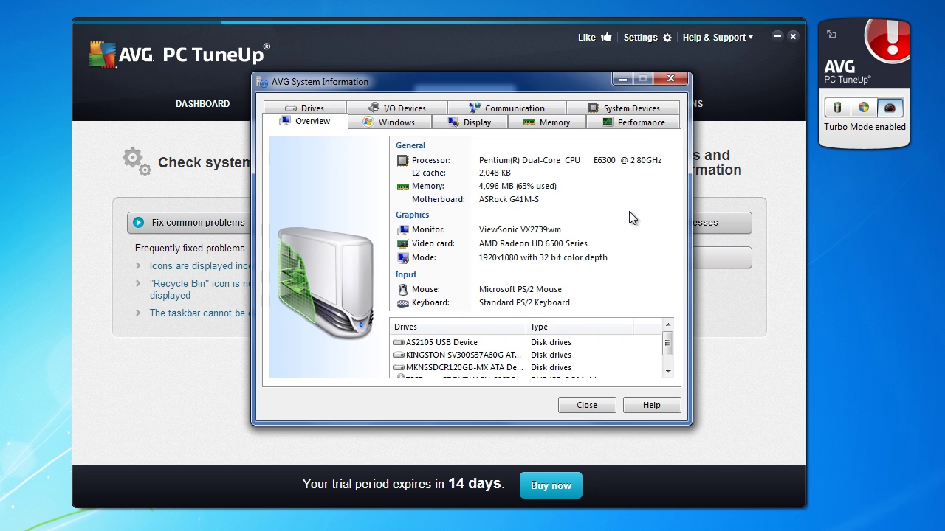
mouse_move(565, 234)
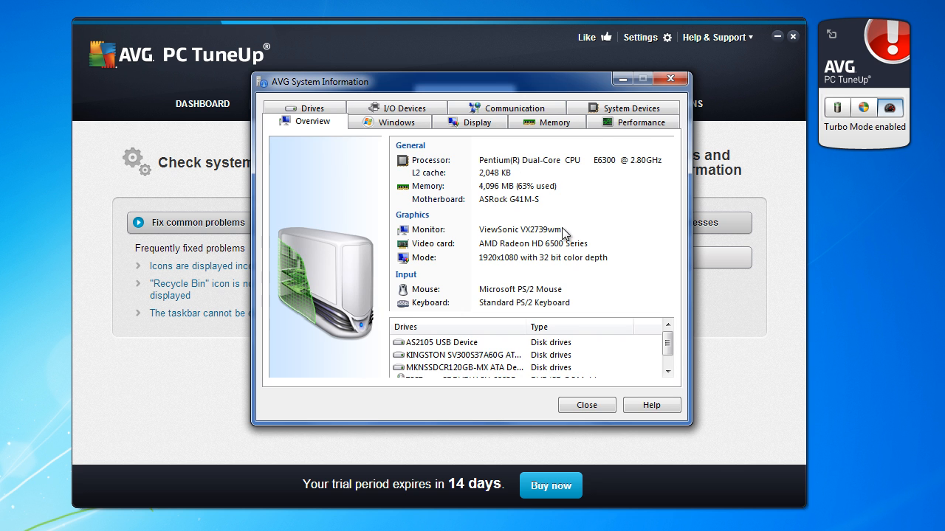
mouse_move(553, 122)
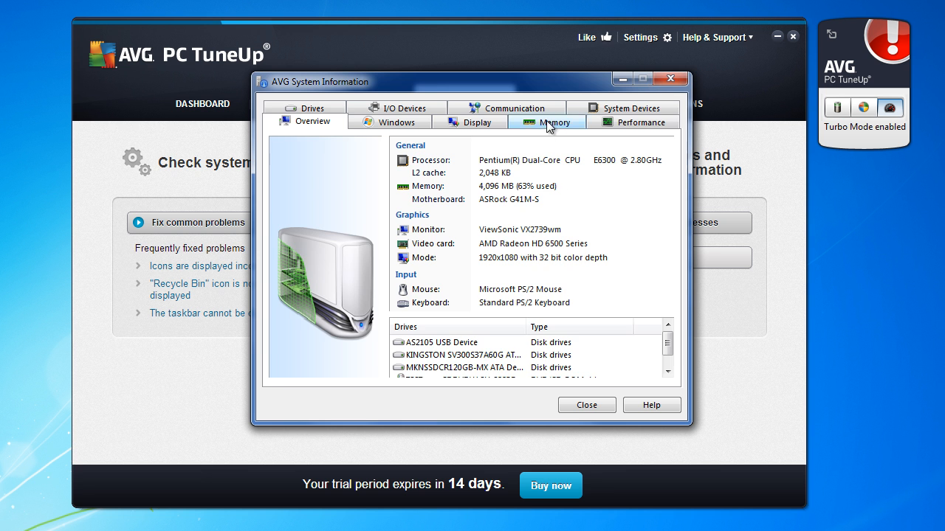
click(555, 122)
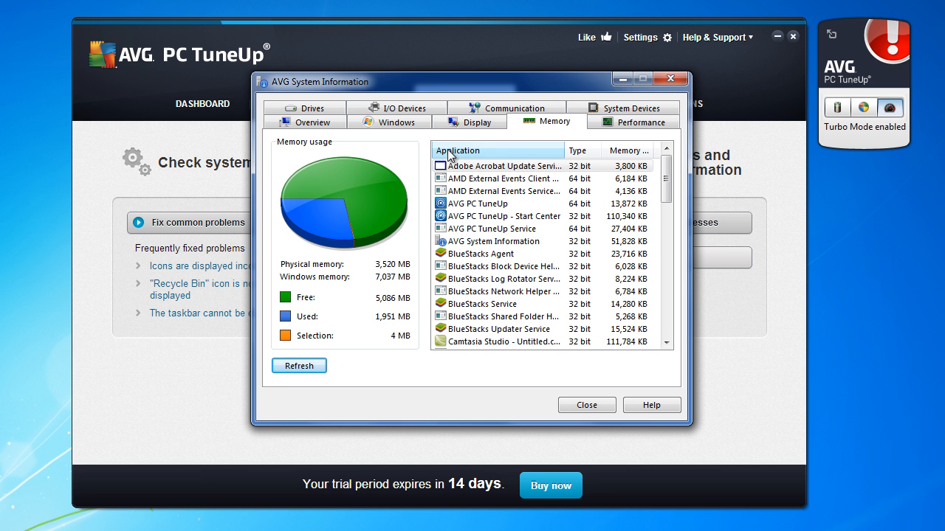
click(471, 122)
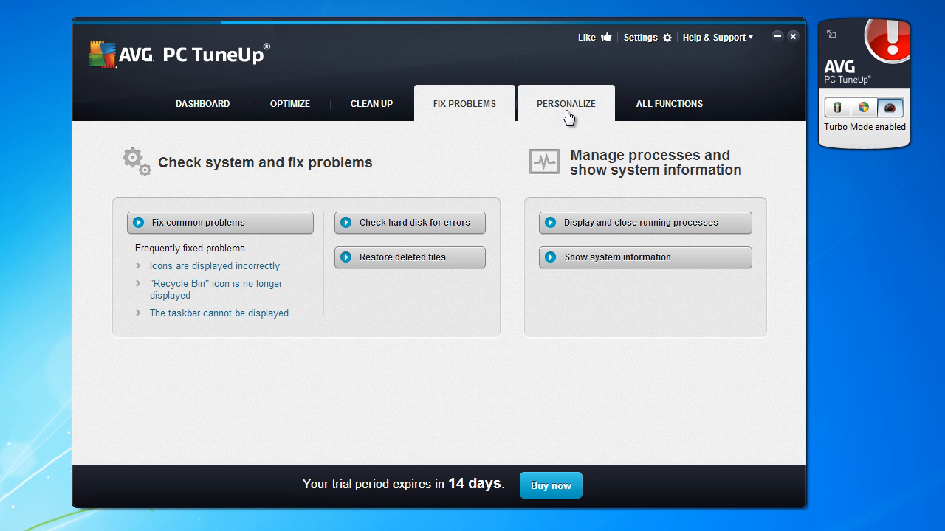
Switch to the Personalize tab to view Windows settings and appearance options.
click(565, 103)
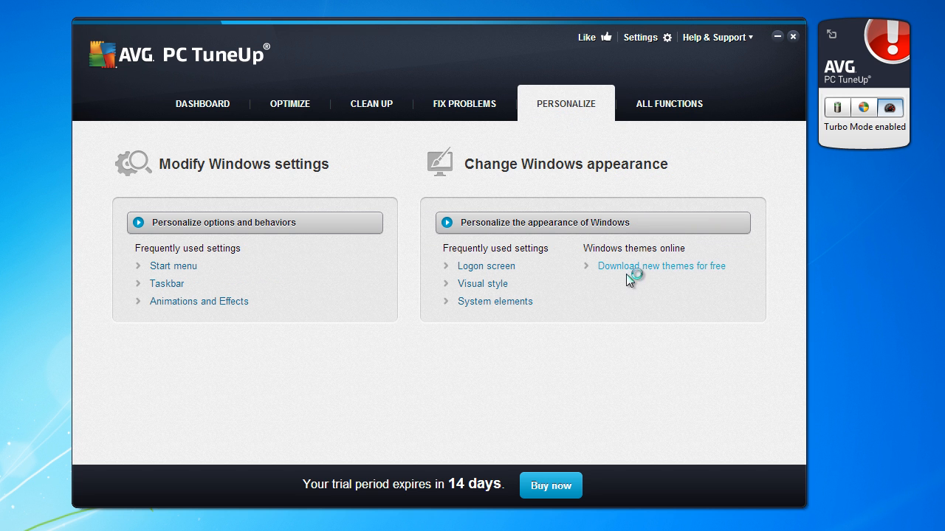
mouse_move(625, 283)
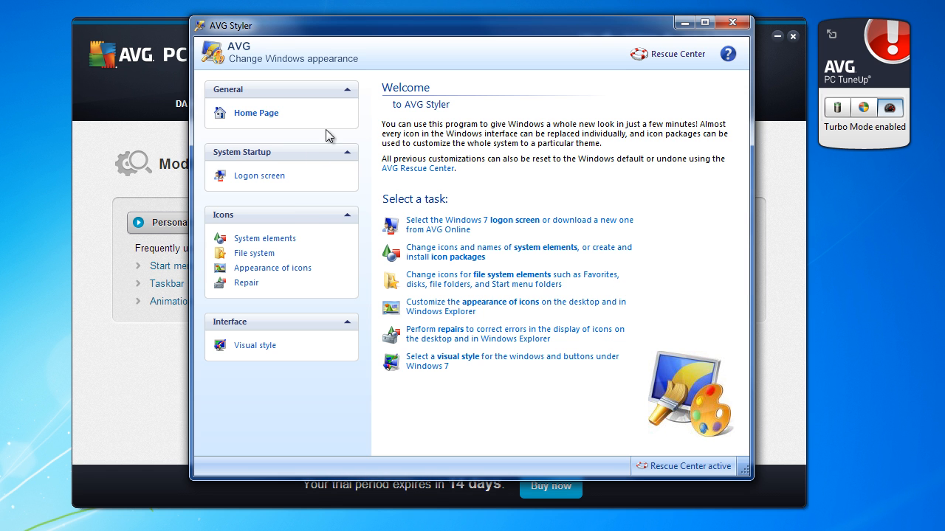
mouse_move(556, 242)
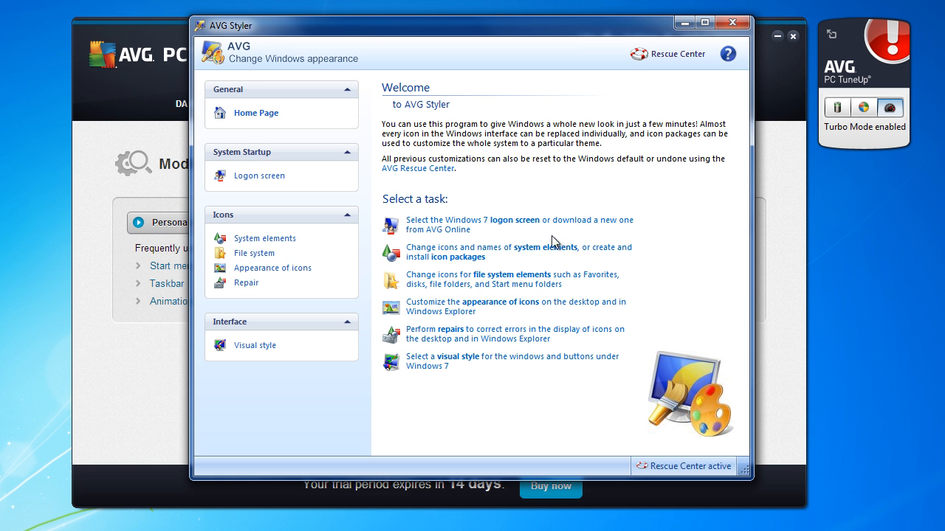
mouse_move(504, 253)
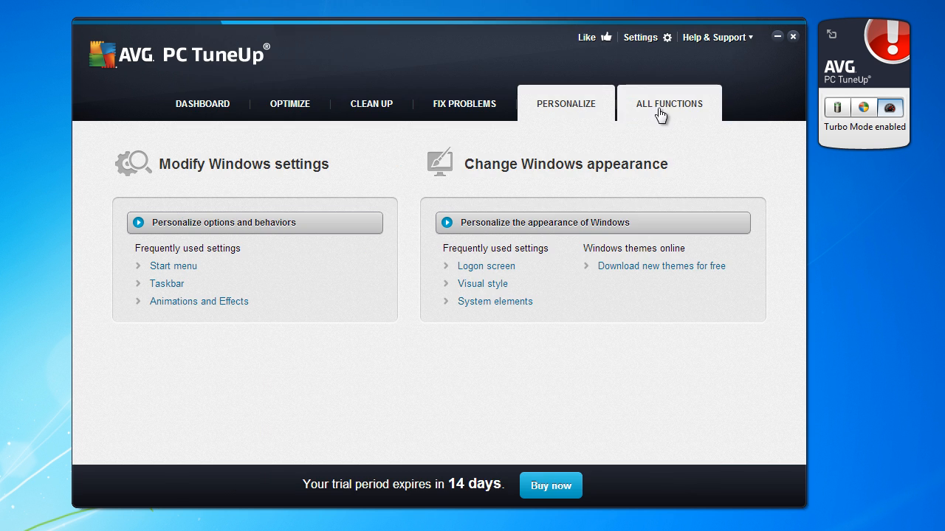
Browse All Functions, then open Help & Support > About showing version 15.0.1001.238.
click(669, 103)
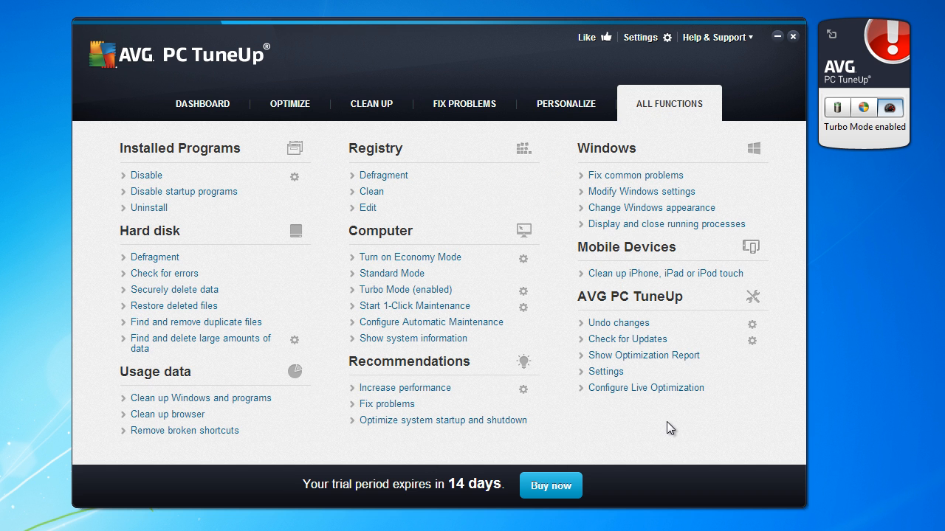
mouse_move(751, 46)
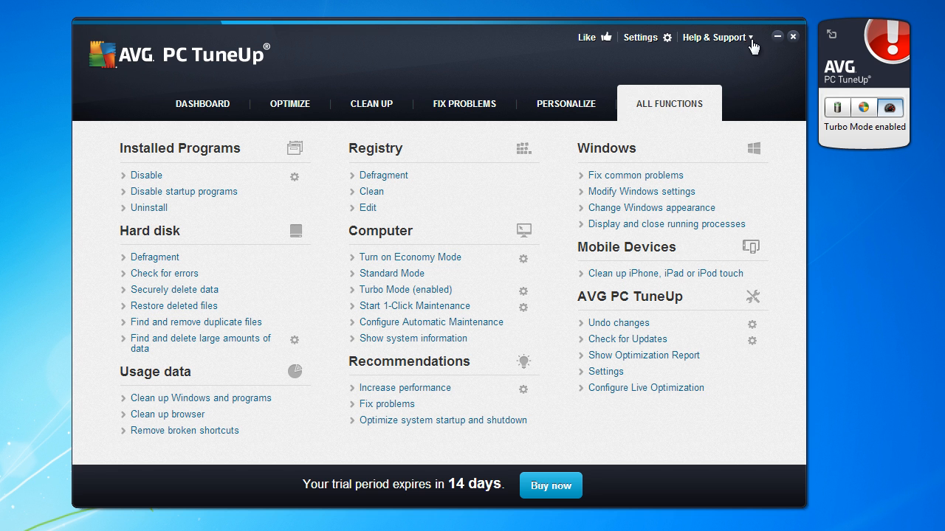
click(712, 37)
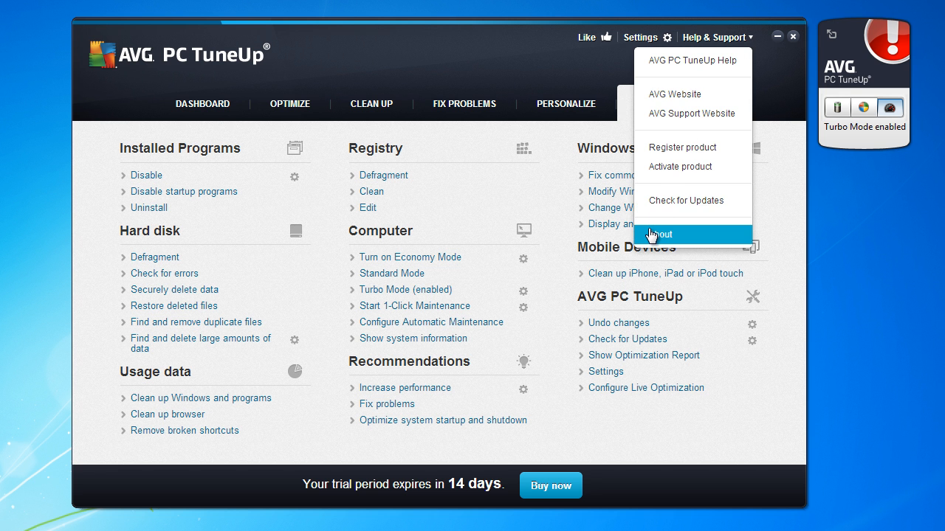
click(658, 234)
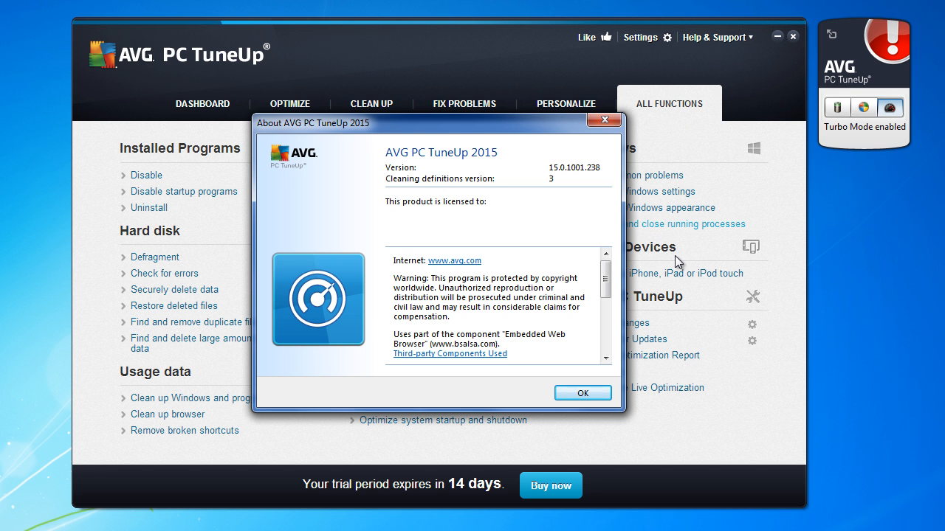